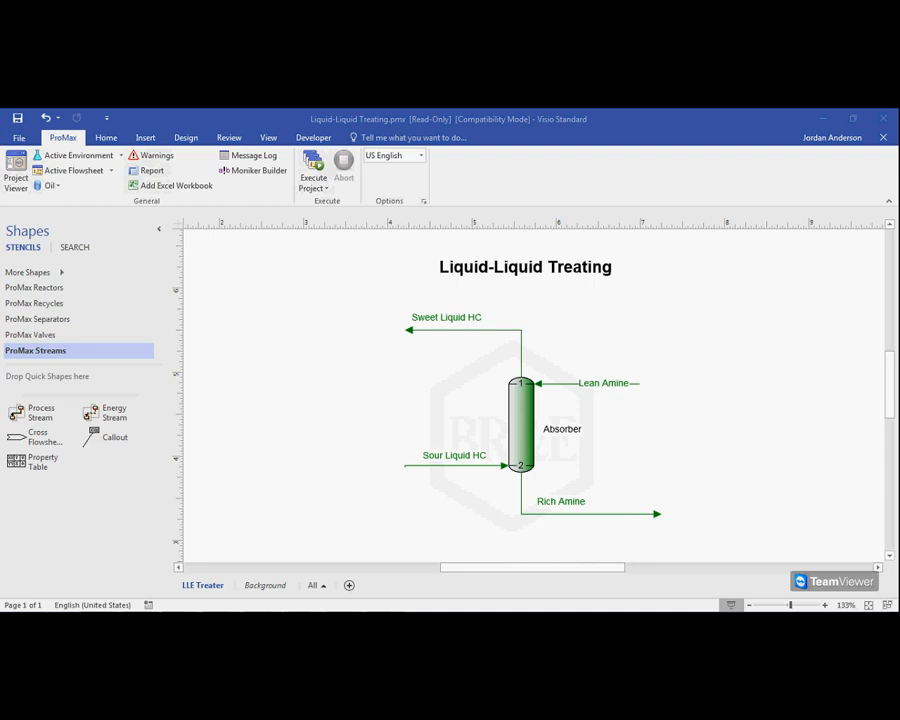
{"action": "mouse_move", "coordinate": [402, 422]}
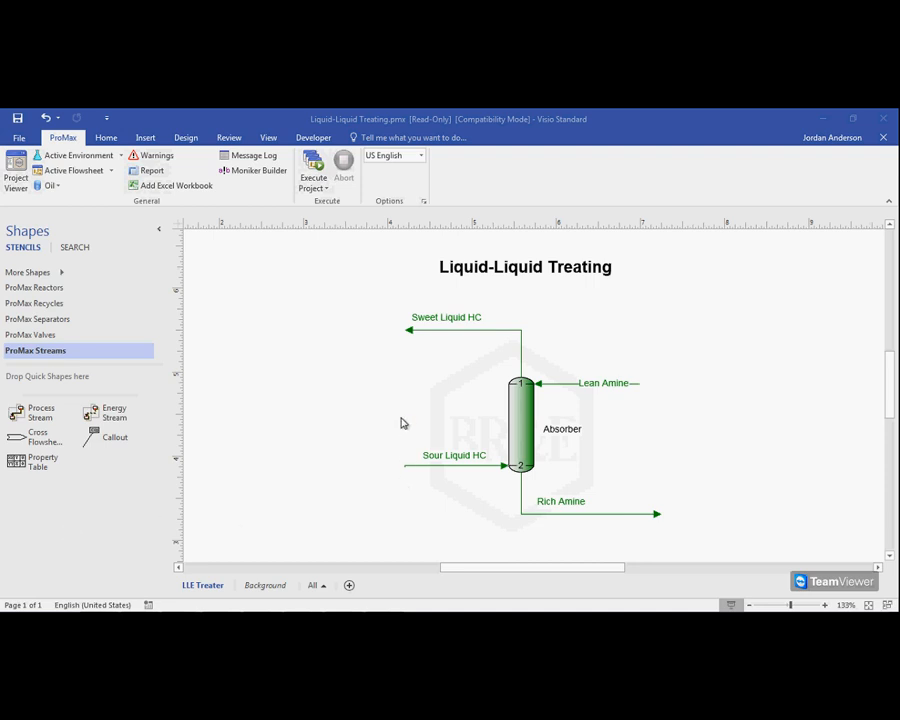
{"action": "mouse_move", "coordinate": [453, 403]}
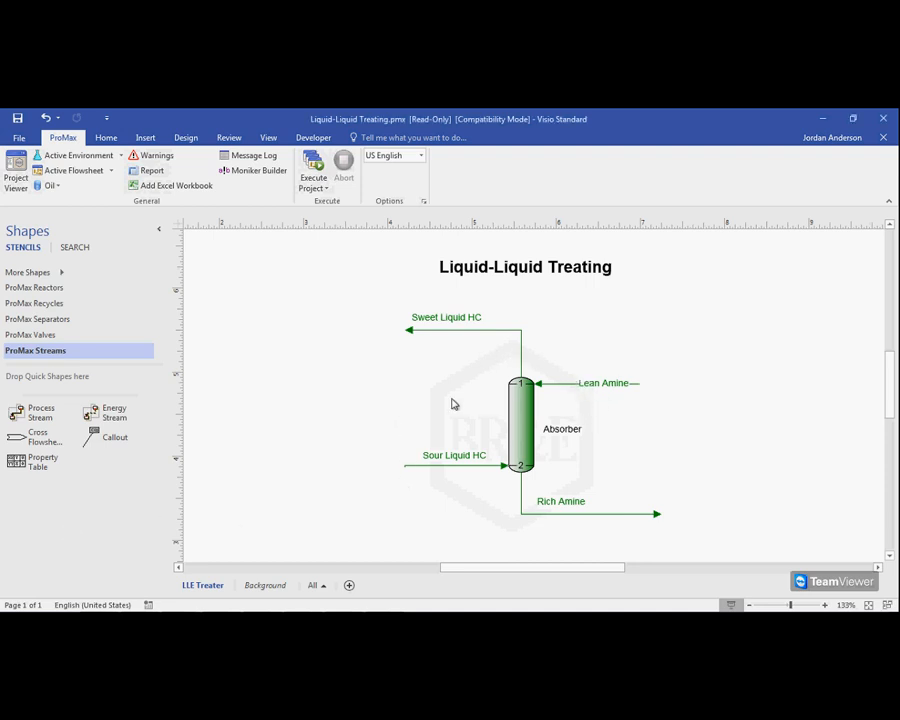
{"action": "mouse_move", "coordinate": [407, 401]}
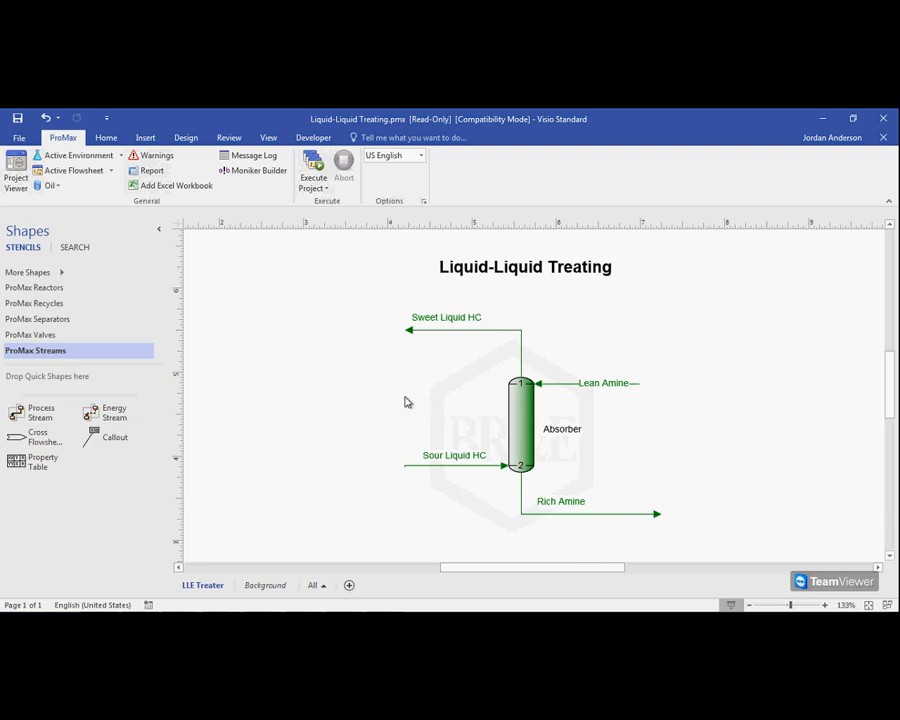
{"action": "mouse_move", "coordinate": [603, 357]}
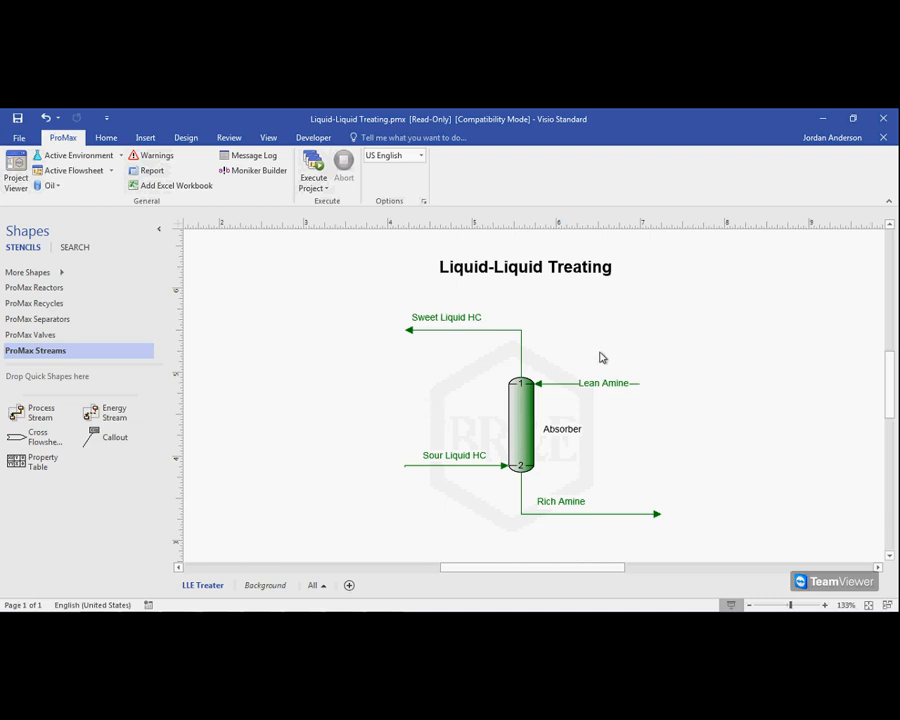
{"action": "mouse_move", "coordinate": [600, 390]}
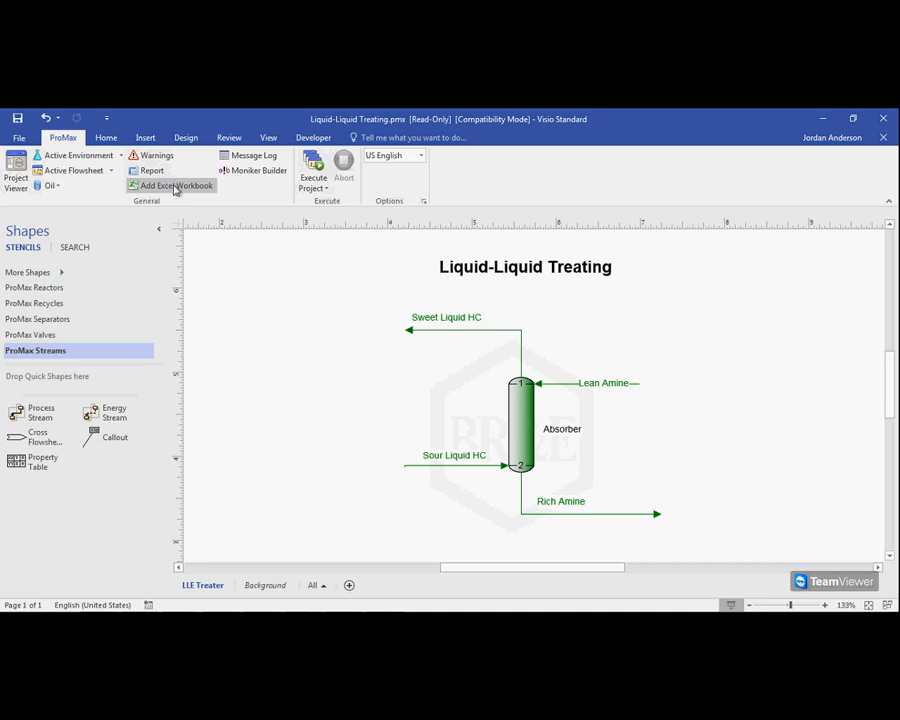
Embed a blank Excel workbook in the project and decline deleting it on close
{"action": "left_click", "coordinate": [176, 187]}
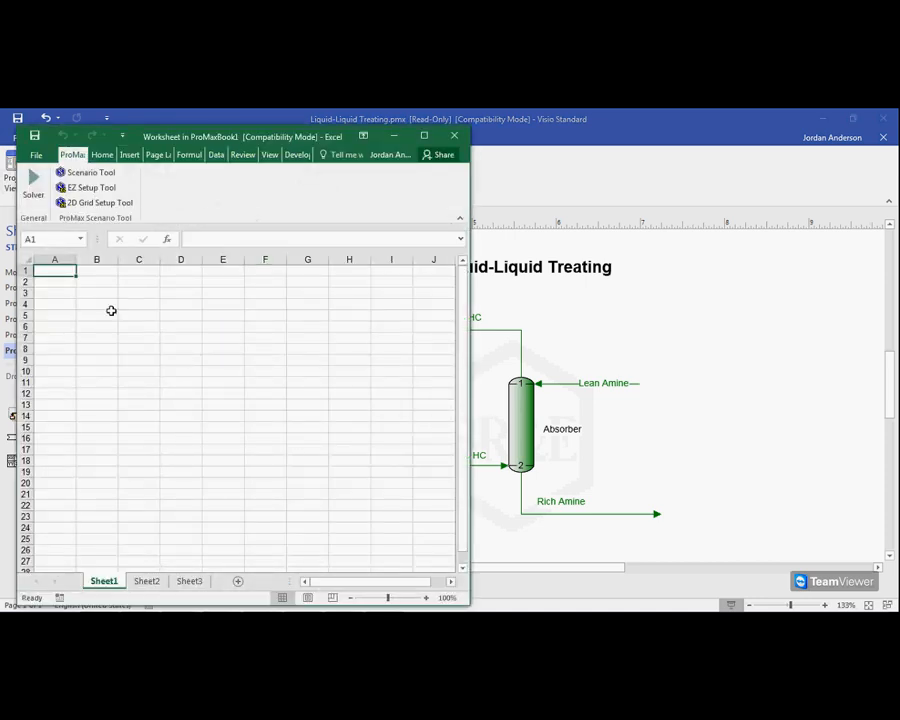
{"action": "mouse_move", "coordinate": [179, 289]}
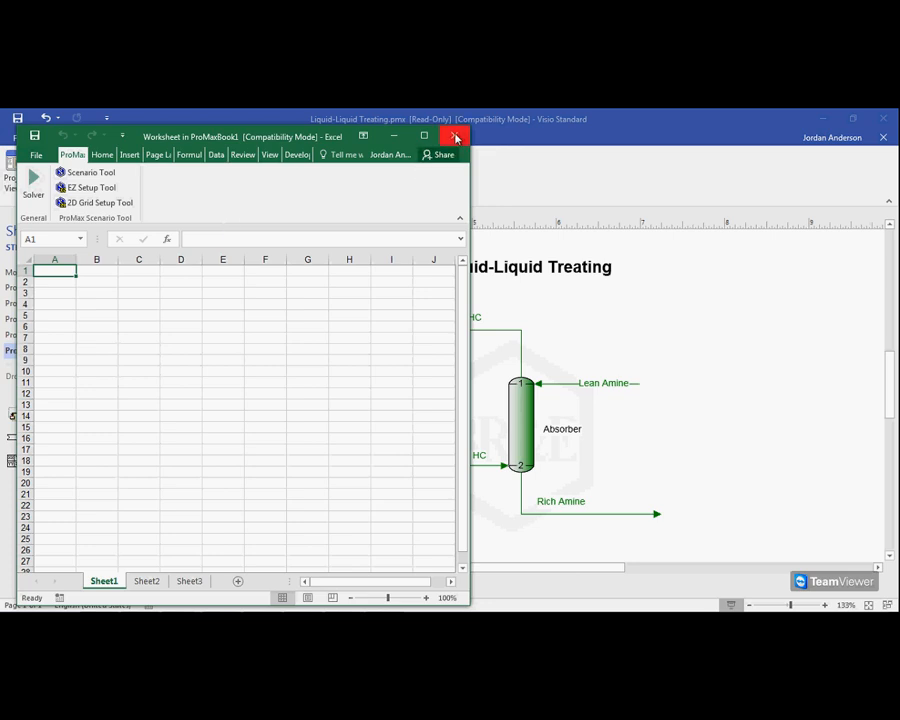
{"action": "left_click", "coordinate": [455, 137]}
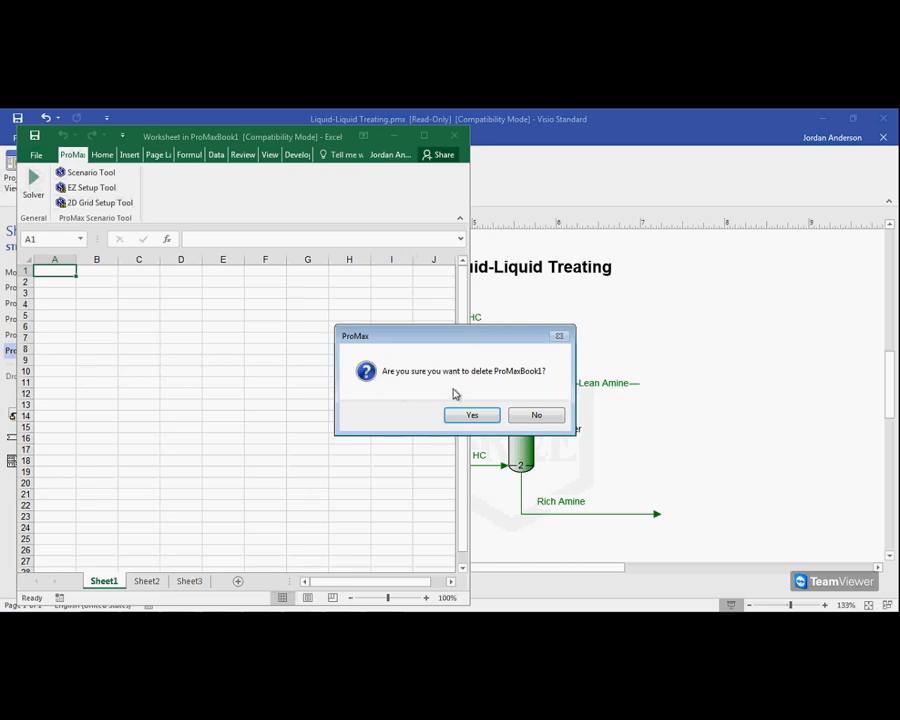
{"action": "mouse_move", "coordinate": [506, 384]}
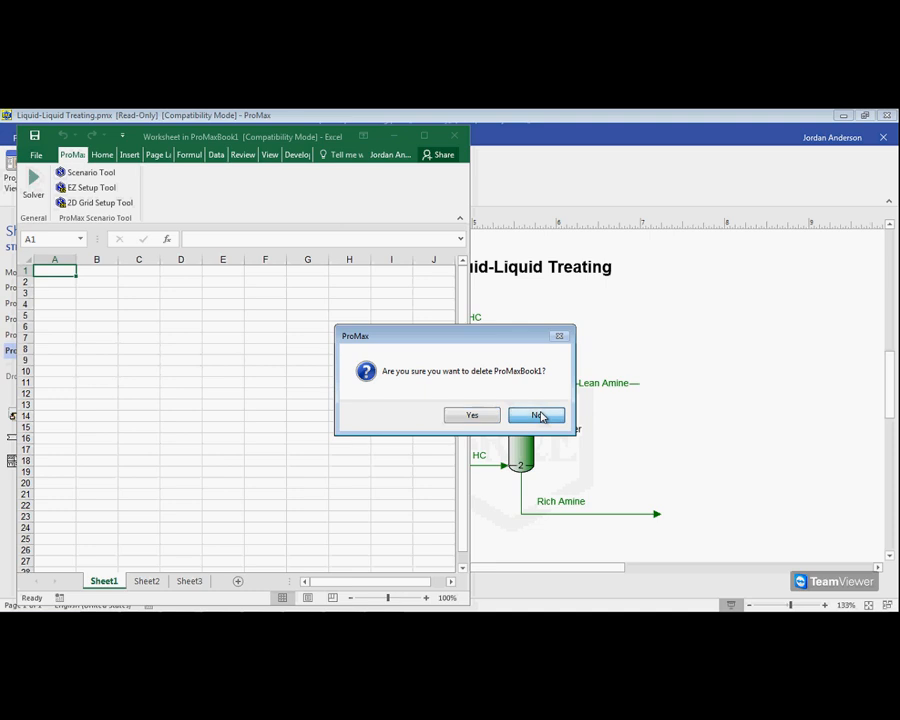
{"action": "left_click", "coordinate": [537, 415]}
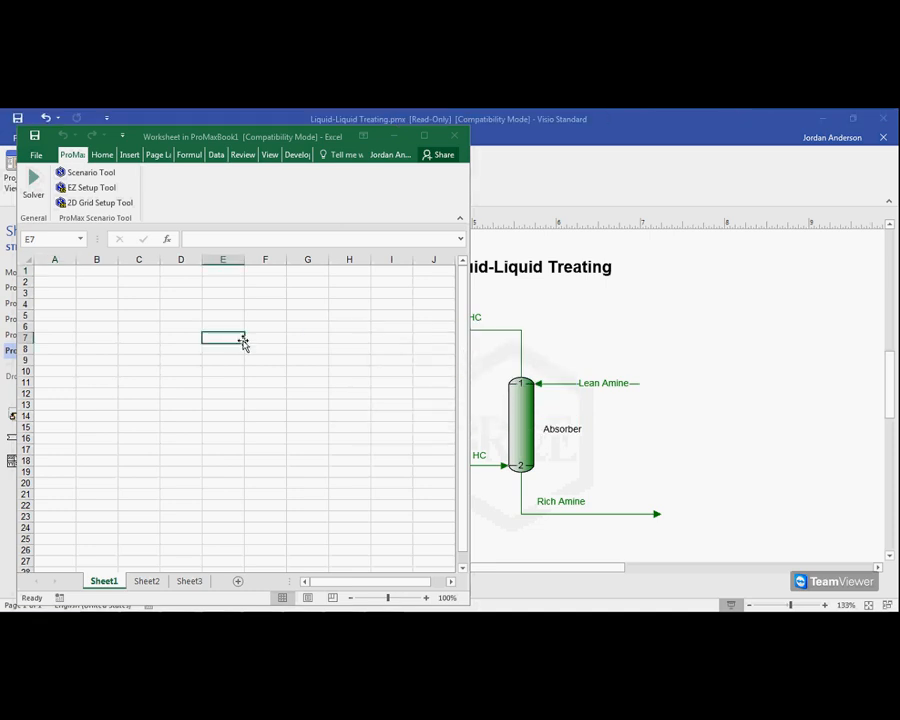
{"action": "mouse_move", "coordinate": [413, 188]}
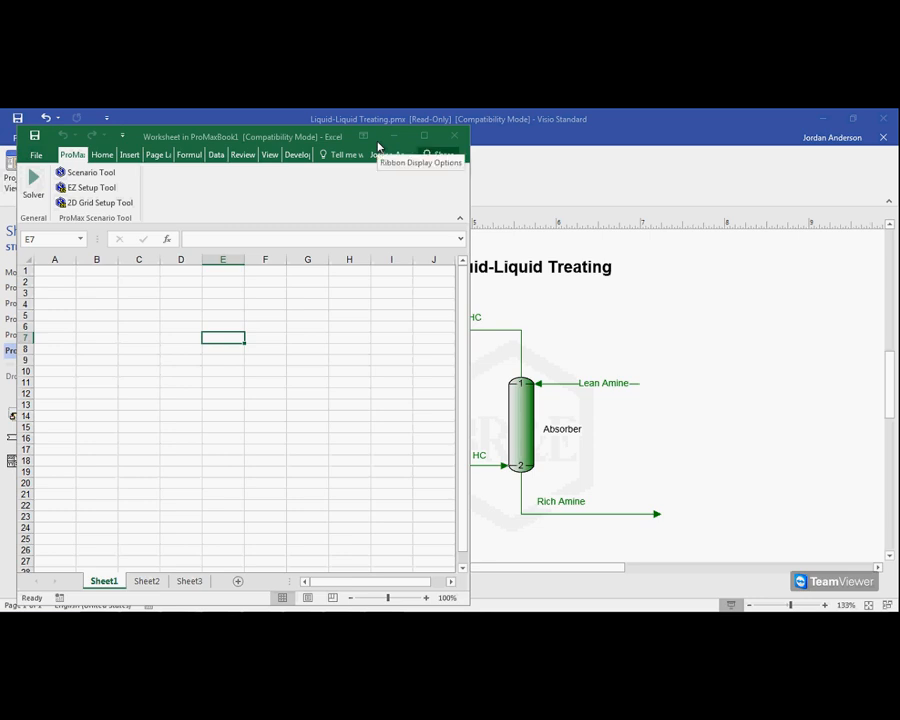
{"action": "mouse_move", "coordinate": [395, 152]}
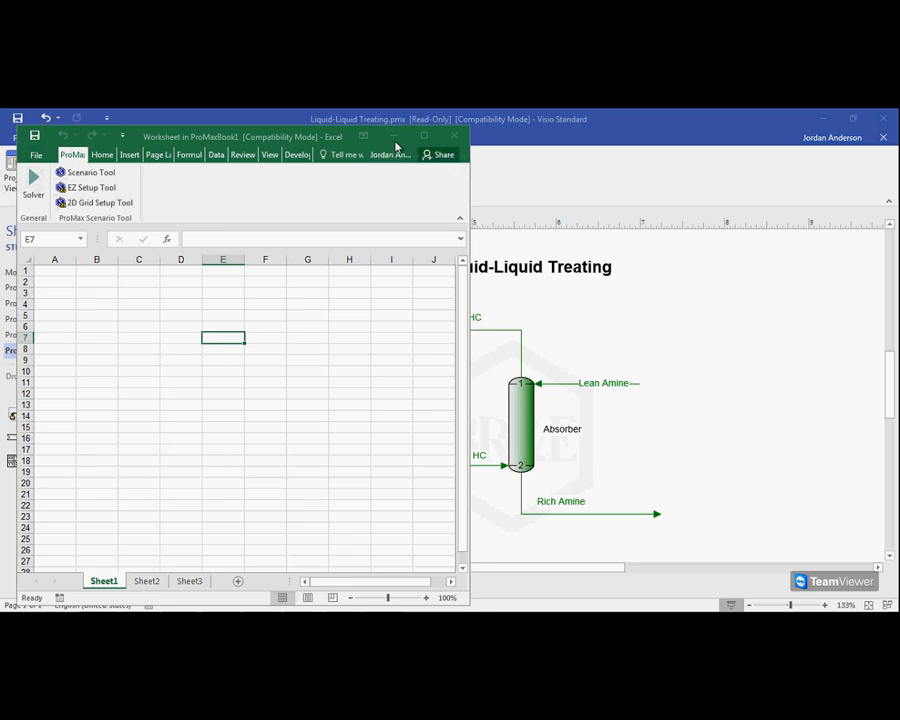
{"action": "mouse_move", "coordinate": [372, 396]}
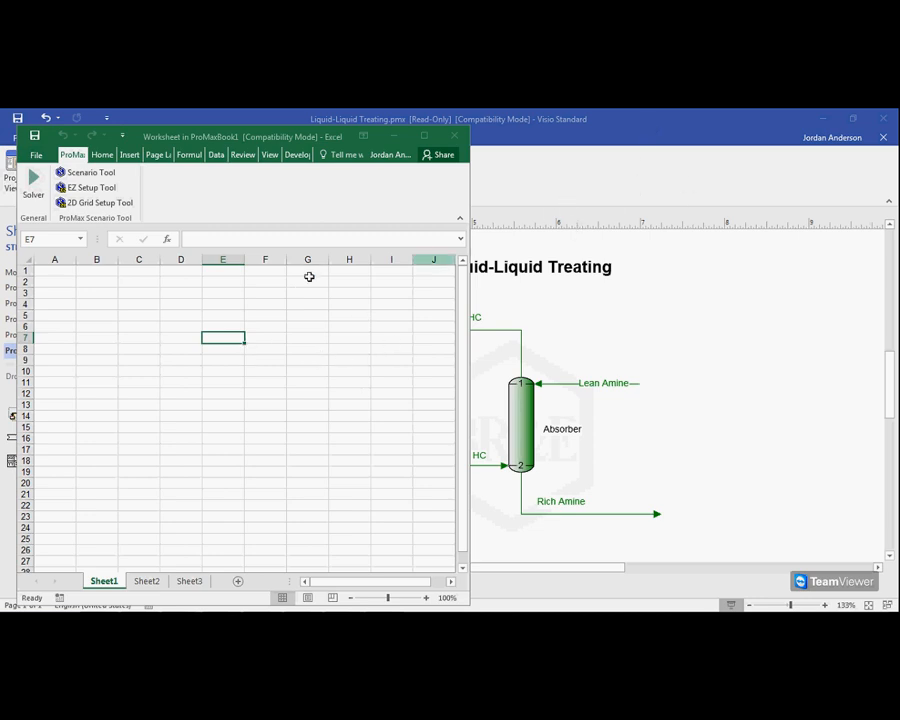
{"action": "mouse_move", "coordinate": [62, 272]}
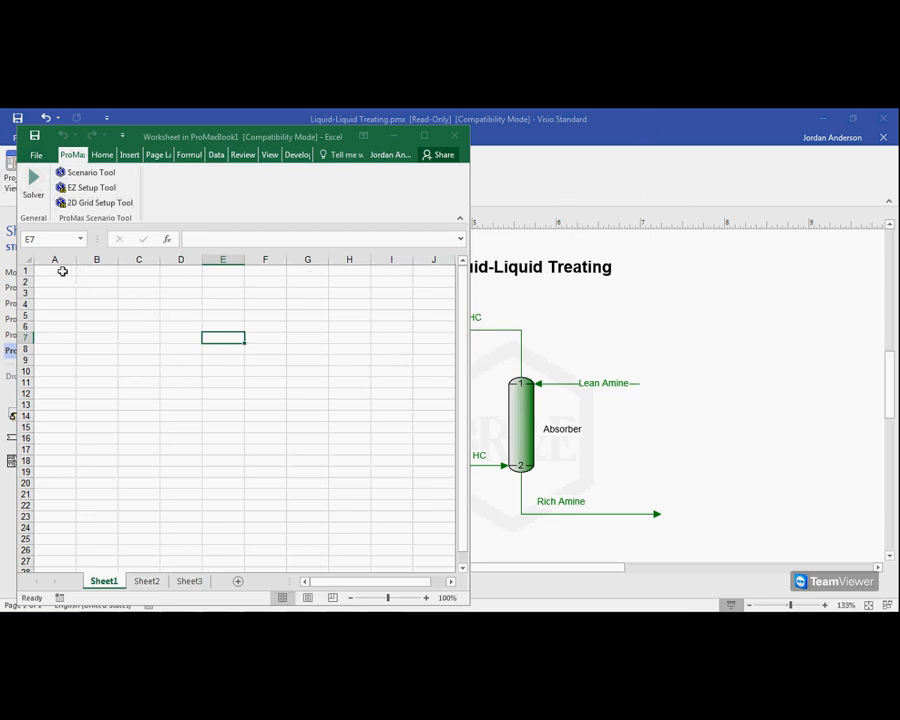
Enter headers run, Amine Flow Rate, Sweet H2S Concentration with units #, sgpm, ppm
{"action": "left_click", "coordinate": [54, 271]}
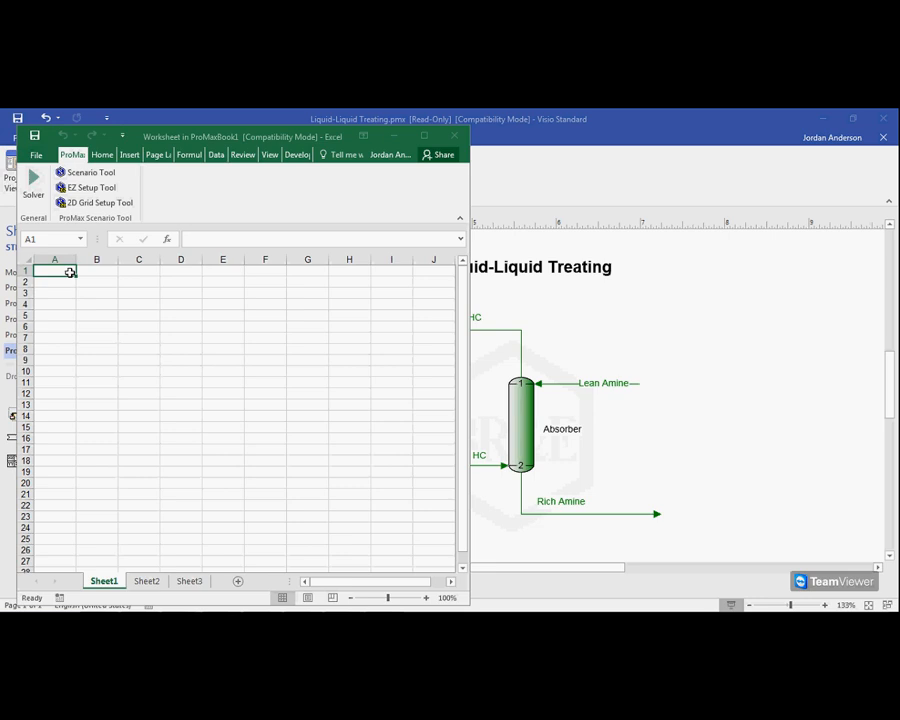
{"action": "type", "text": "run"}
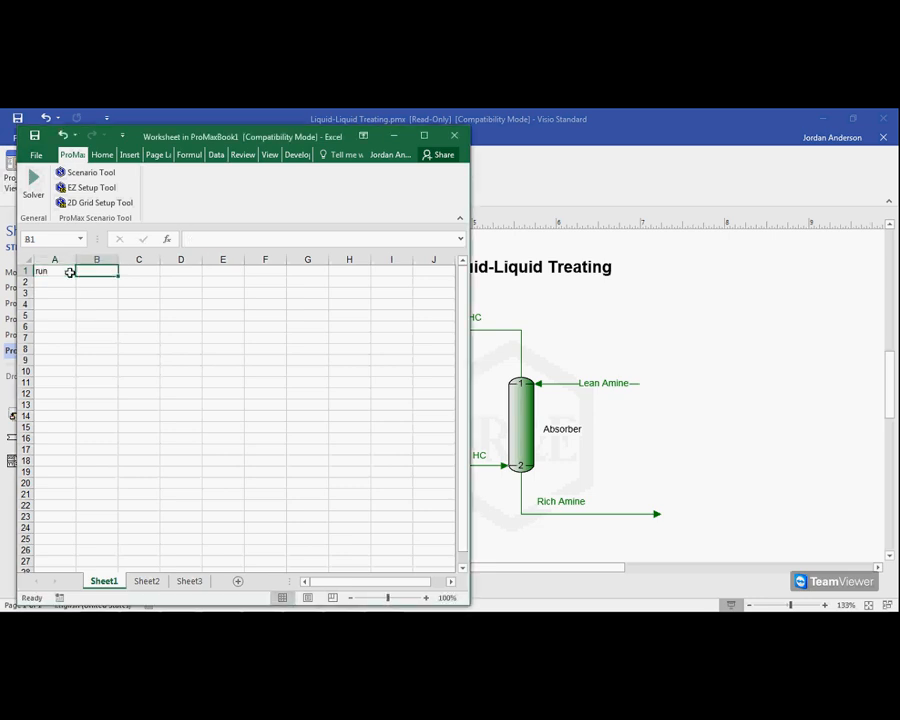
{"action": "type", "text": "Amine Flow Rate"}
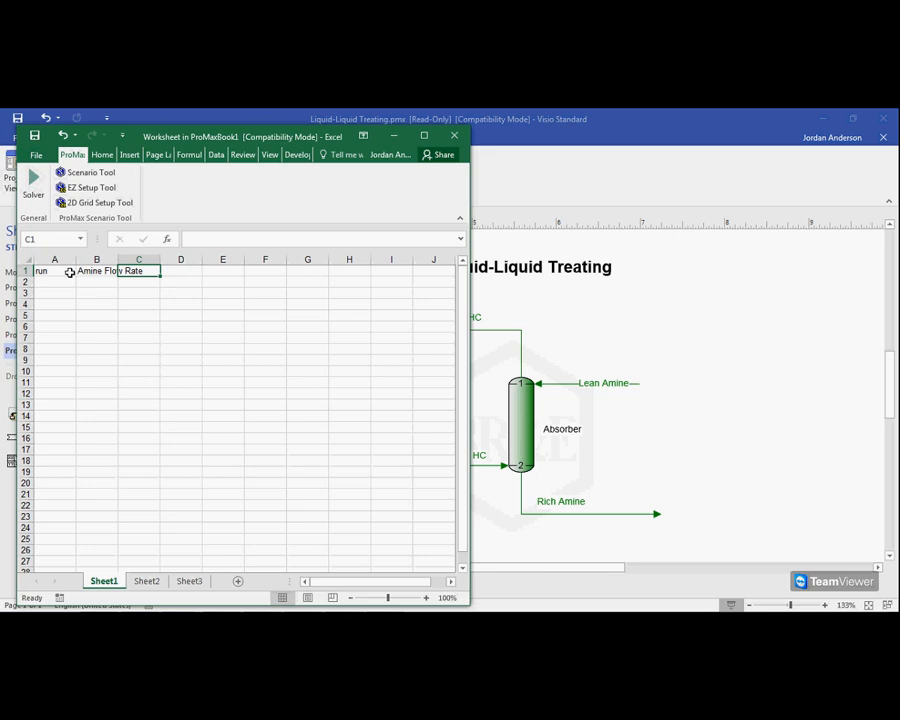
{"action": "type", "text": "Sweet H2S Conc"}
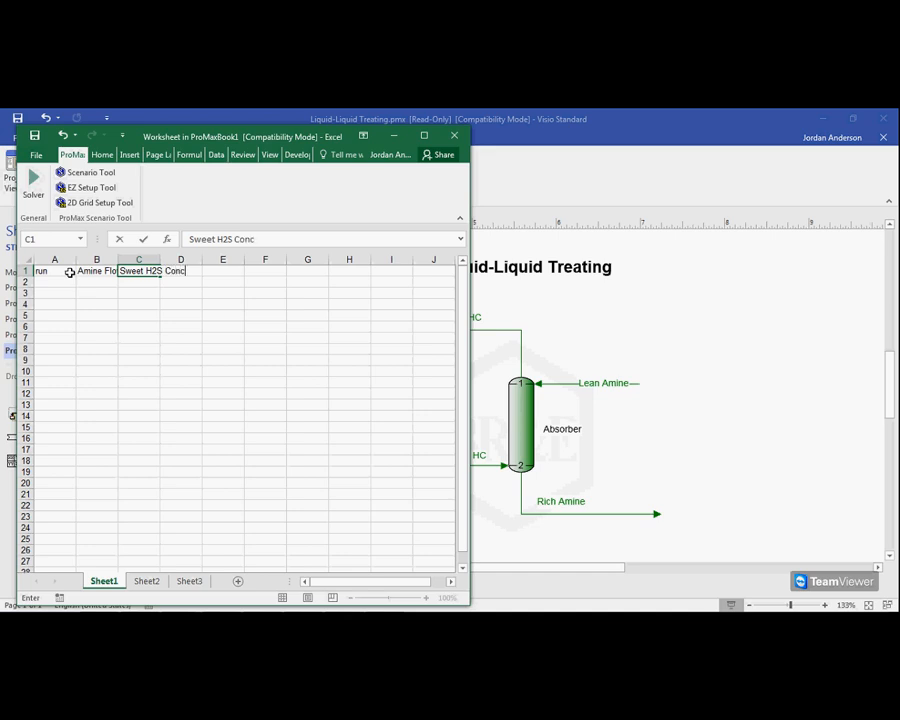
{"action": "key", "text": "Return"}
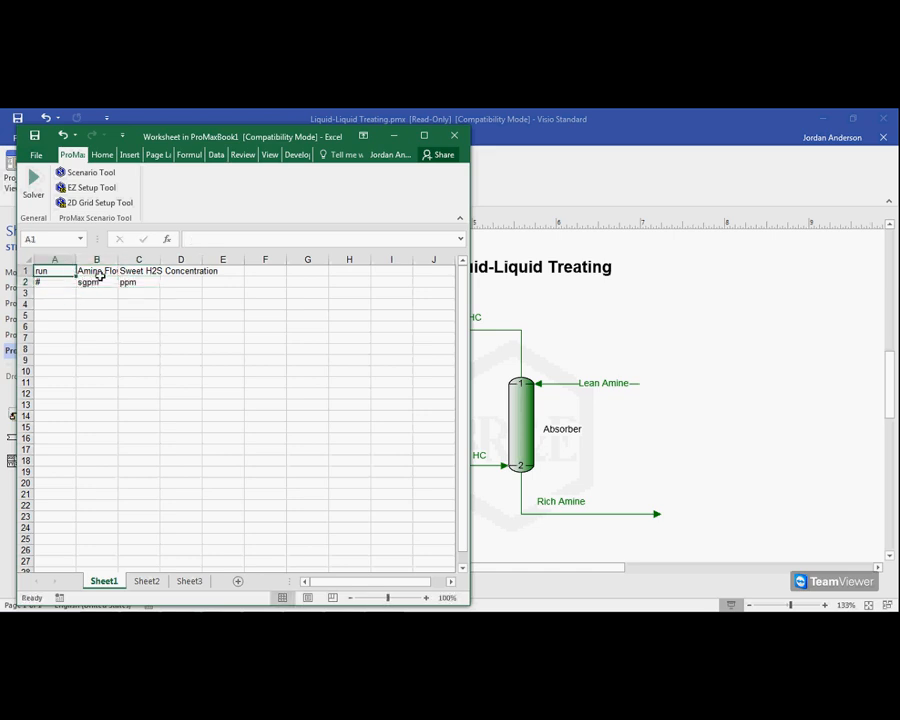
Bold and border the header rows, autofit columns, and enter flow rates 10, 12, 14
{"action": "left_click", "coordinate": [101, 154]}
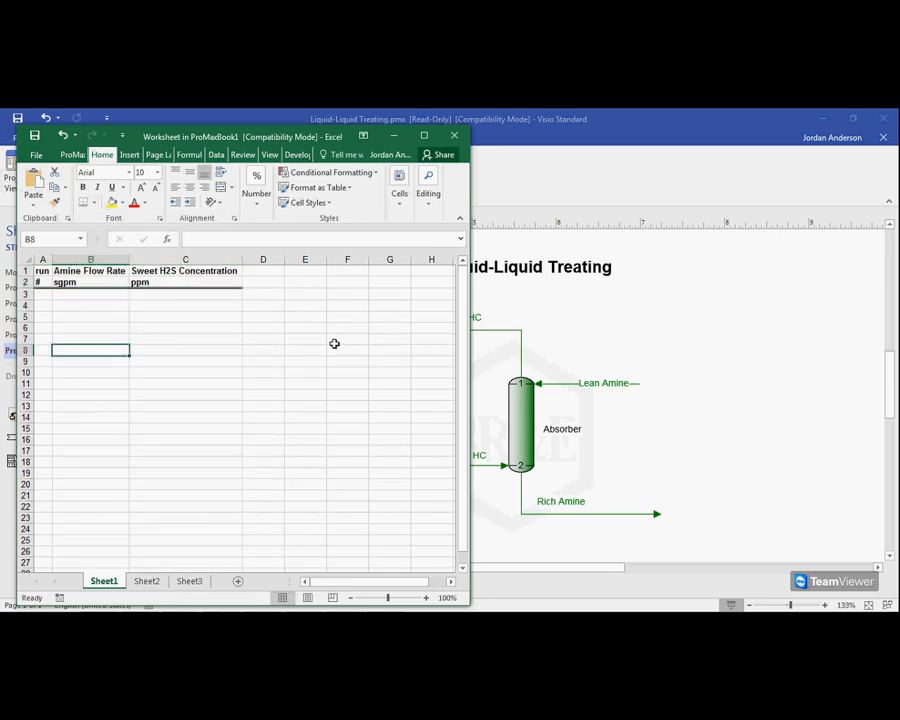
{"action": "mouse_move", "coordinate": [119, 322]}
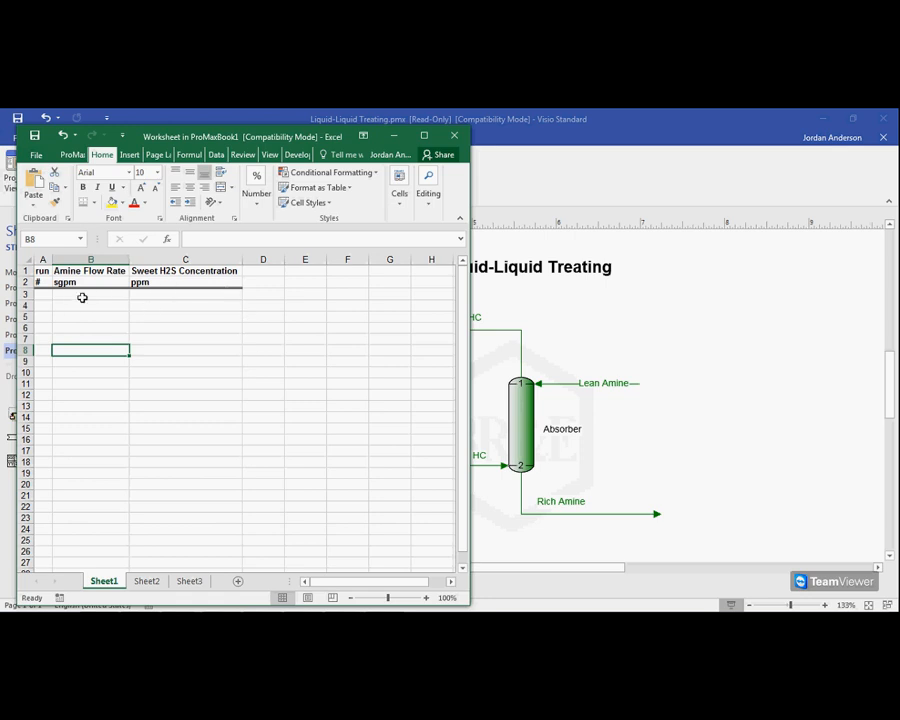
{"action": "left_click", "coordinate": [90, 293]}
{"action": "type", "text": "10"}
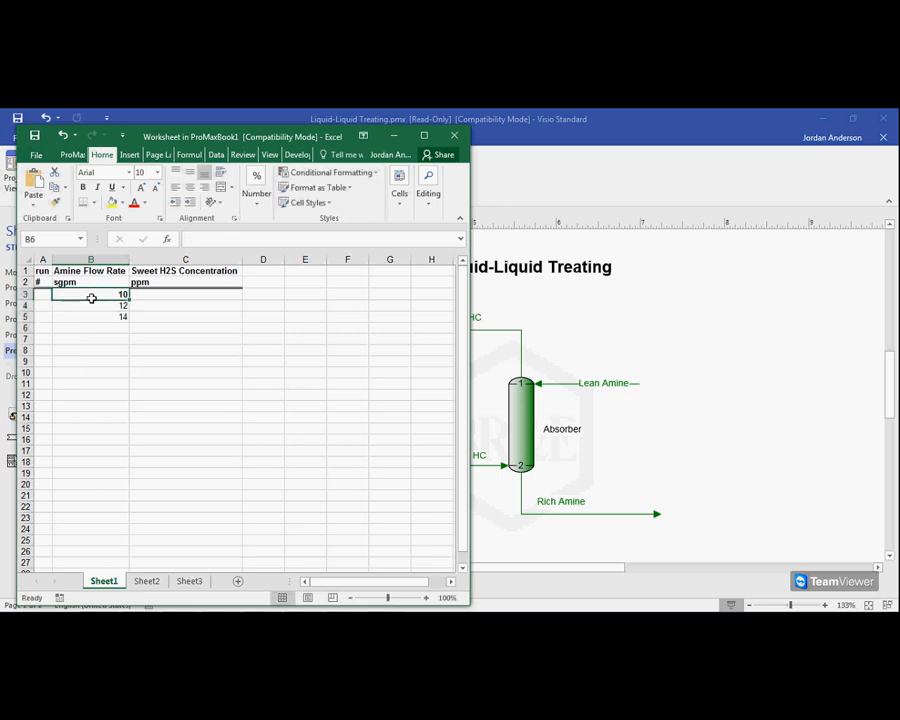
Fill flow rates 10–30 sgpm and runs 1–11 in rows 3–13, then unbold the data
{"action": "left_click_drag", "start_coordinate": [91, 294], "coordinate": [91, 317]}
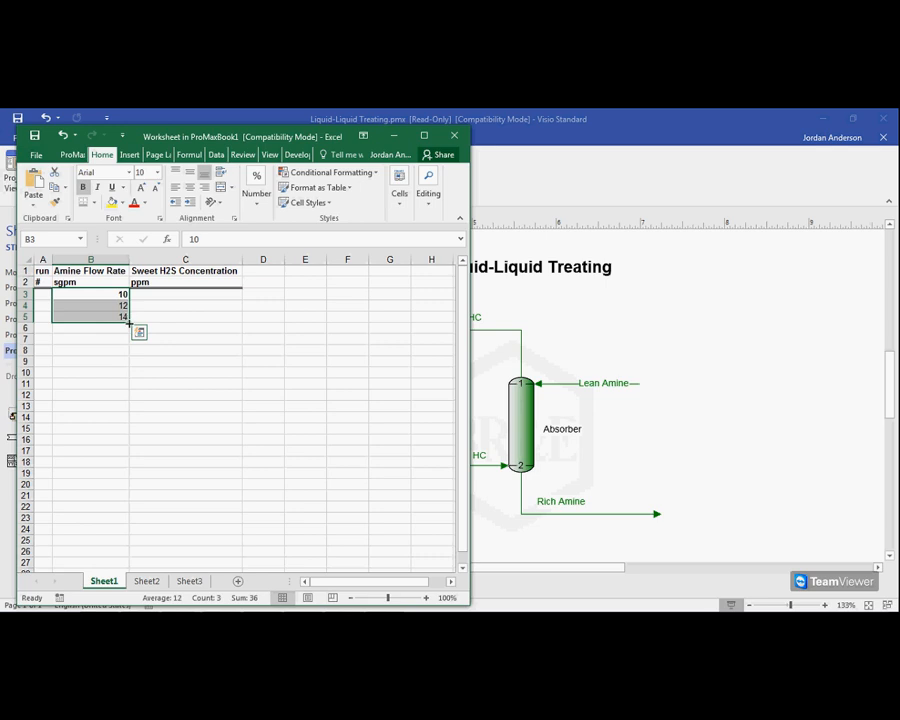
{"action": "left_click_drag", "start_coordinate": [122, 317], "coordinate": [122, 406]}
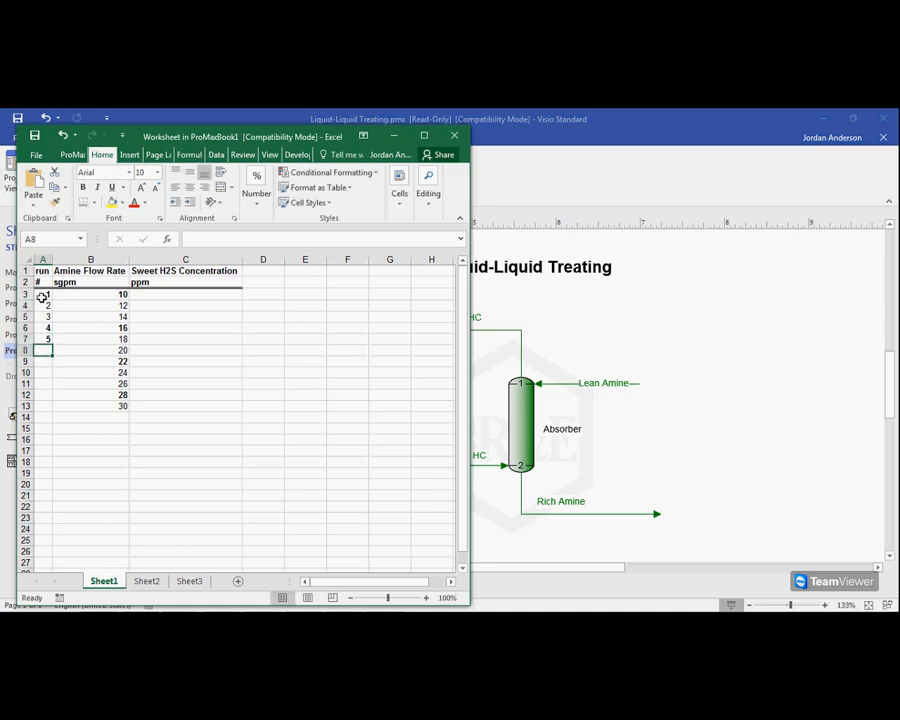
{"action": "left_click_drag", "start_coordinate": [43, 294], "coordinate": [43, 338]}
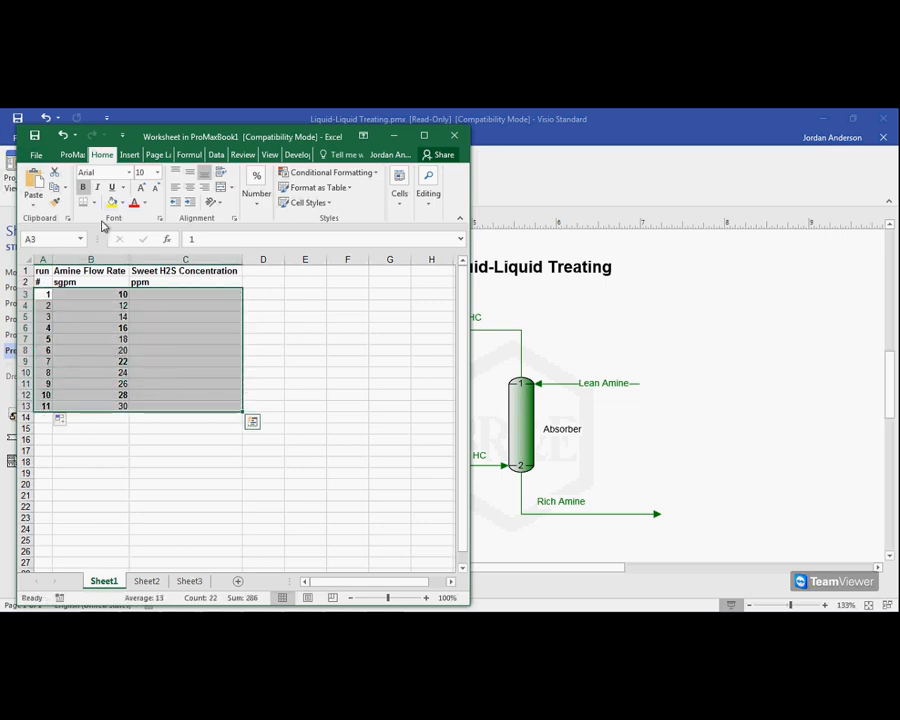
{"action": "left_click", "coordinate": [185, 450]}
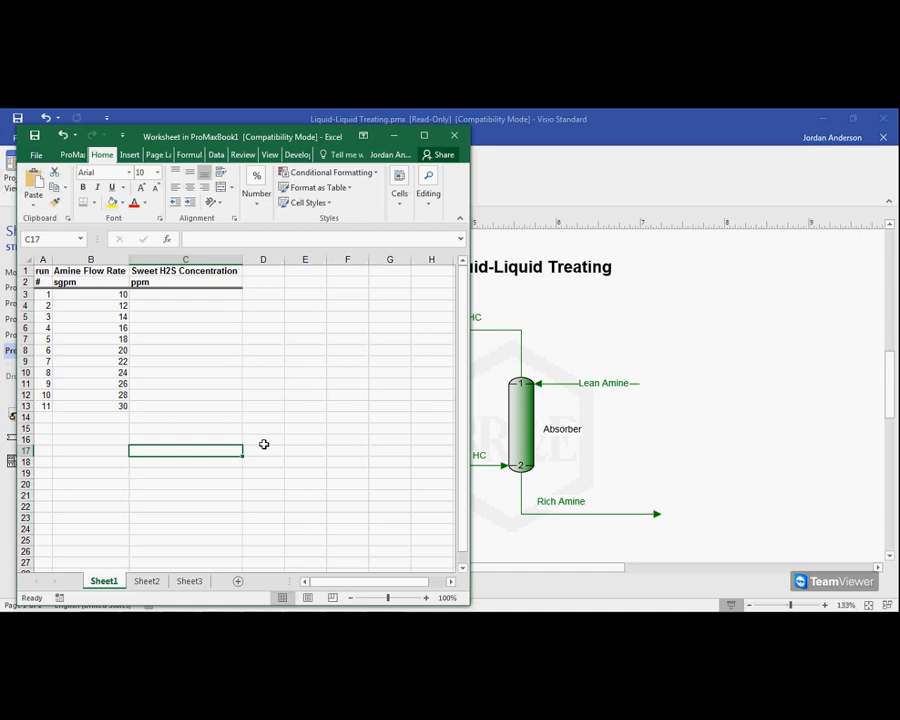
{"action": "mouse_move", "coordinate": [95, 394]}
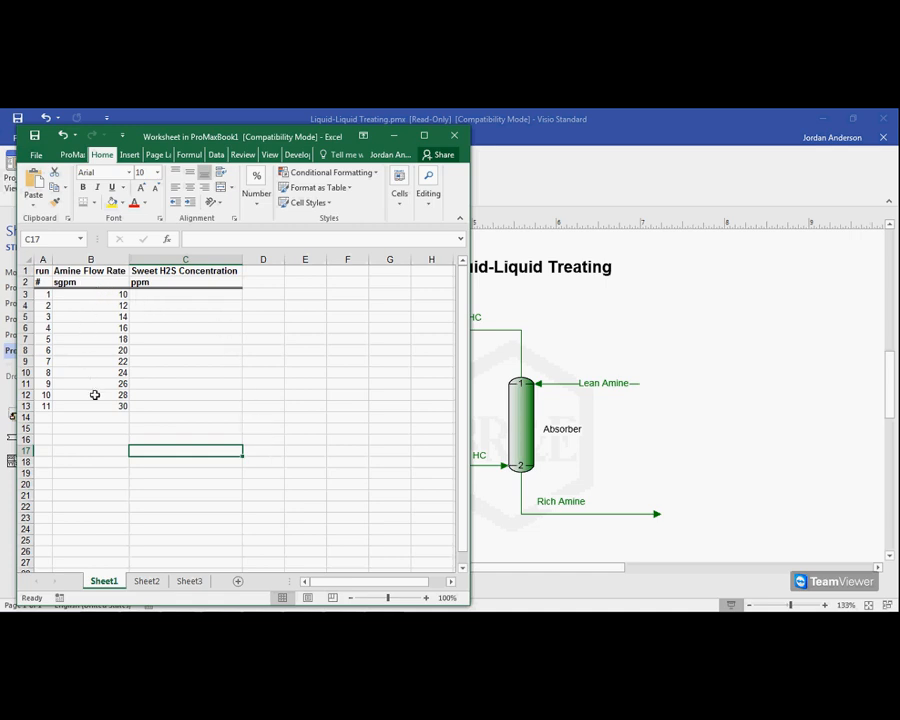
{"action": "mouse_move", "coordinate": [171, 313]}
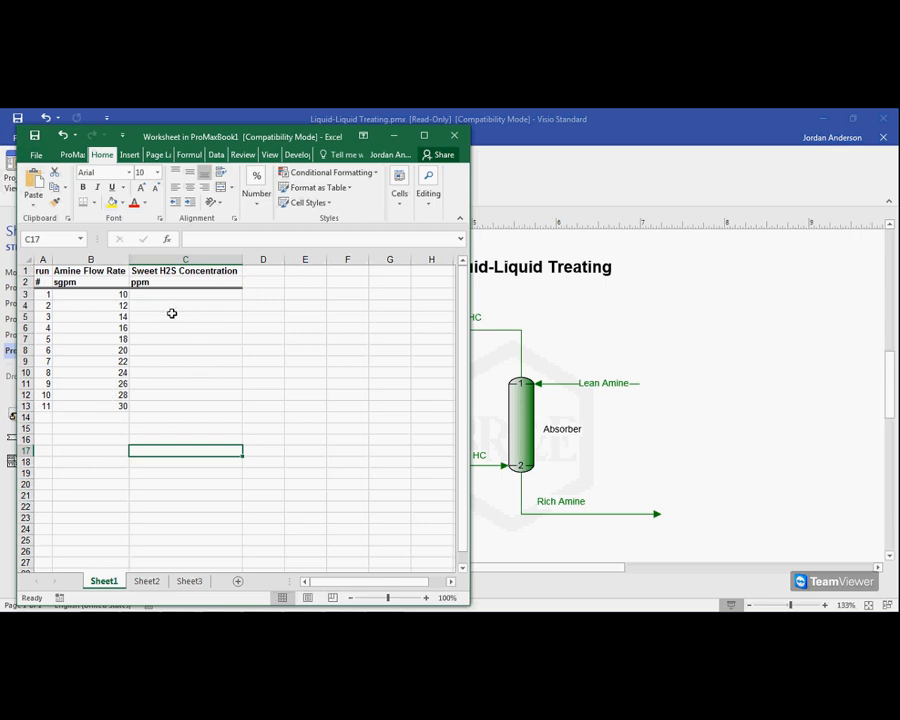
{"action": "mouse_move", "coordinate": [192, 355]}
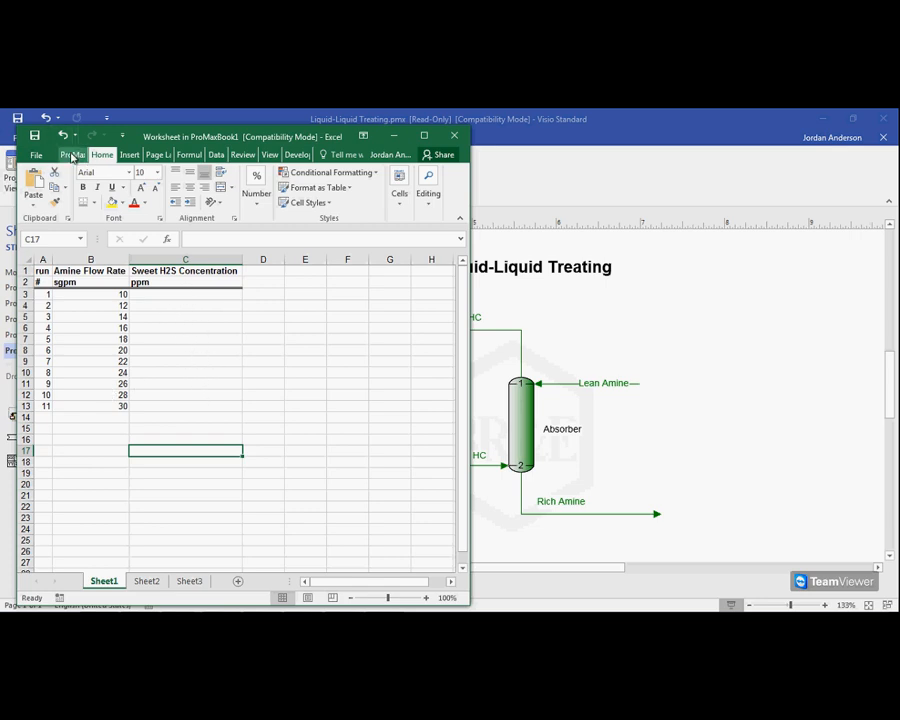
Open Excel Options from the File backstage menu
{"action": "left_click", "coordinate": [71, 154]}
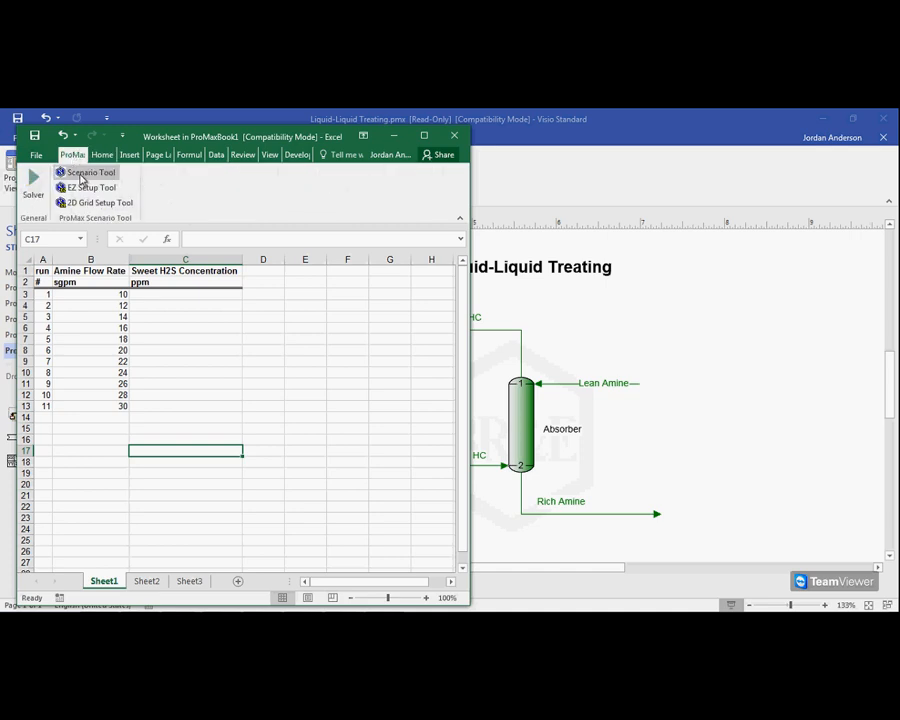
{"action": "mouse_move", "coordinate": [90, 172]}
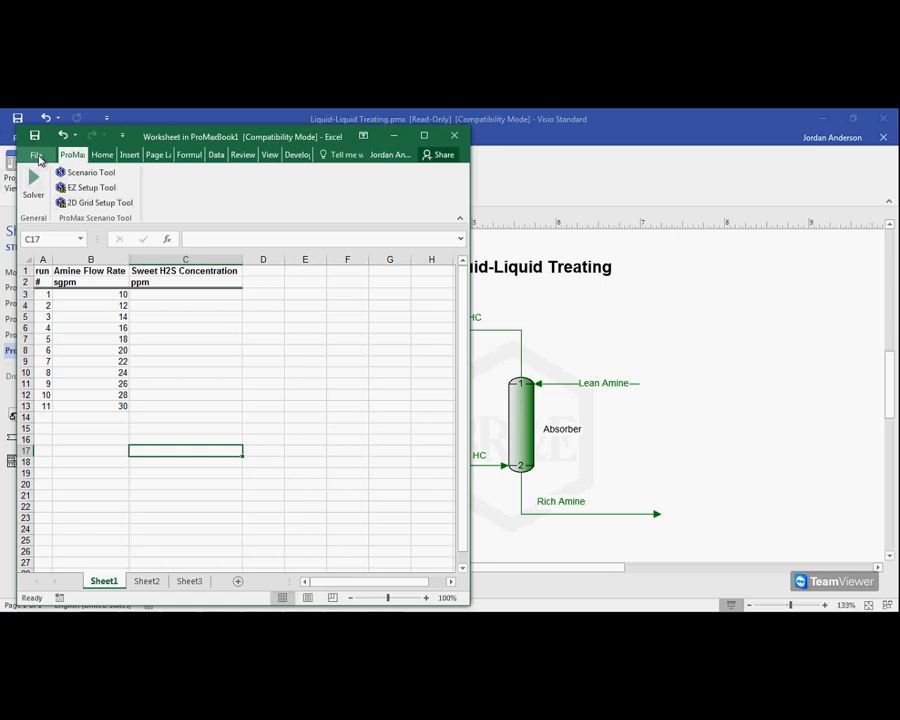
{"action": "left_click", "coordinate": [35, 154]}
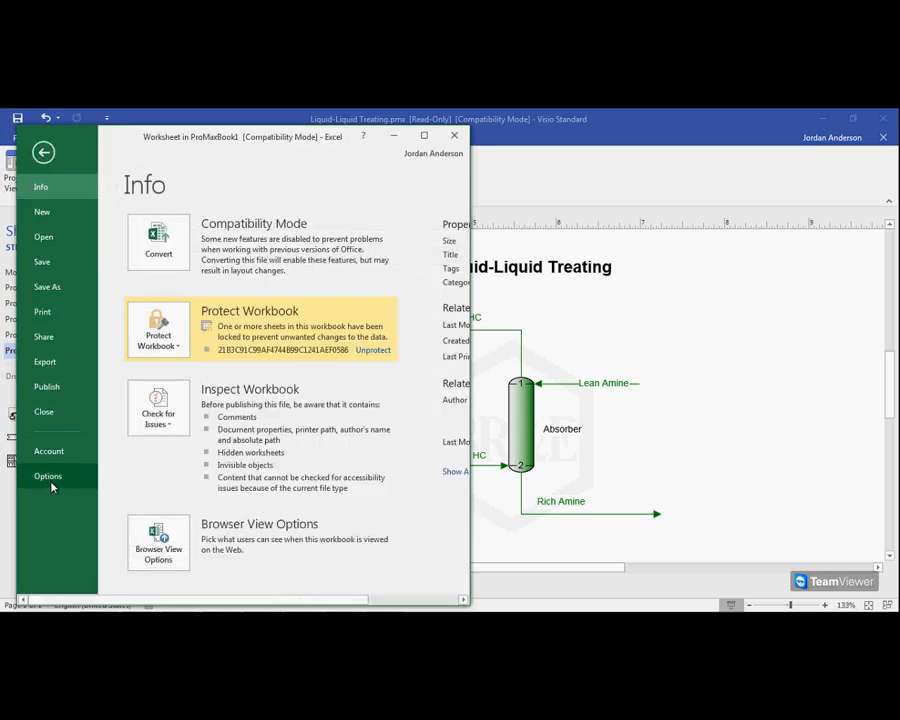
{"action": "left_click", "coordinate": [48, 476]}
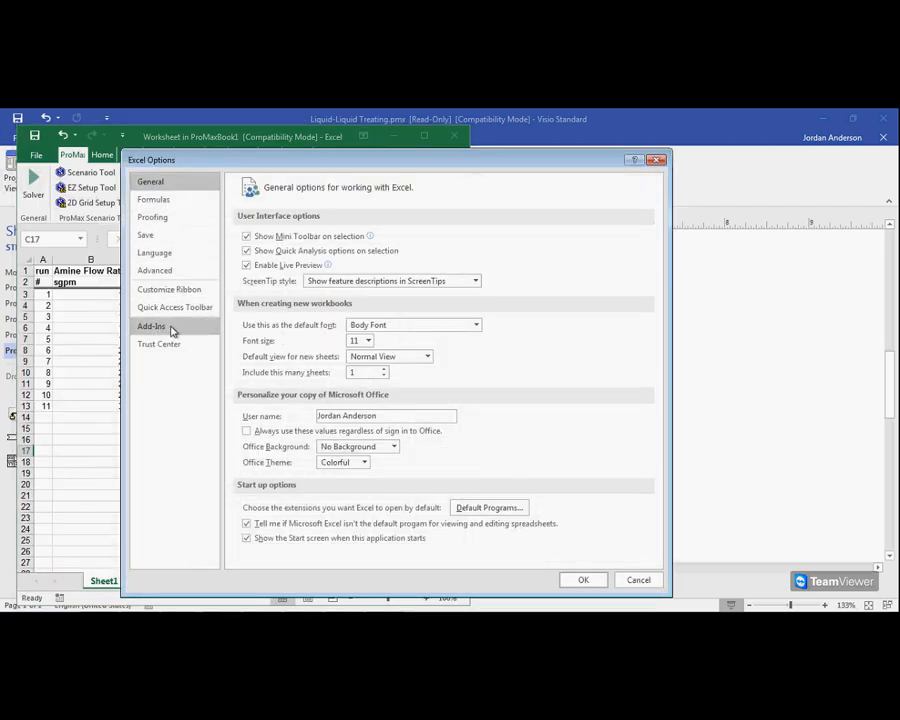
Manage Excel Add-ins from the Add-Ins page and browse for an add-in file
{"action": "left_click", "coordinate": [151, 326]}
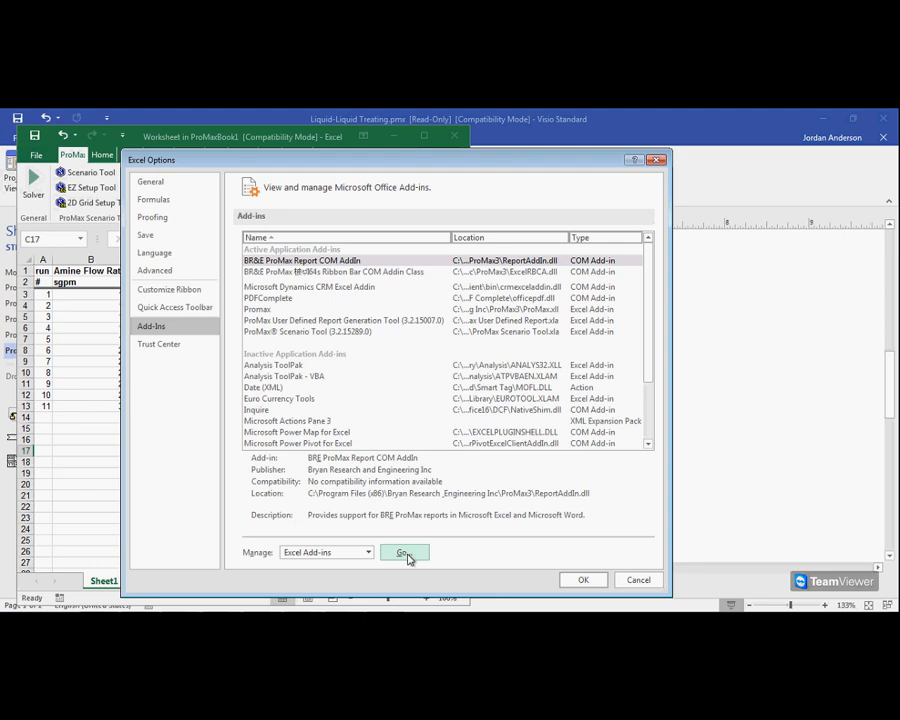
{"action": "left_click", "coordinate": [403, 552]}
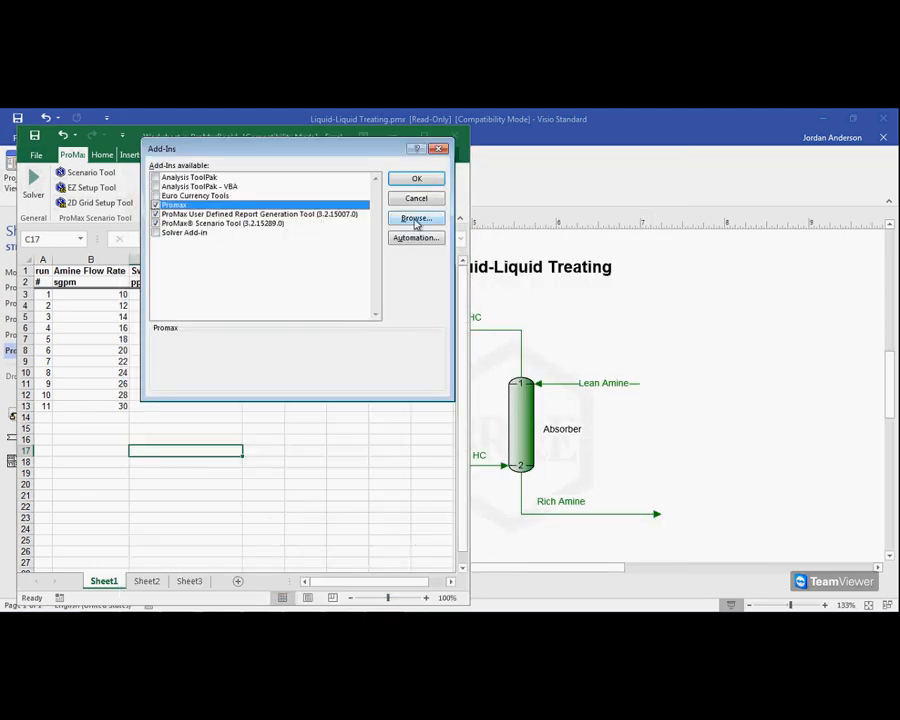
{"action": "left_click", "coordinate": [416, 218]}
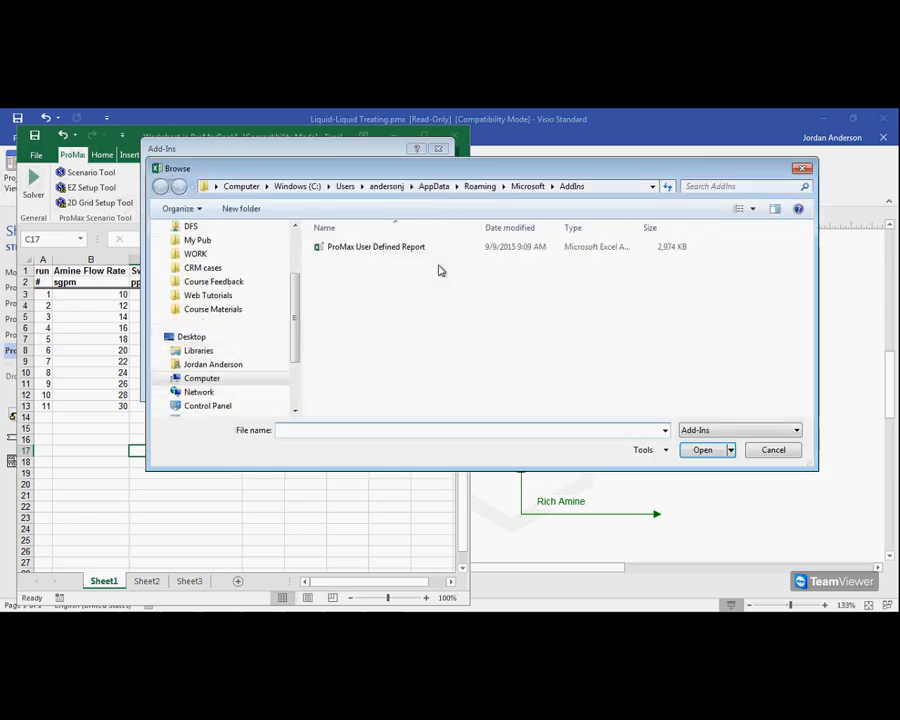
Browse to C:\Program Files (x86)\Bryan Research & Engineering Inc\ProMax3\AddOns\Excel and select ProMax Scenario Tool
{"action": "left_click", "coordinate": [201, 378]}
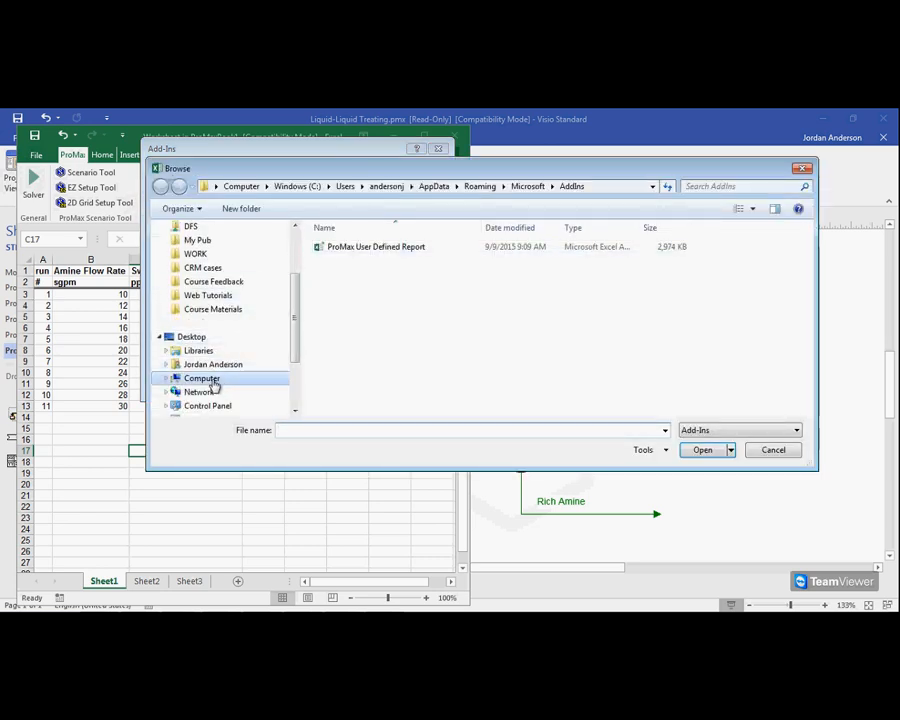
{"action": "left_click", "coordinate": [201, 378]}
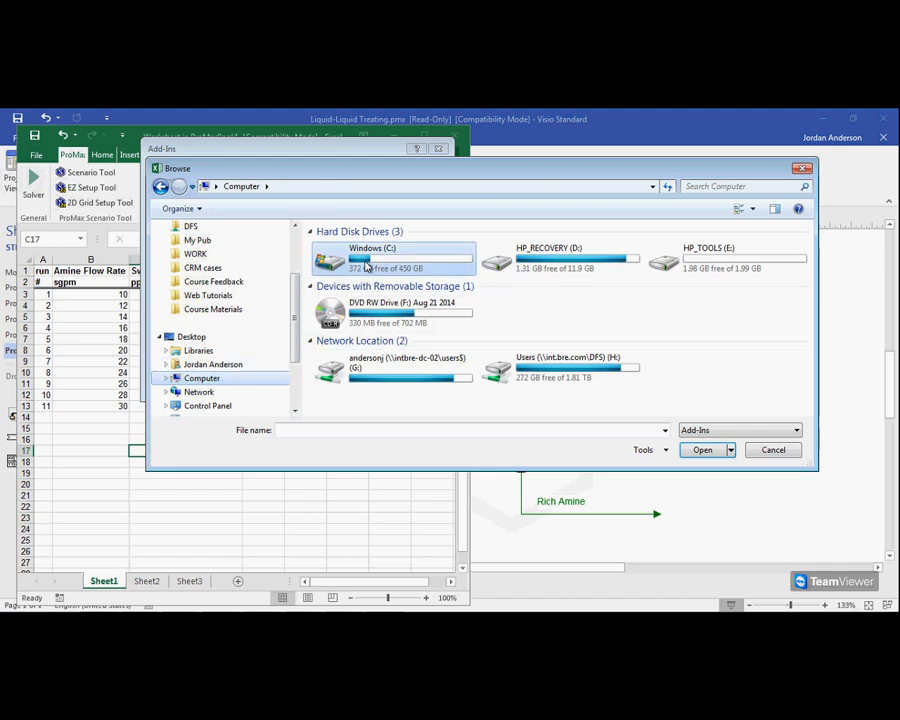
{"action": "double_click", "coordinate": [390, 258]}
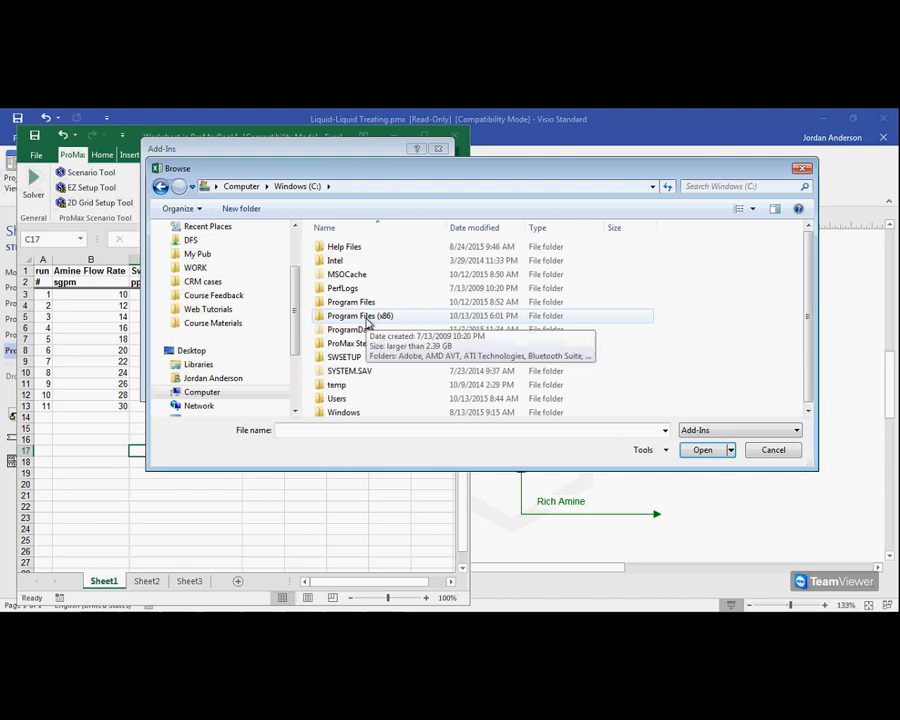
{"action": "left_click", "coordinate": [360, 315]}
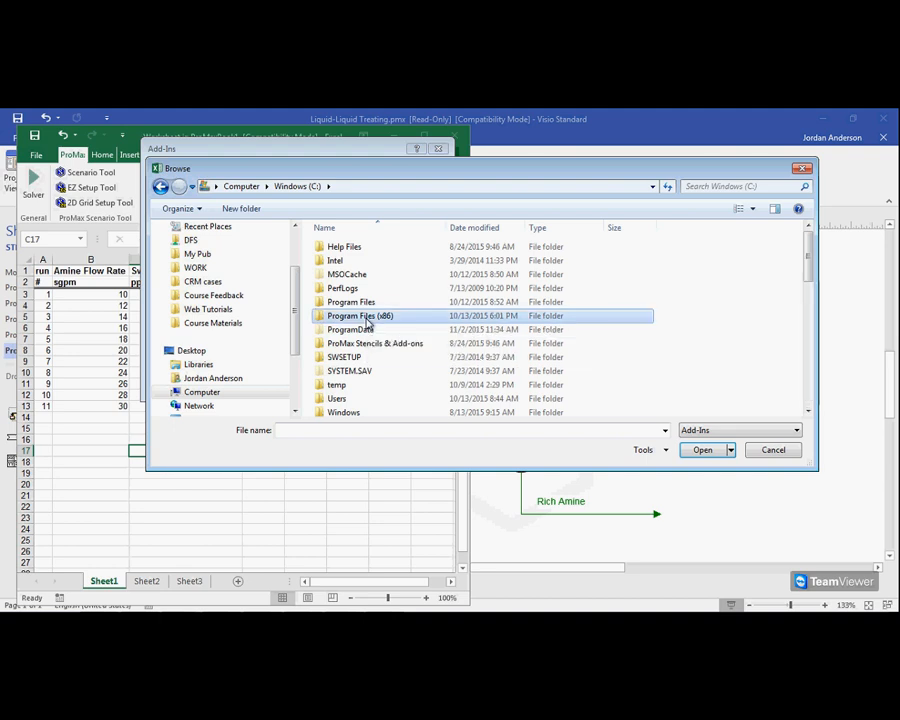
{"action": "double_click", "coordinate": [360, 315]}
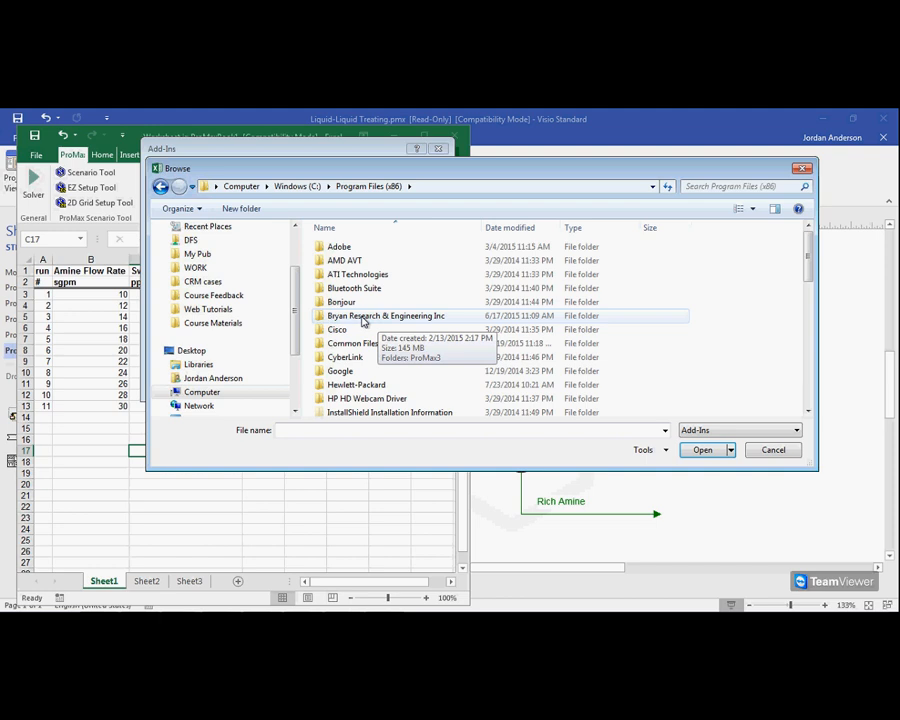
{"action": "double_click", "coordinate": [385, 315]}
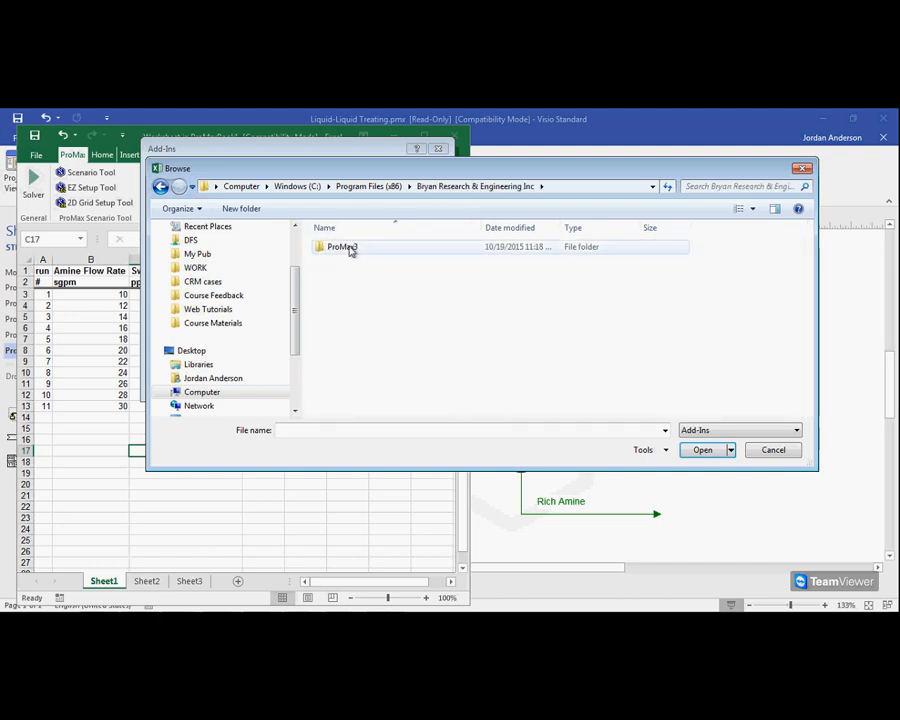
{"action": "double_click", "coordinate": [342, 247]}
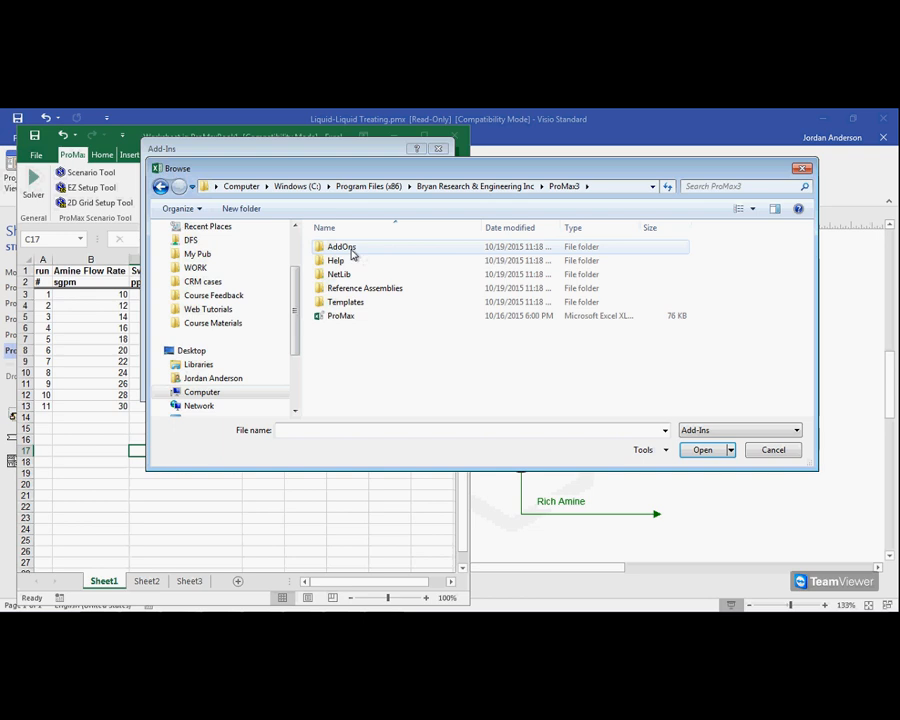
{"action": "double_click", "coordinate": [341, 247]}
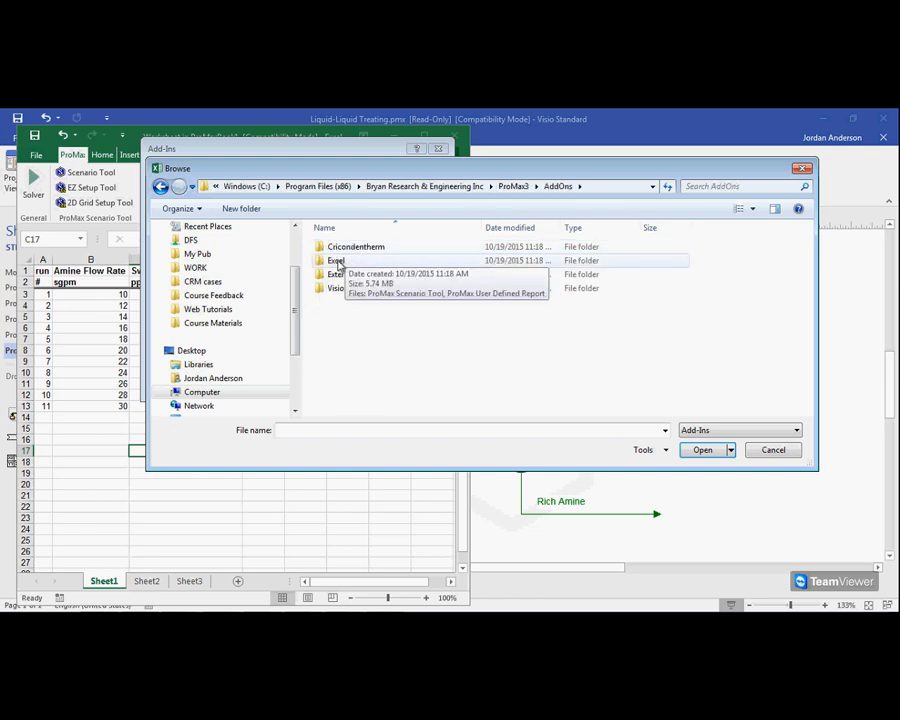
{"action": "double_click", "coordinate": [337, 260]}
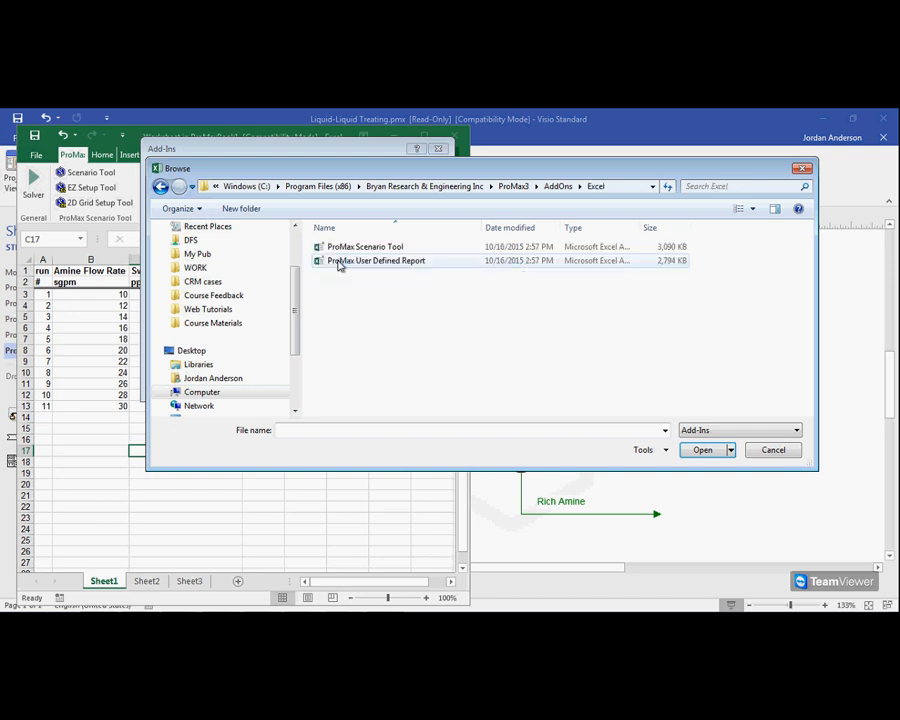
{"action": "left_click", "coordinate": [365, 246]}
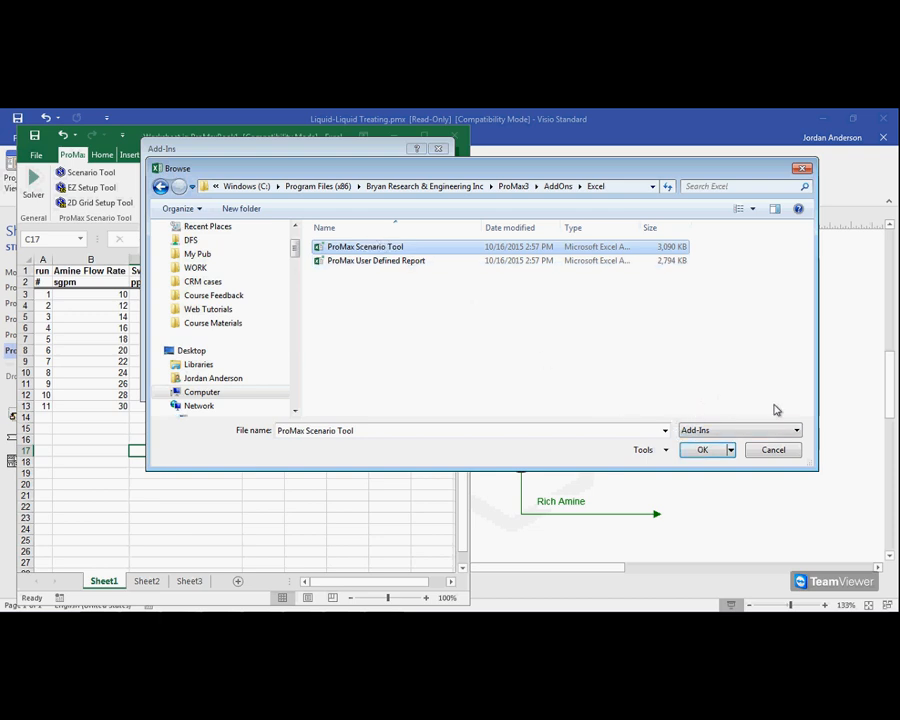
{"action": "mouse_move", "coordinate": [773, 450]}
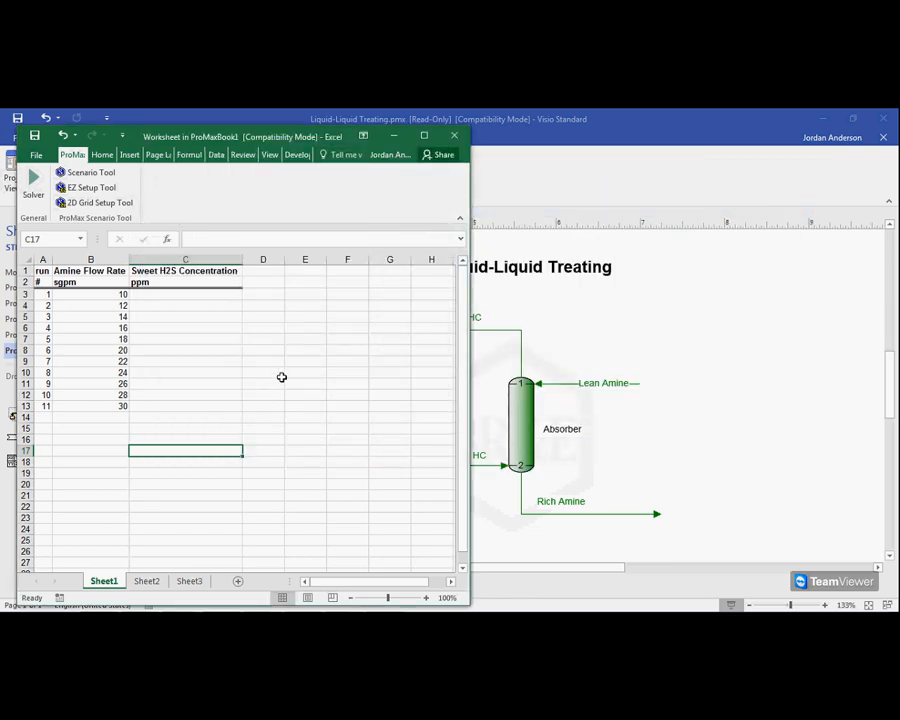
{"action": "mouse_move", "coordinate": [90, 172]}
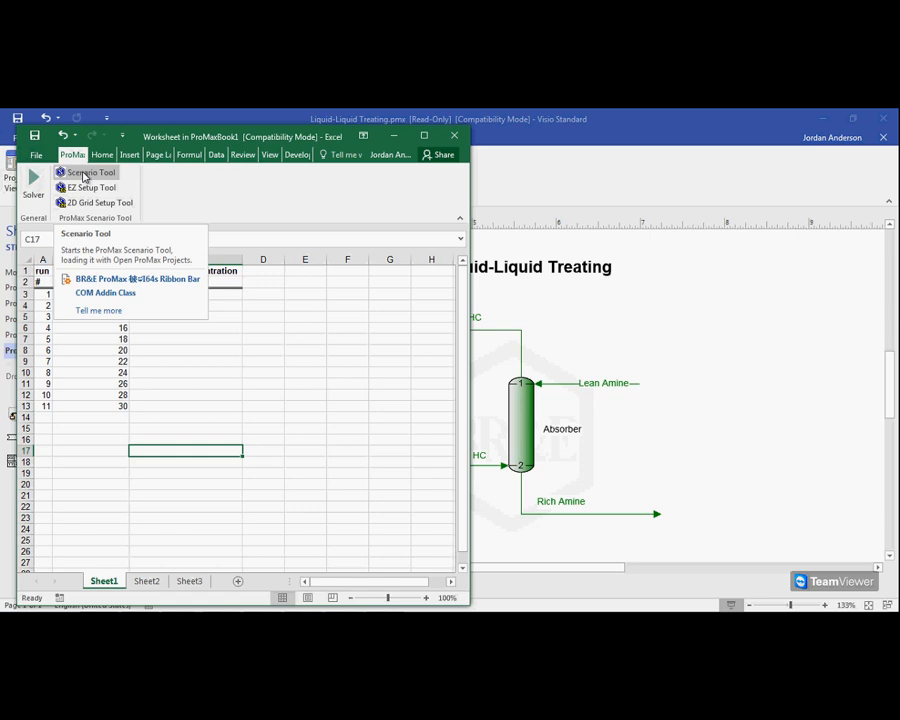
Launch the Scenario Tool and name the scenario 'Amine Flow Study'
{"action": "left_click", "coordinate": [91, 172]}
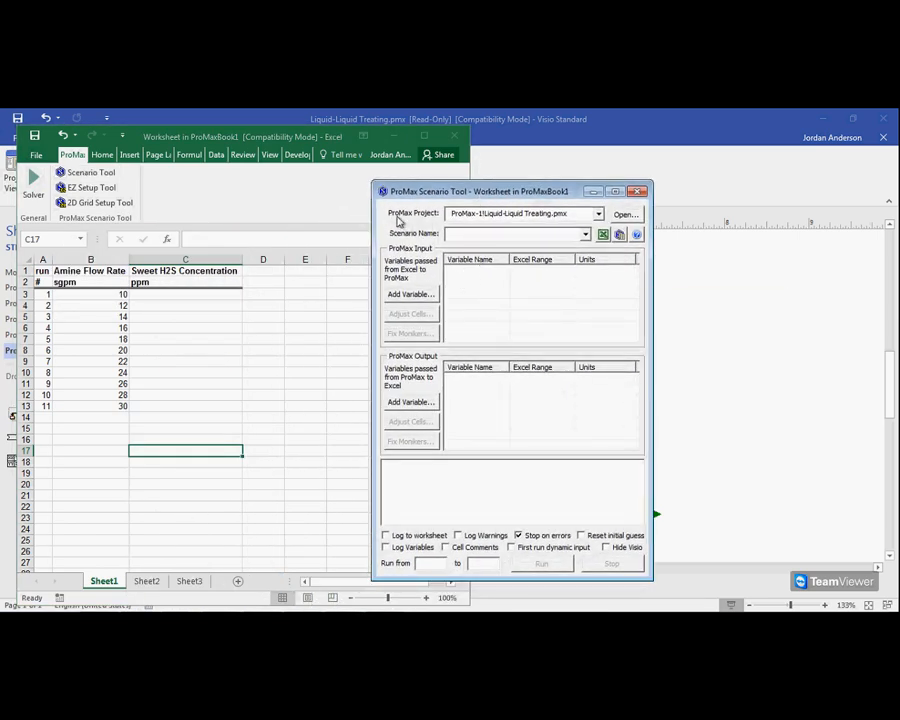
{"action": "mouse_move", "coordinate": [597, 229]}
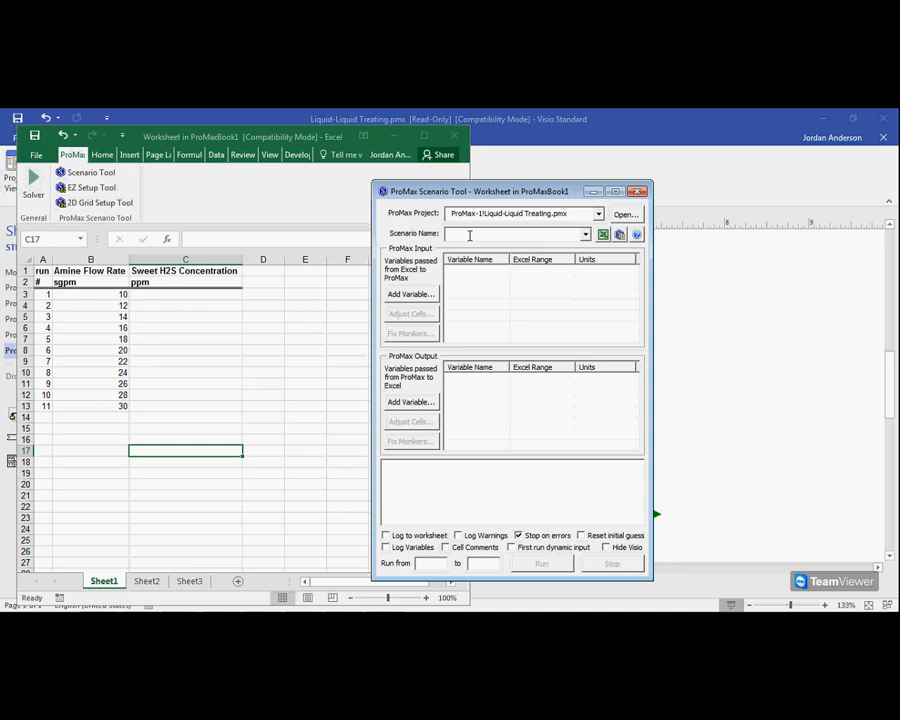
{"action": "type", "text": "Amine Flow S"}
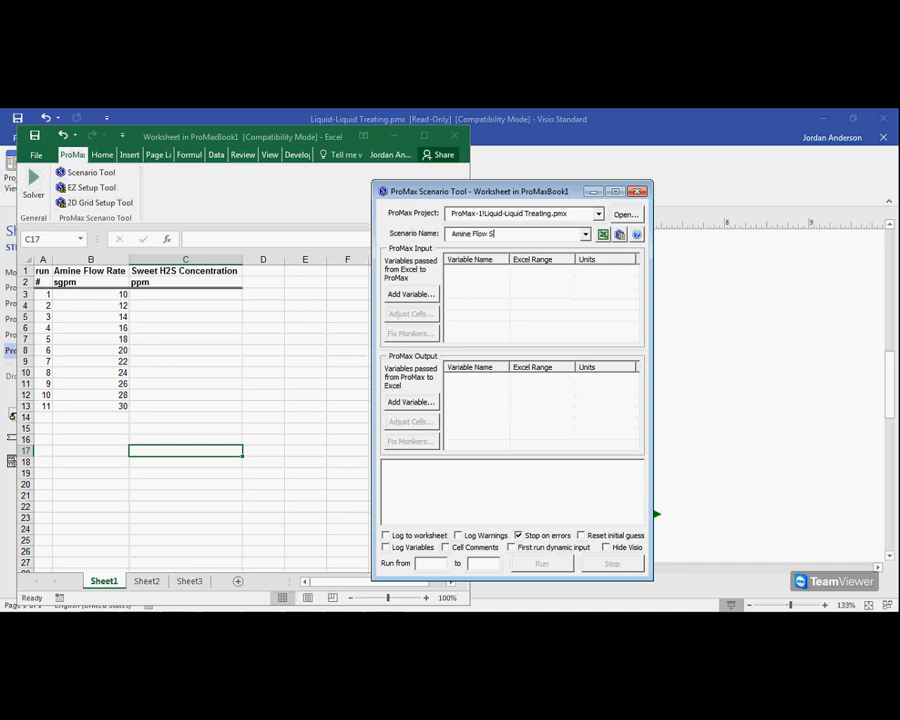
{"action": "type", "text": "tudy"}
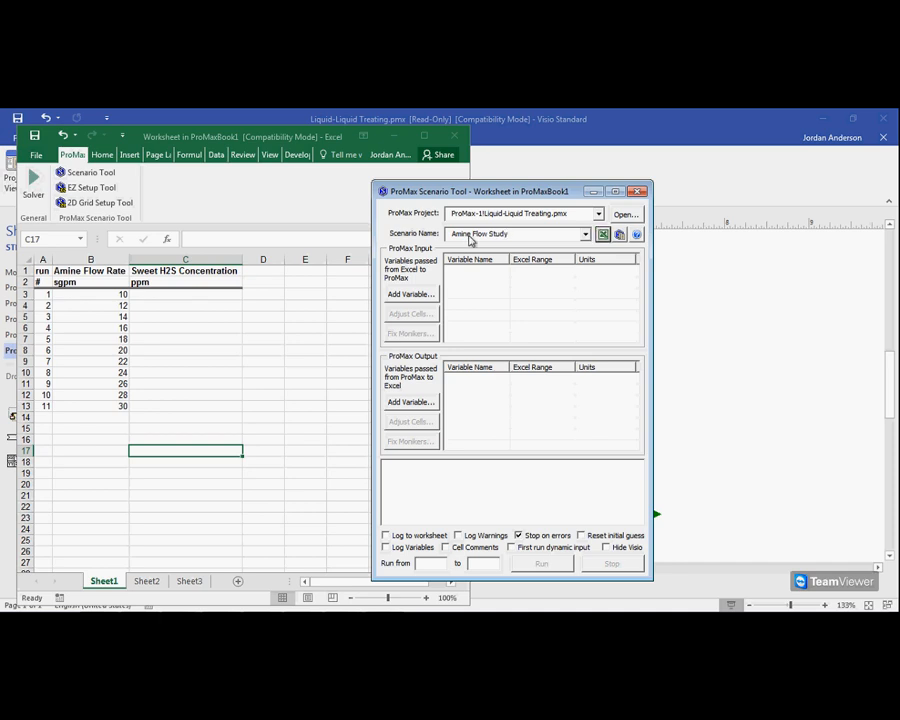
{"action": "mouse_move", "coordinate": [502, 296]}
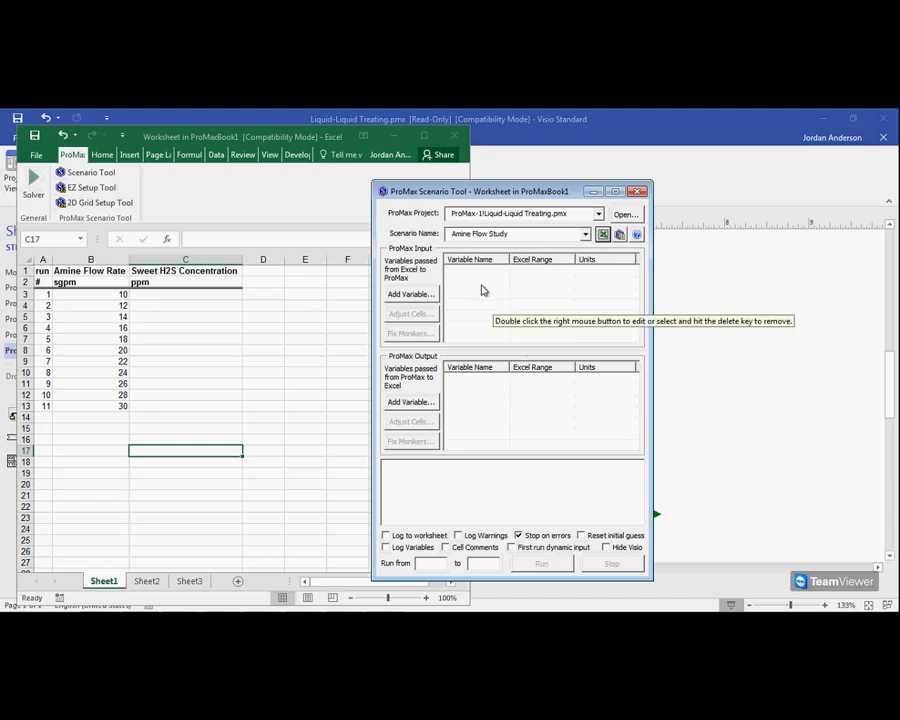
{"action": "mouse_move", "coordinate": [443, 272]}
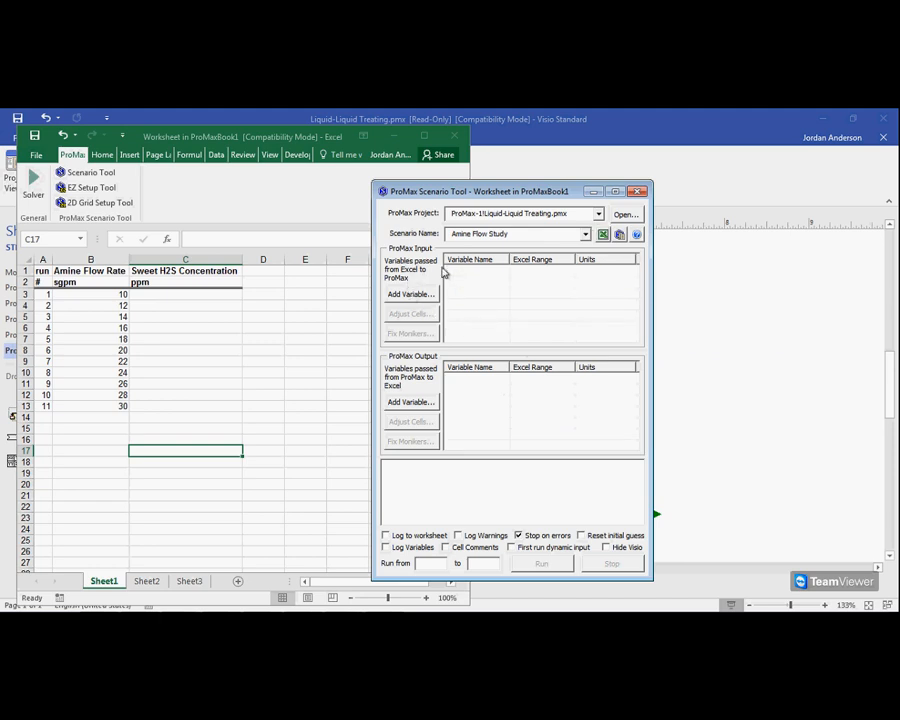
{"action": "mouse_move", "coordinate": [505, 291]}
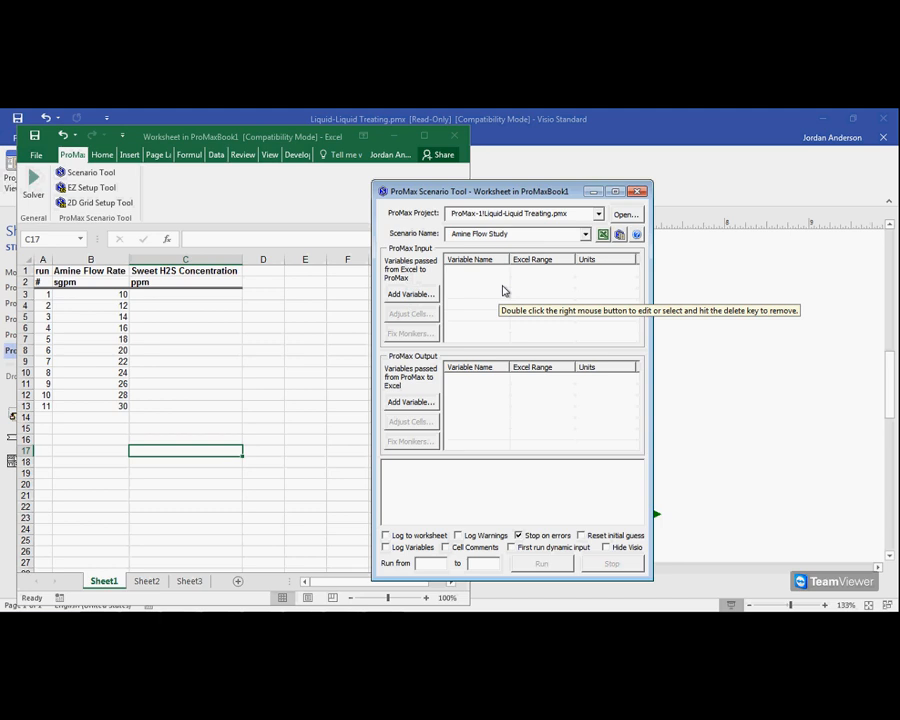
{"action": "mouse_move", "coordinate": [443, 385]}
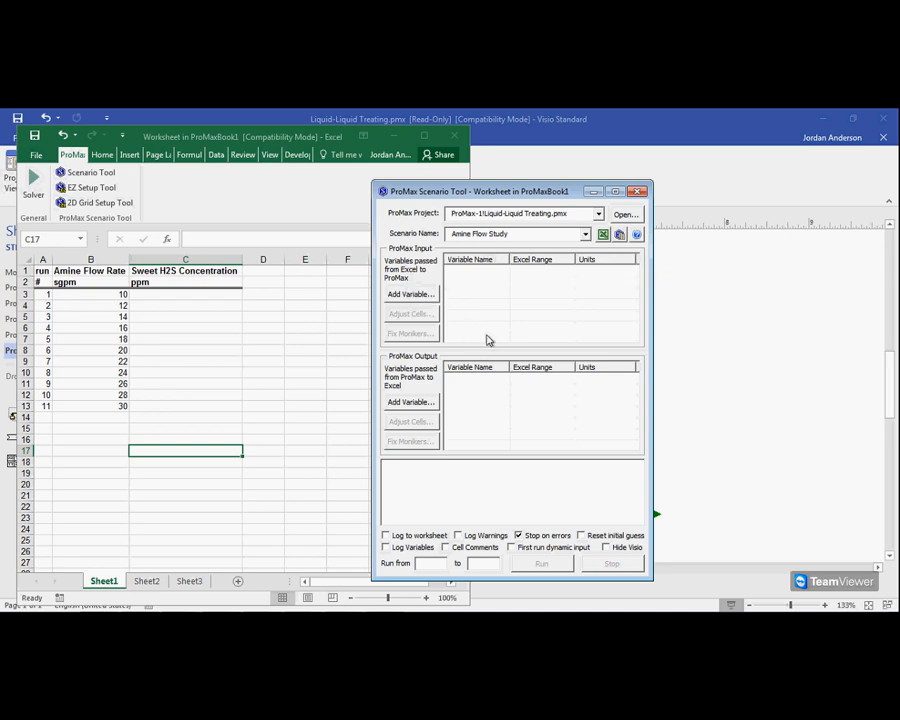
{"action": "mouse_move", "coordinate": [423, 268]}
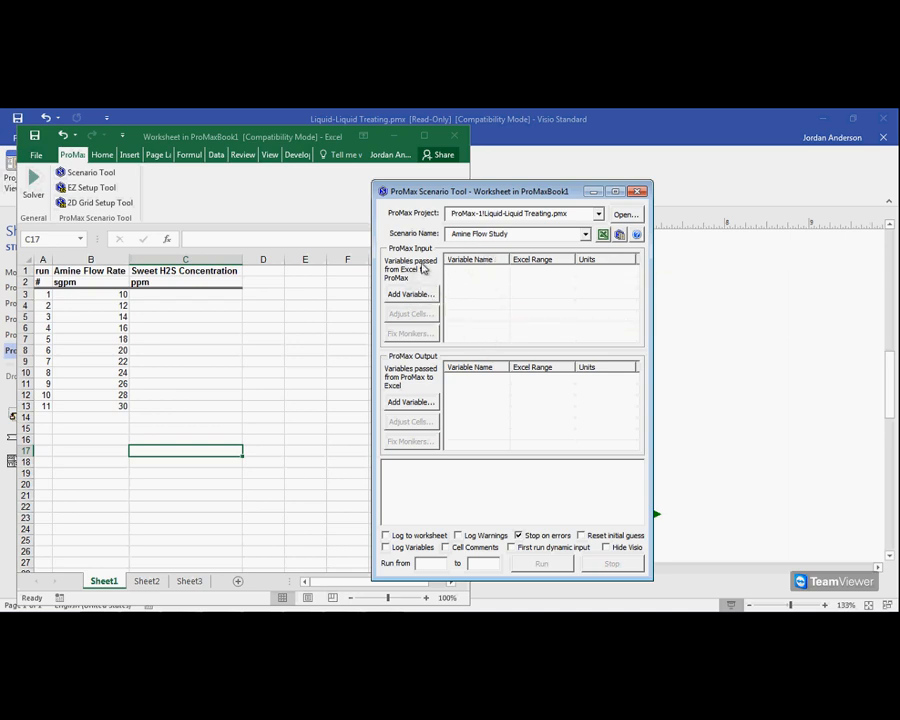
{"action": "mouse_move", "coordinate": [410, 294]}
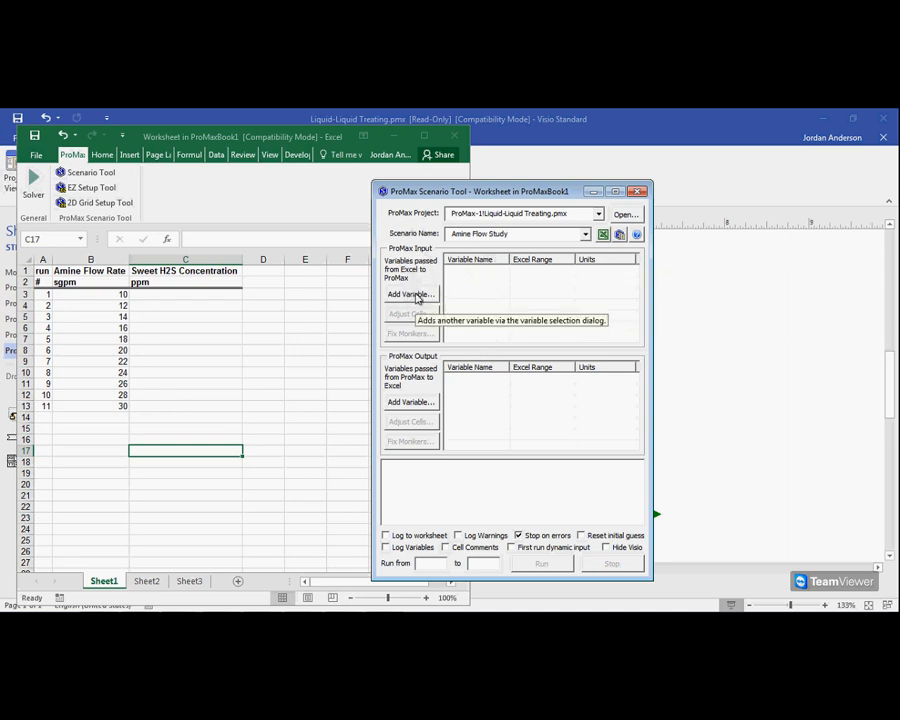
Add a new Excel-to-ProMax input variable named 'Amine Flow Rate'
{"action": "left_click", "coordinate": [409, 294]}
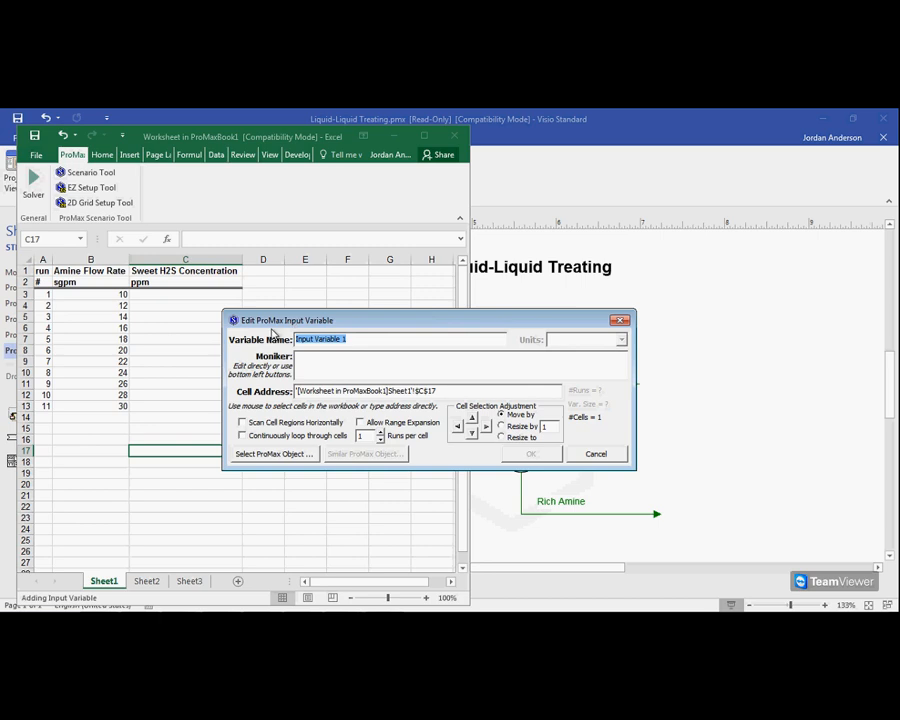
{"action": "type", "text": "Amine"}
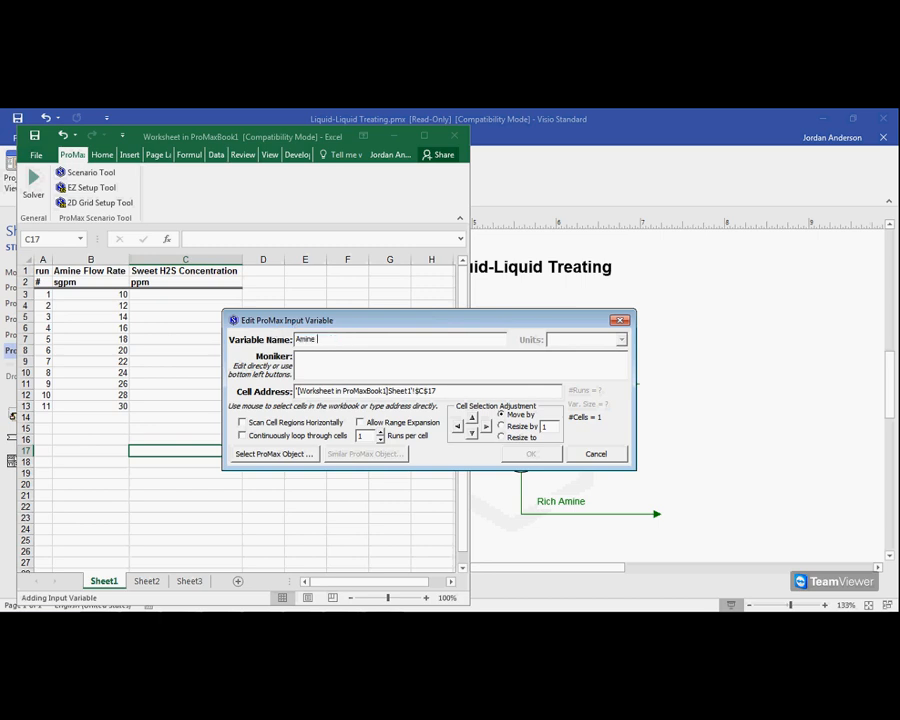
{"action": "type", "text": "Flow RAt"}
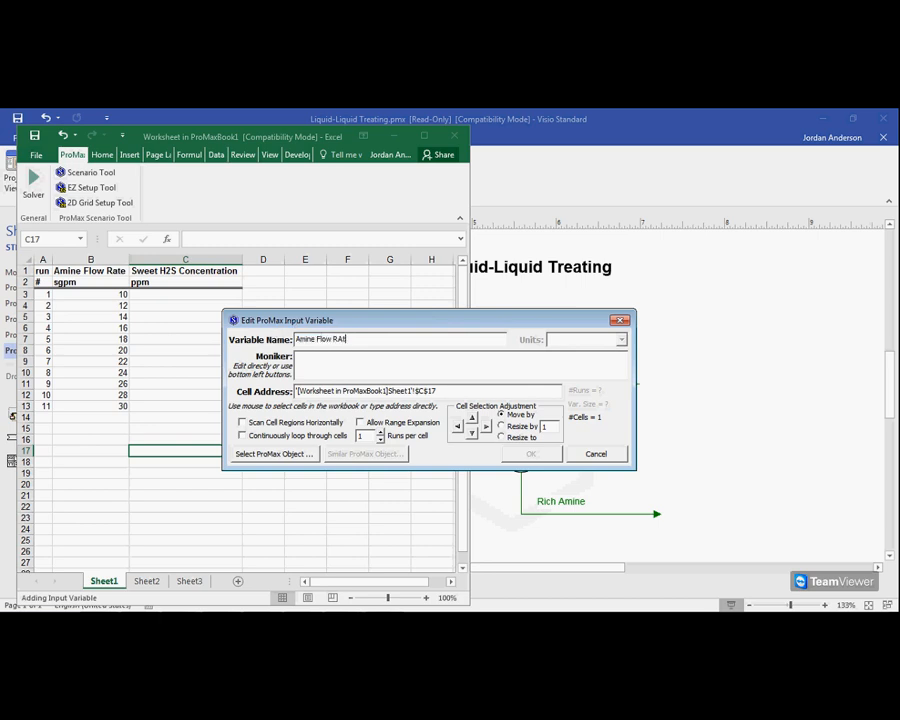
{"action": "type", "text": "e"}
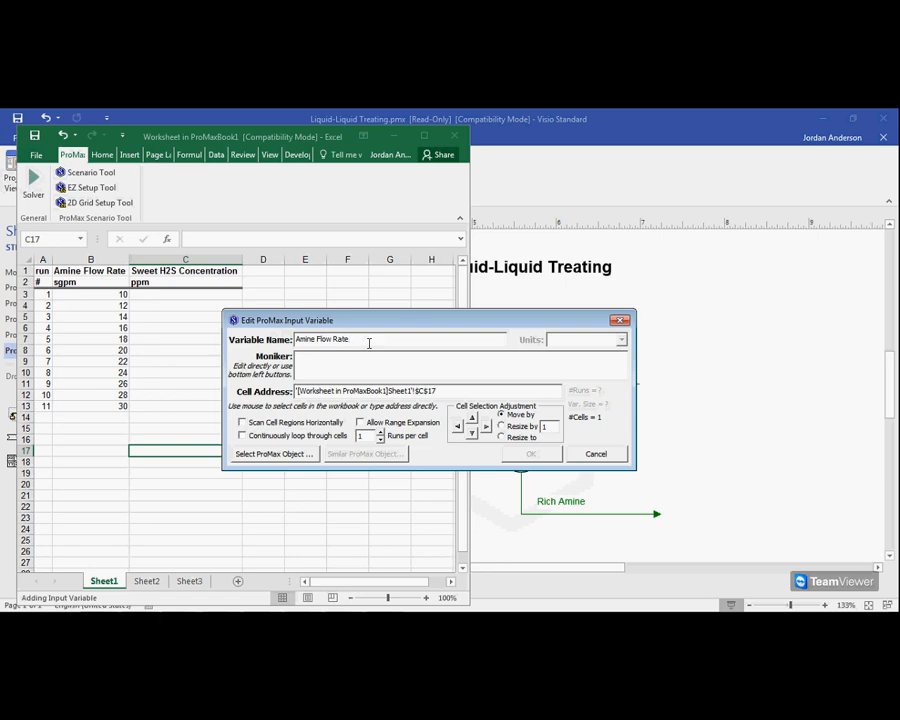
{"action": "mouse_move", "coordinate": [360, 355]}
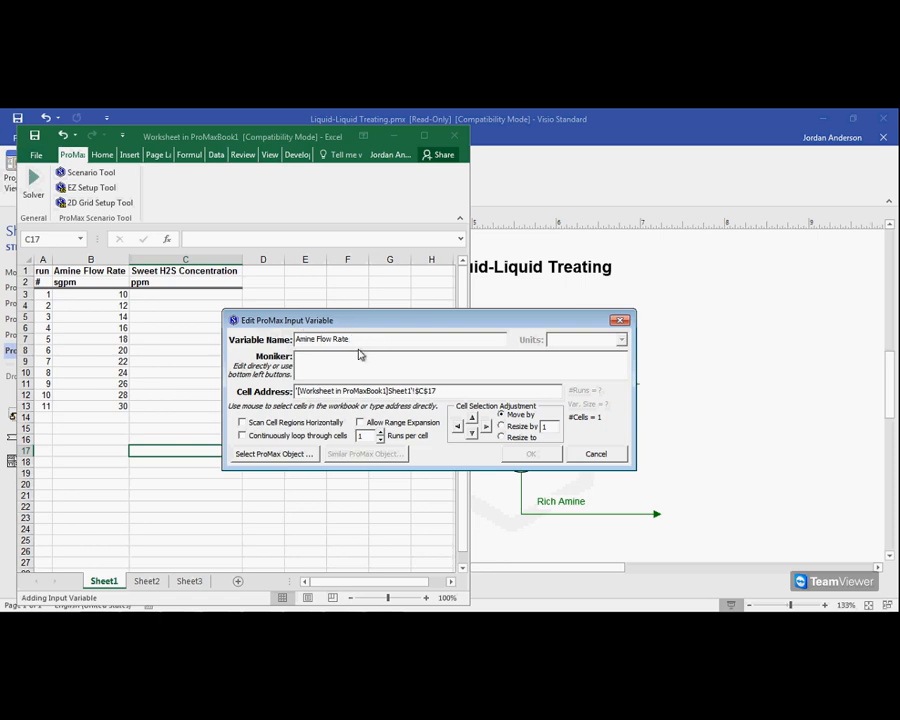
{"action": "mouse_move", "coordinate": [270, 459]}
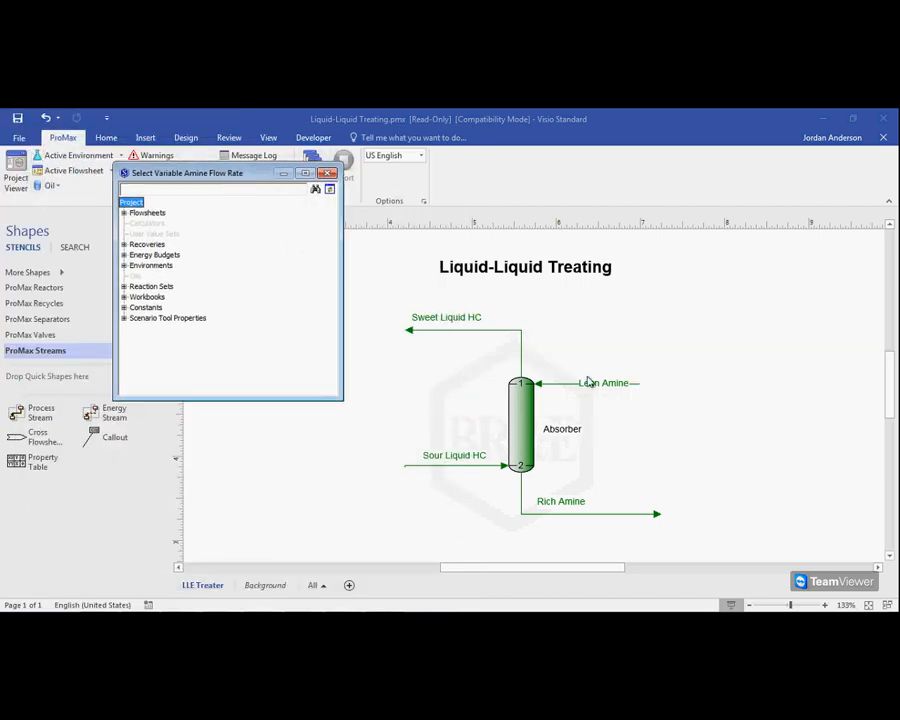
{"action": "mouse_move", "coordinate": [598, 390]}
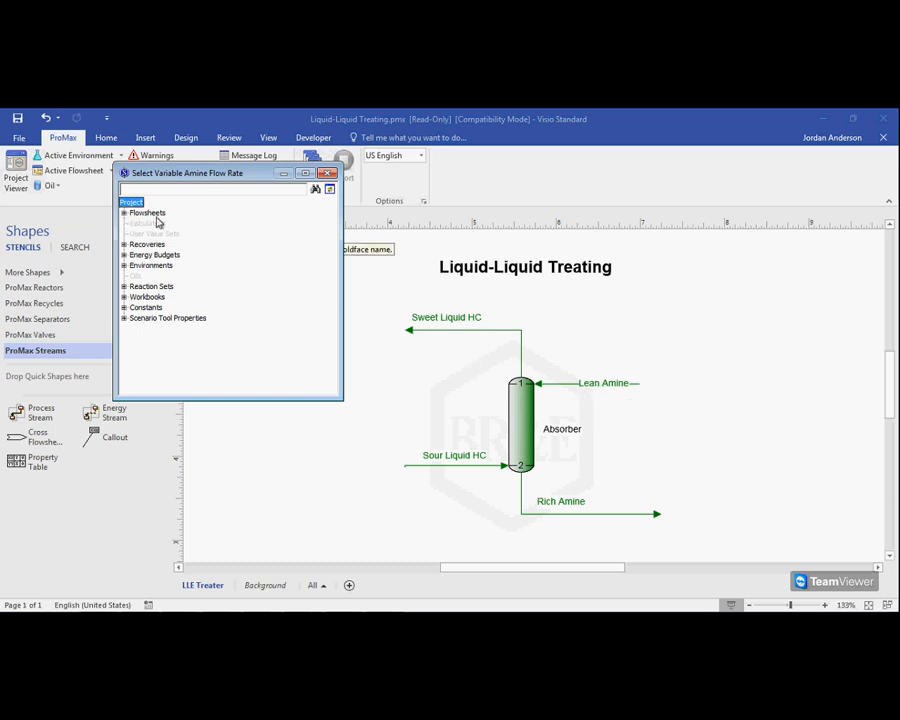
Expand Flowsheets > LLE Treater > PStreams > Lean Amine > Phases > Total in the object browser
{"action": "left_click", "coordinate": [125, 212]}
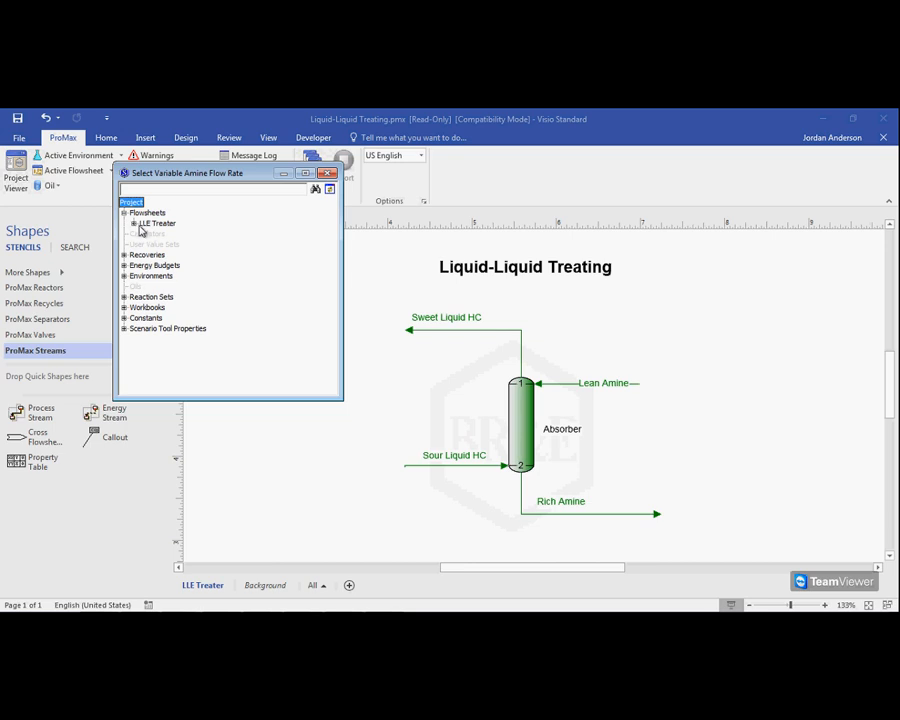
{"action": "mouse_move", "coordinate": [138, 228]}
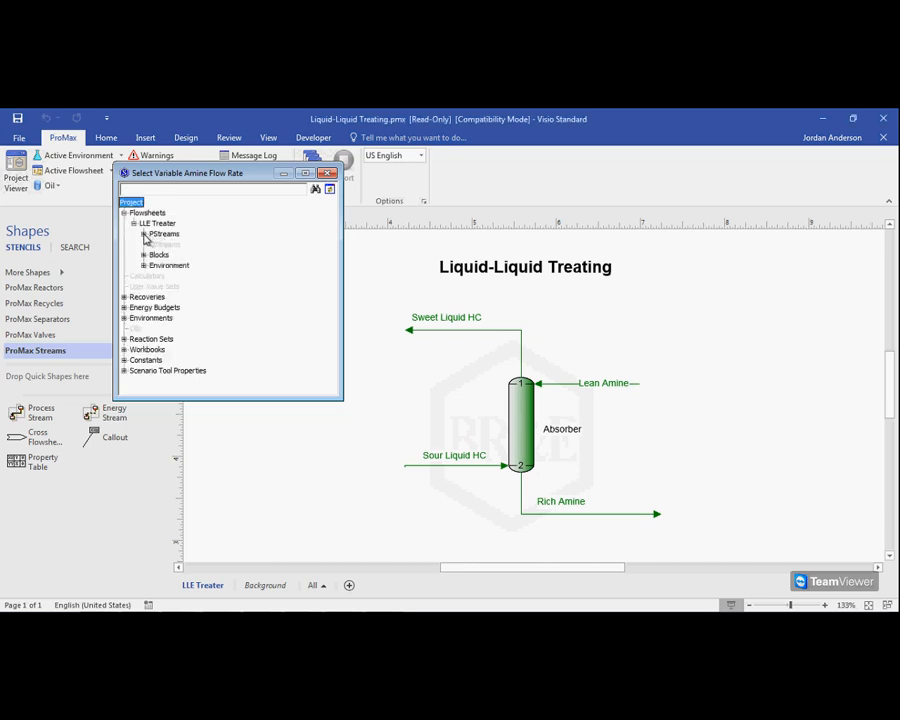
{"action": "left_click", "coordinate": [147, 233]}
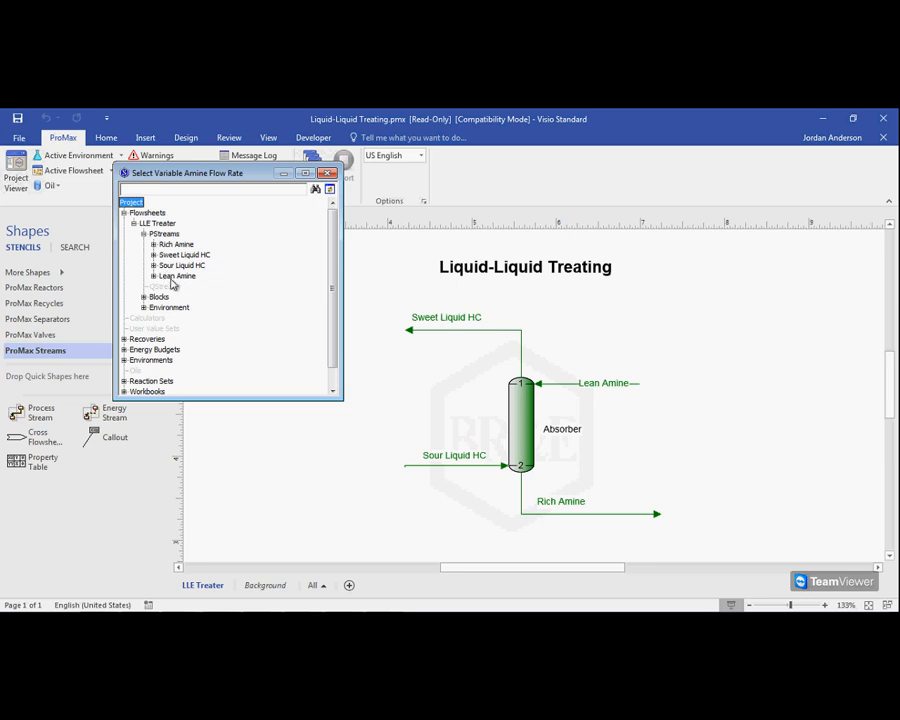
{"action": "left_click", "coordinate": [177, 276]}
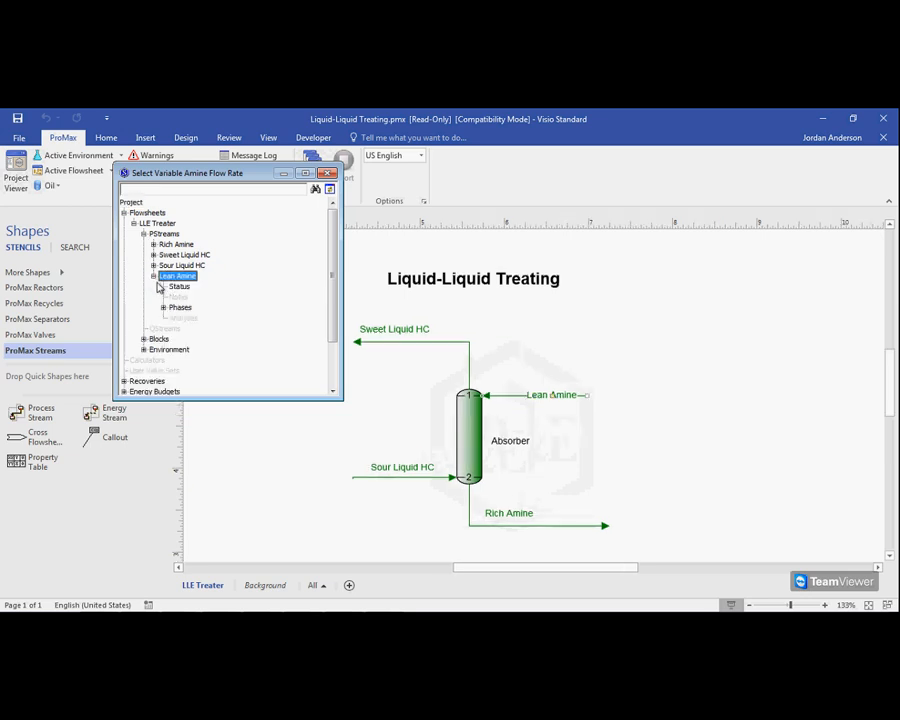
{"action": "left_click", "coordinate": [167, 307]}
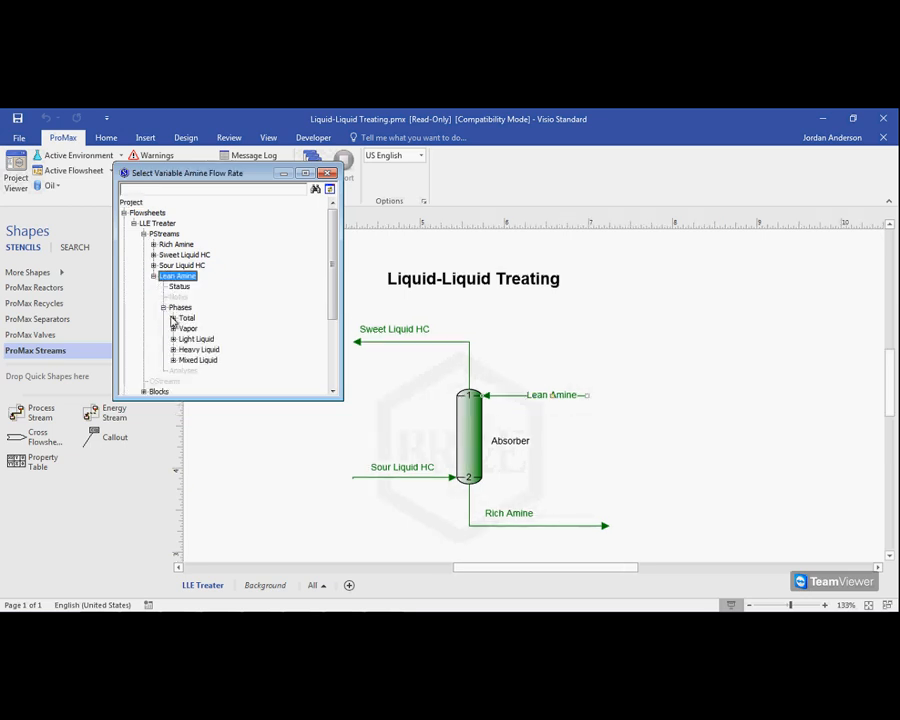
{"action": "left_click", "coordinate": [168, 318]}
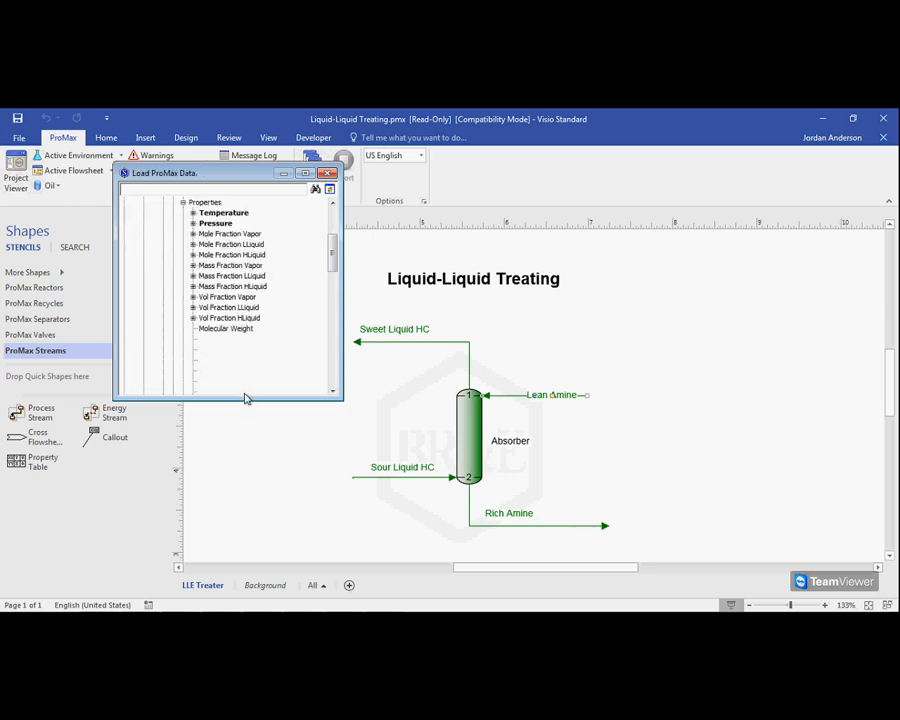
Scroll the Lean Amine property list down to Std Liquid Volumetric Flow
{"action": "scroll", "scroll_direction": "down", "scroll_amount": 3}
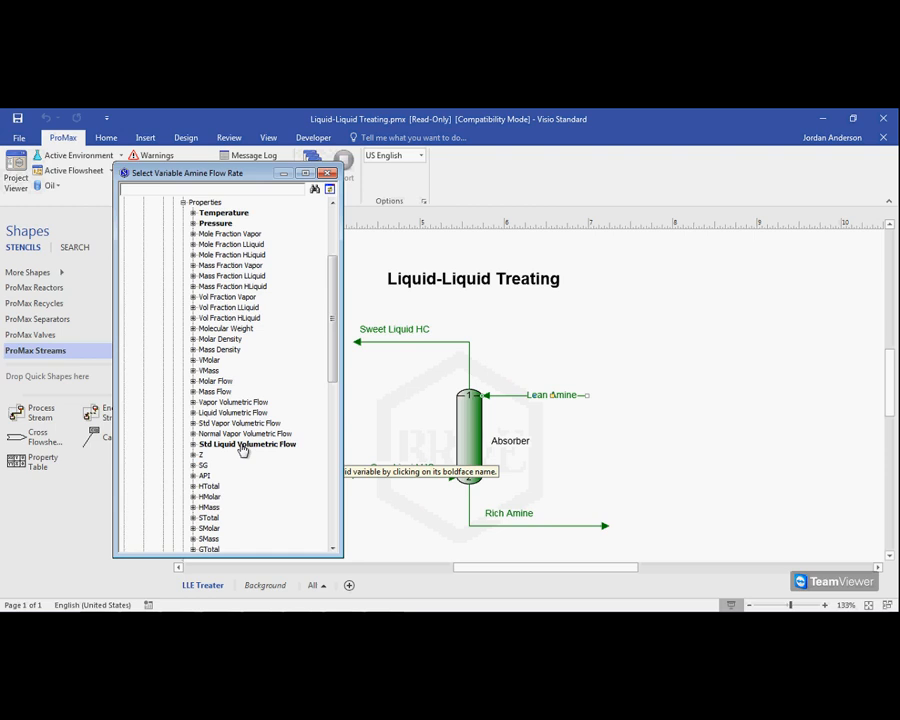
{"action": "mouse_move", "coordinate": [222, 398]}
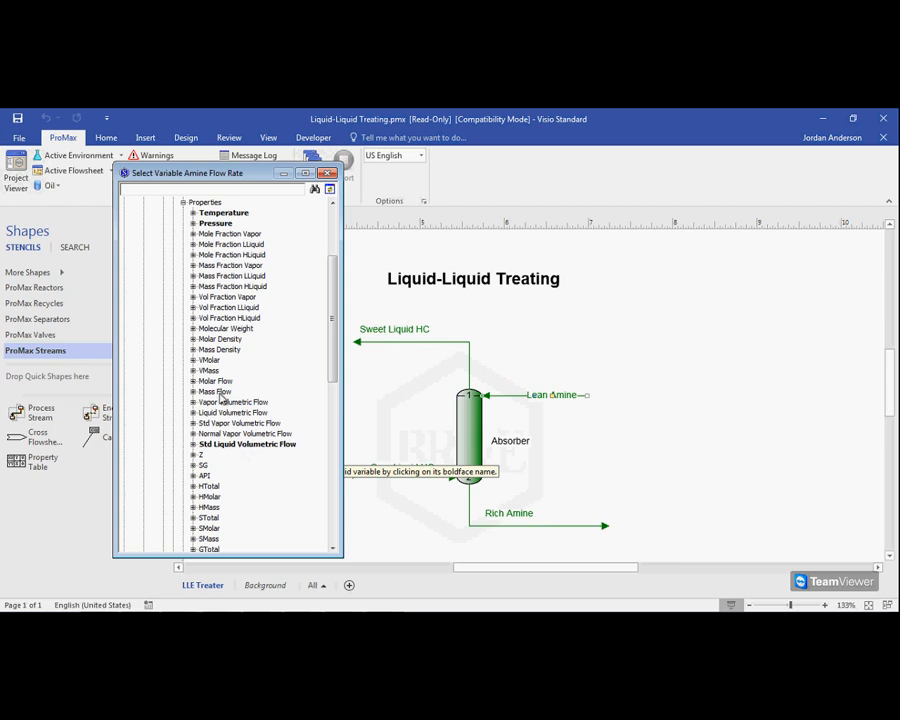
{"action": "mouse_move", "coordinate": [222, 400]}
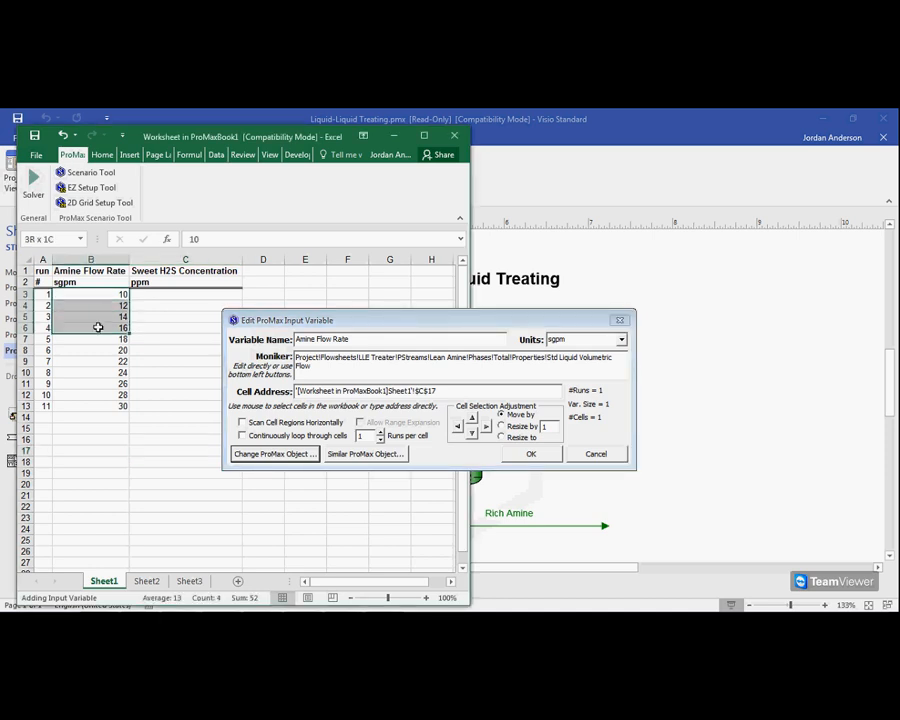
Link Amine Flow Rate to cells B3:B13 and confirm the input variable
{"action": "left_click_drag", "start_coordinate": [97, 327], "coordinate": [108, 405]}
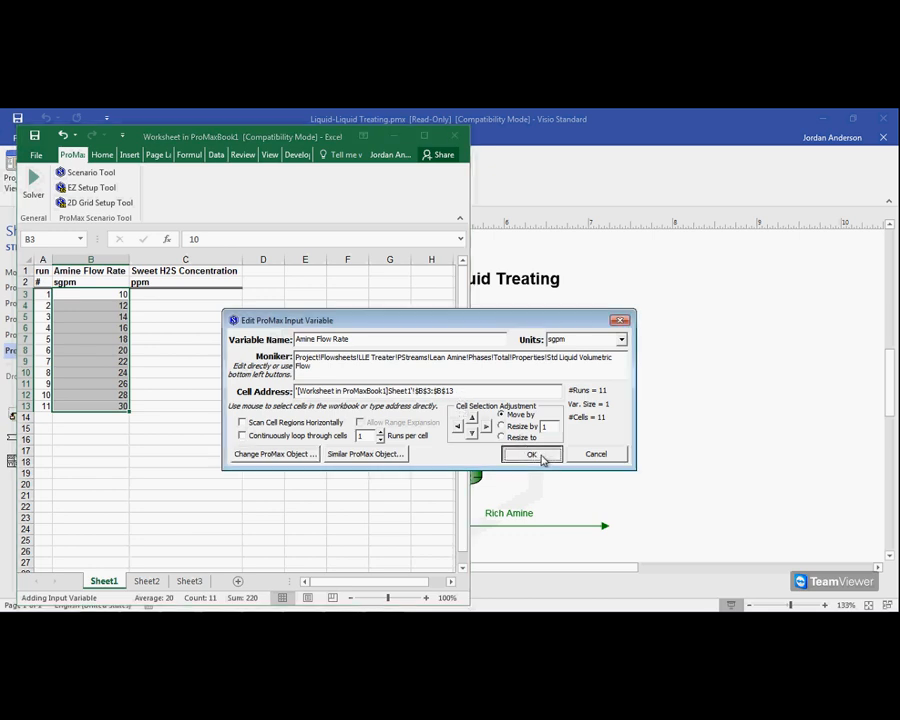
{"action": "left_click", "coordinate": [531, 454]}
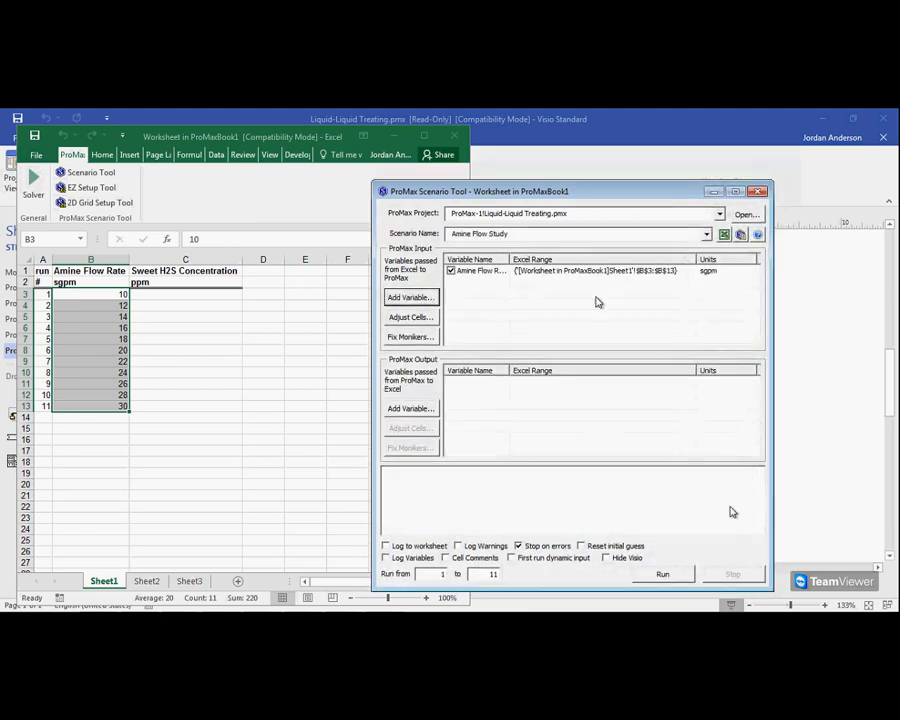
{"action": "mouse_move", "coordinate": [560, 285]}
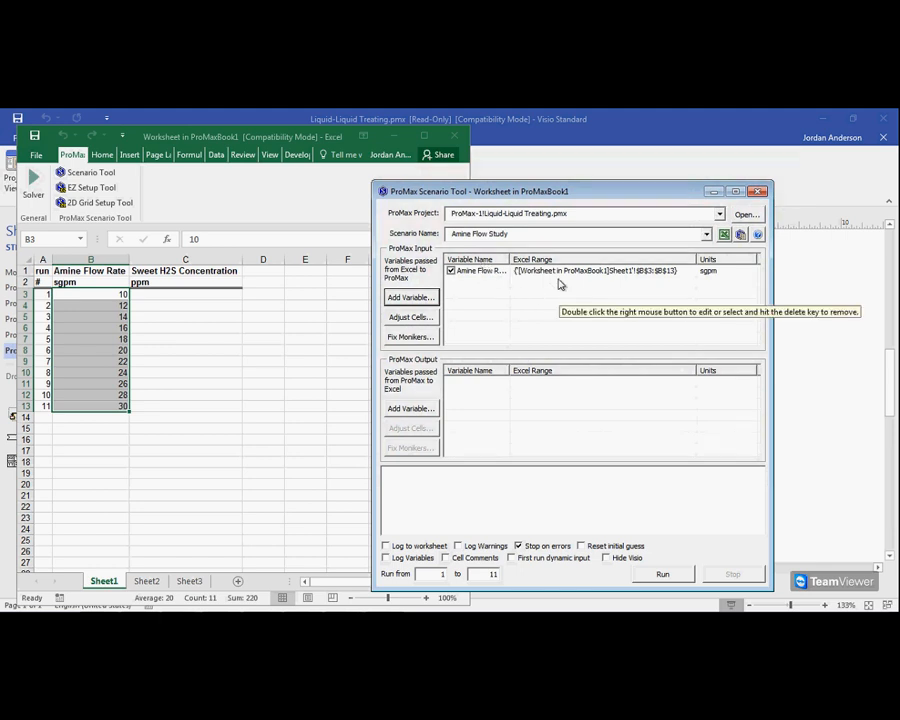
{"action": "mouse_move", "coordinate": [652, 277]}
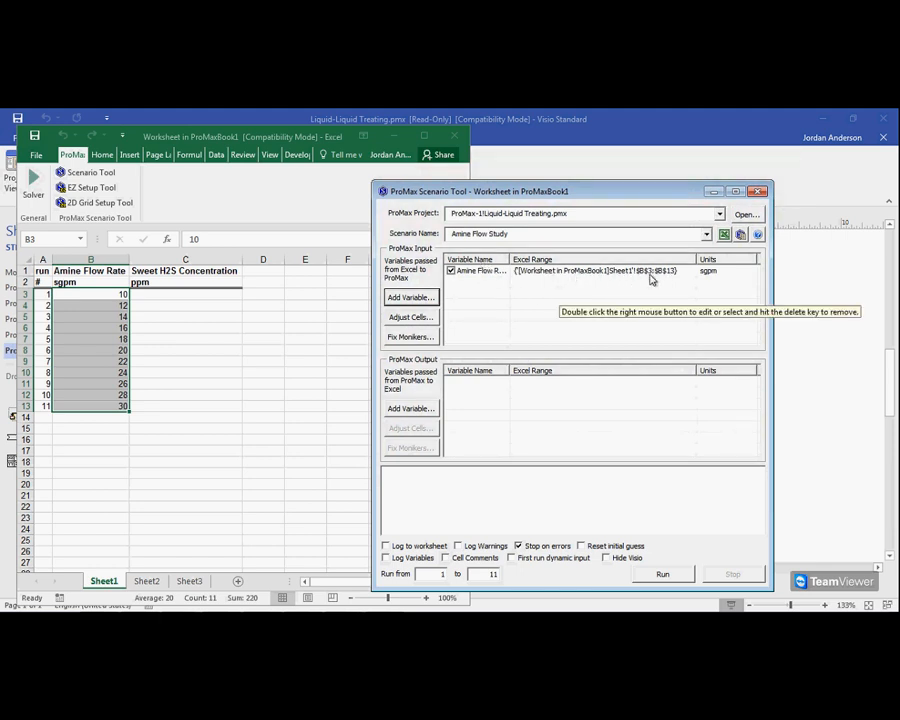
{"action": "mouse_move", "coordinate": [720, 270]}
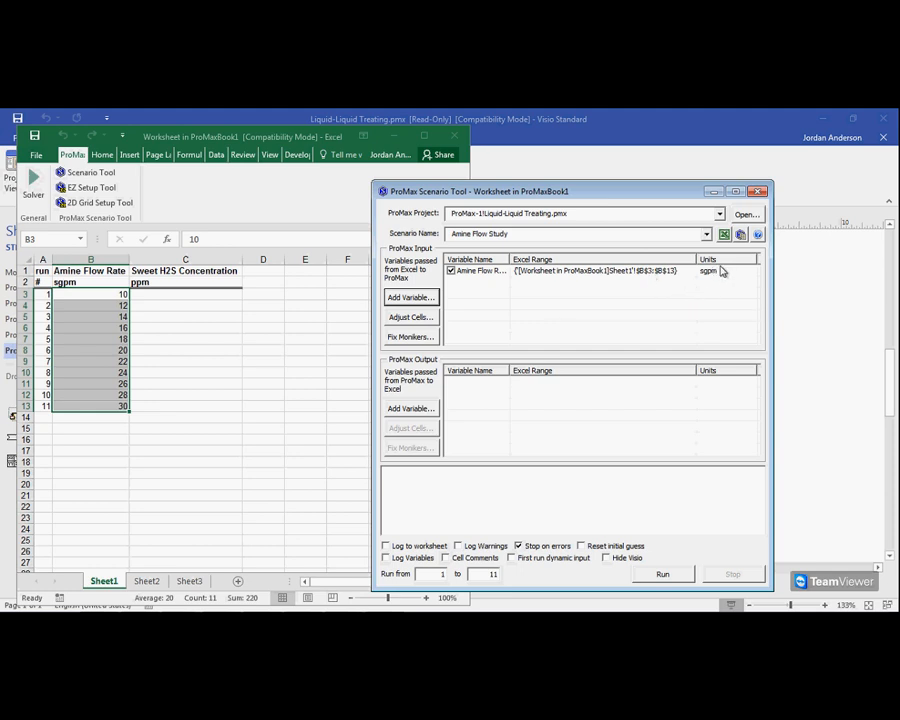
{"action": "mouse_move", "coordinate": [545, 383]}
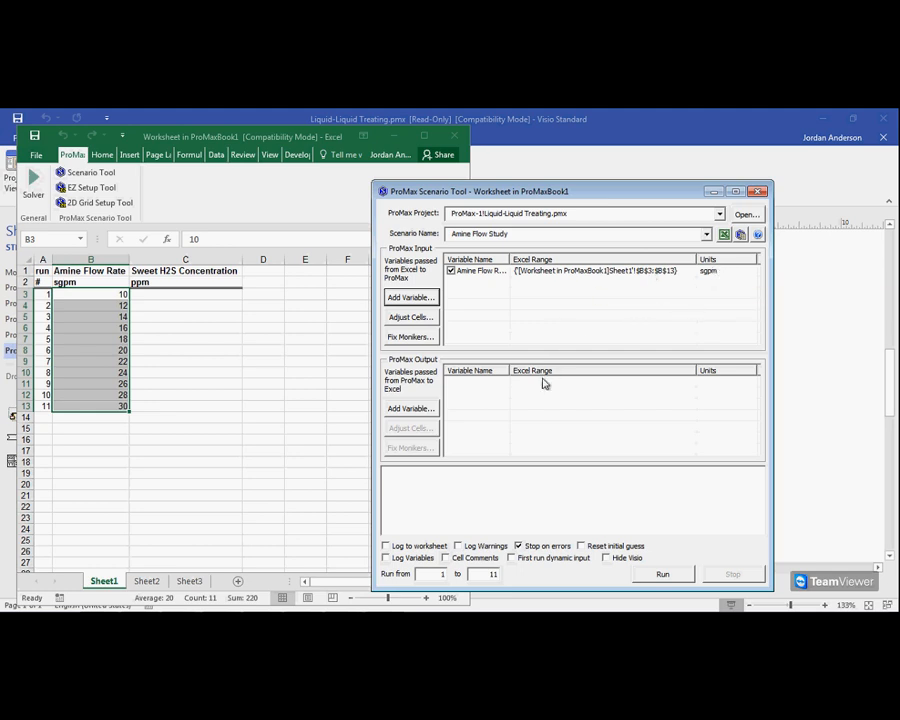
{"action": "mouse_move", "coordinate": [477, 403]}
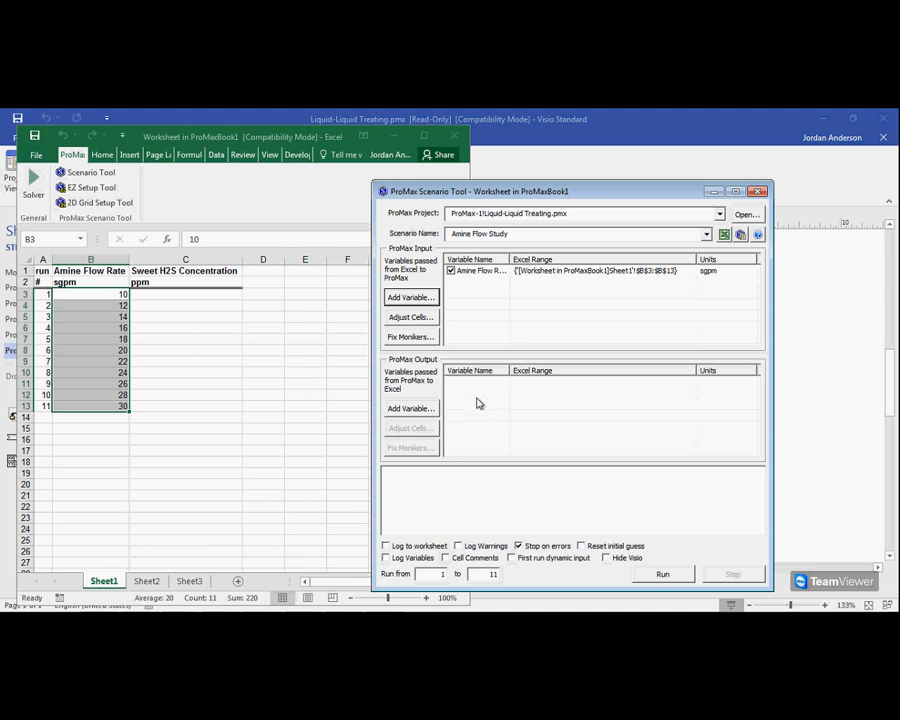
{"action": "mouse_move", "coordinate": [472, 396]}
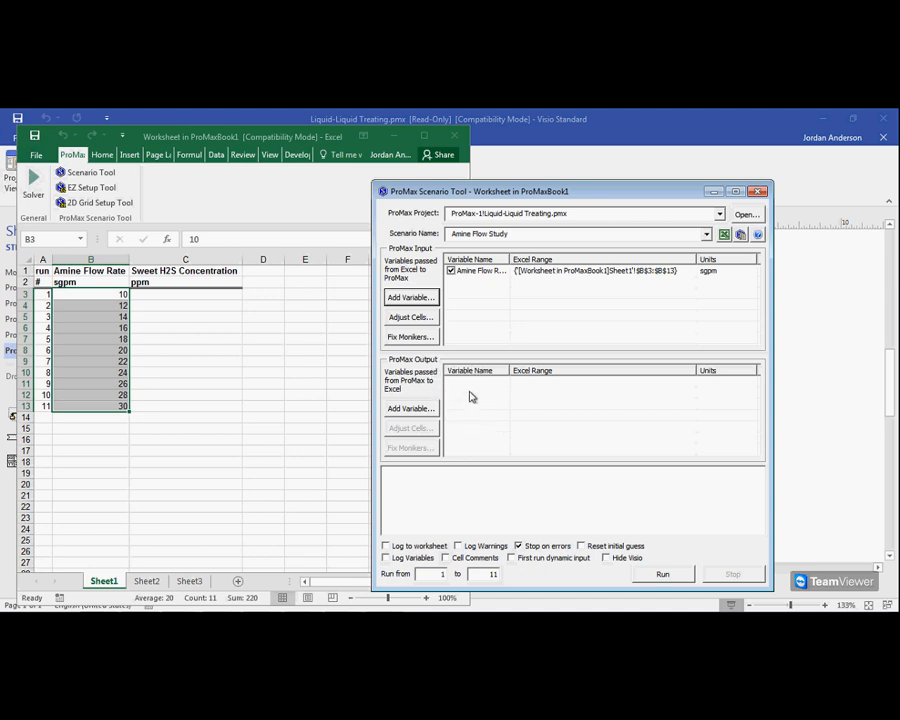
{"action": "mouse_move", "coordinate": [411, 408]}
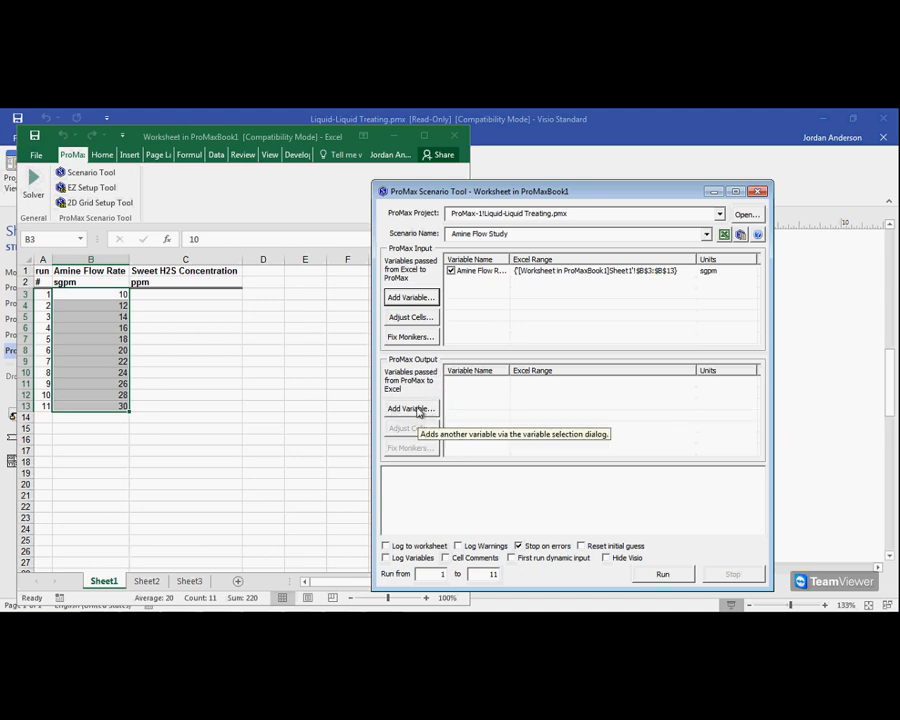
Add an output variable named 'Sweet H2S' and begin selecting its ProMax property
{"action": "left_click", "coordinate": [411, 409]}
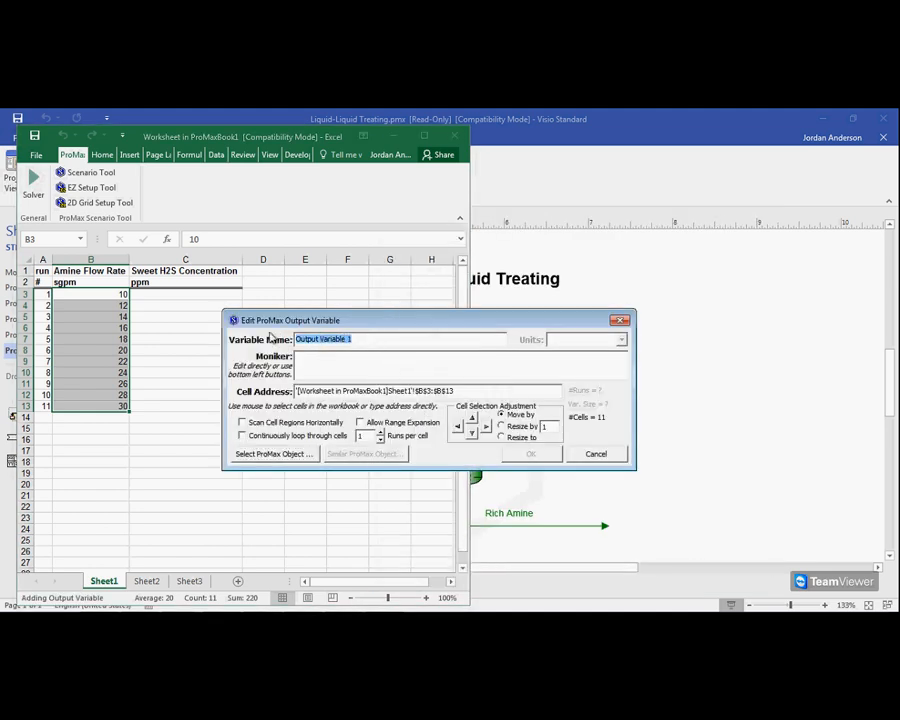
{"action": "type", "text": "Sweet H2"}
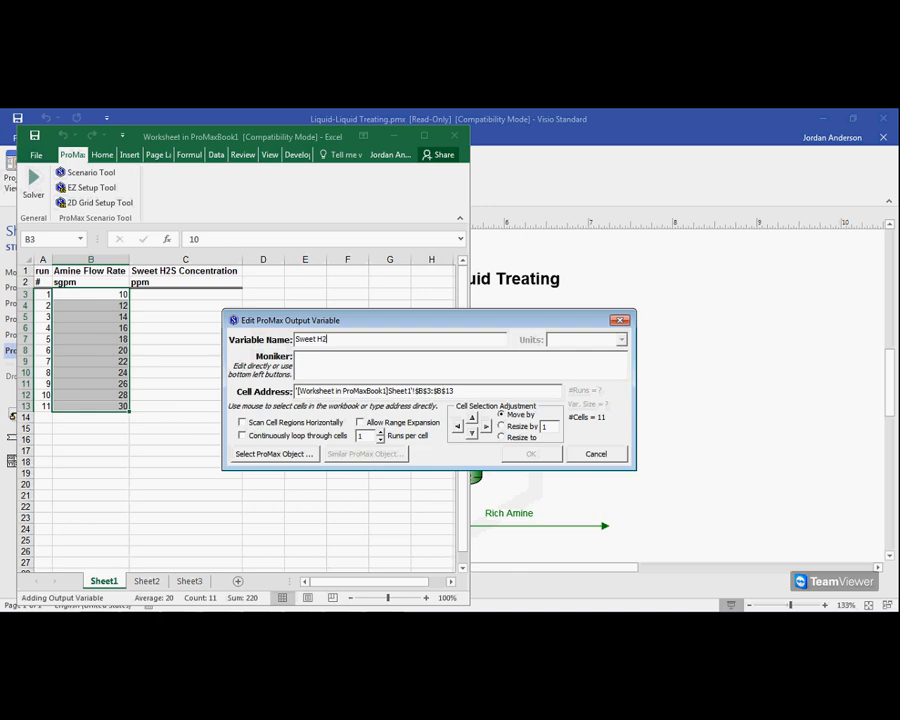
{"action": "type", "text": "S"}
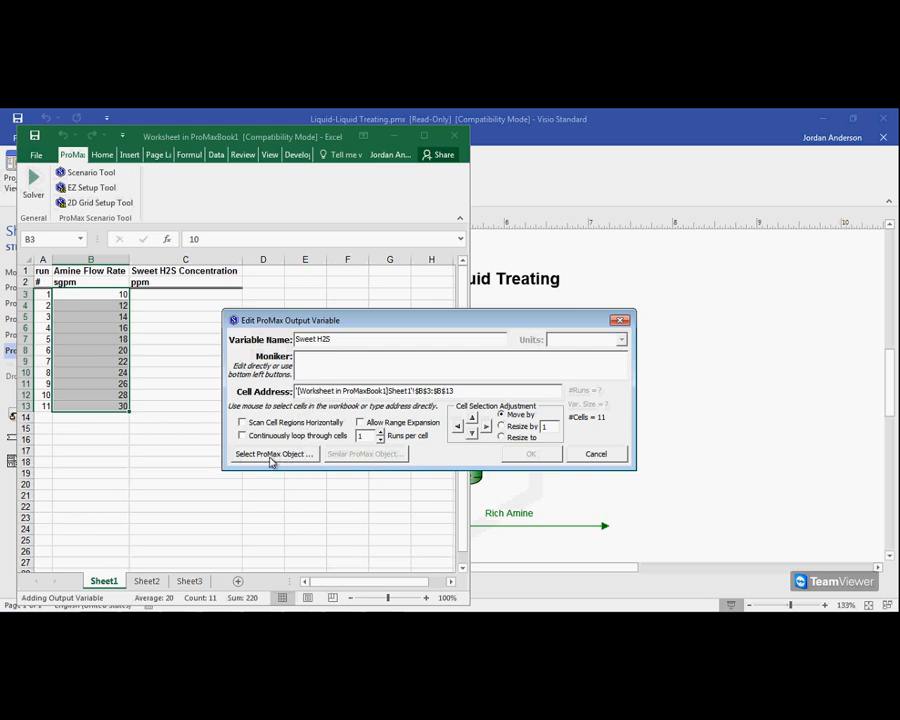
{"action": "left_click", "coordinate": [274, 454]}
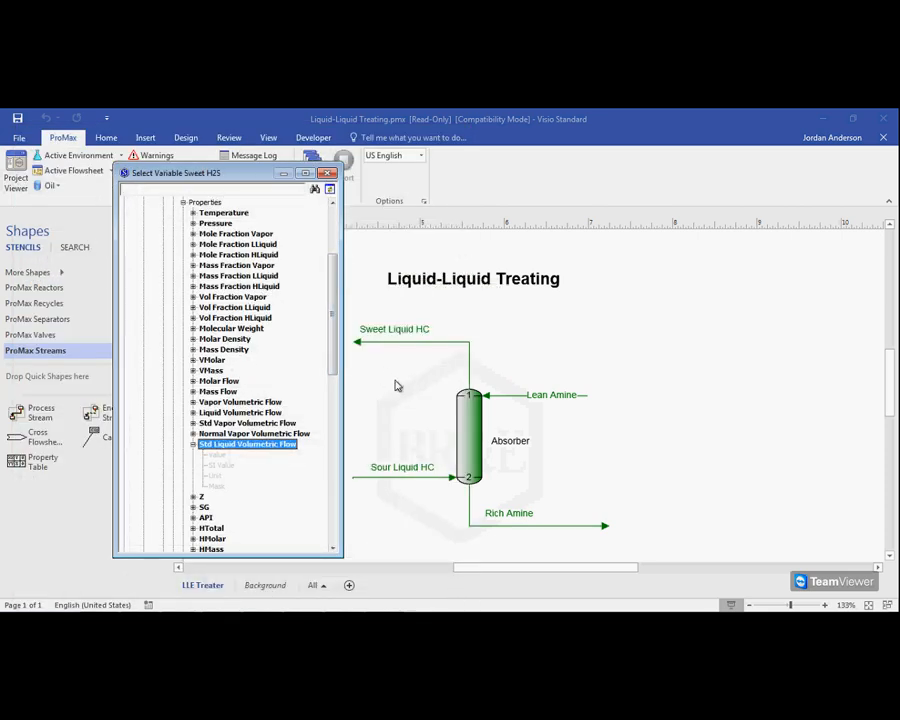
{"action": "mouse_move", "coordinate": [420, 347]}
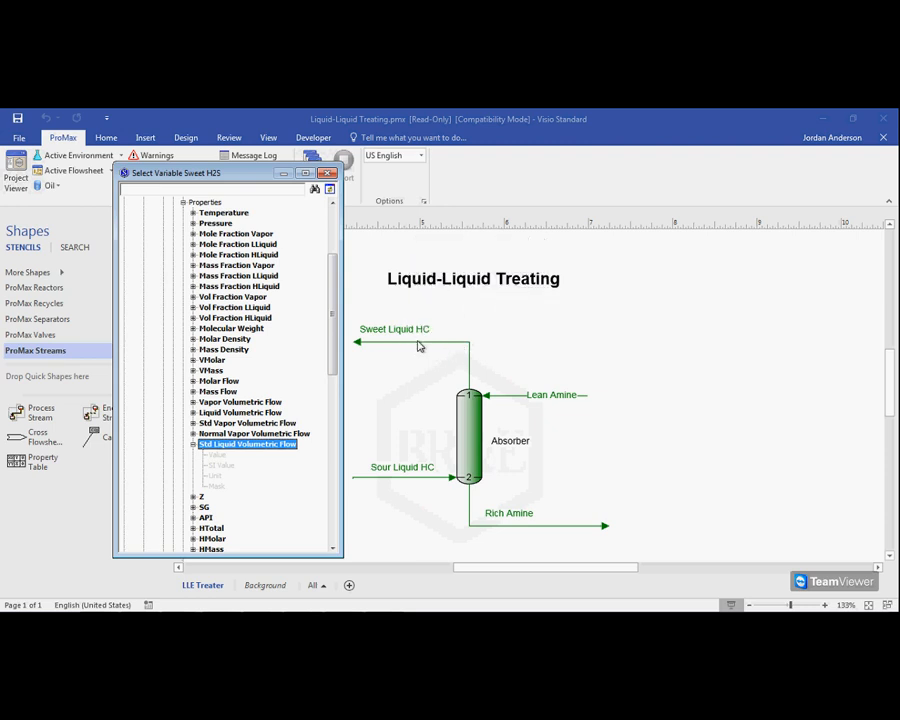
{"action": "mouse_move", "coordinate": [393, 343]}
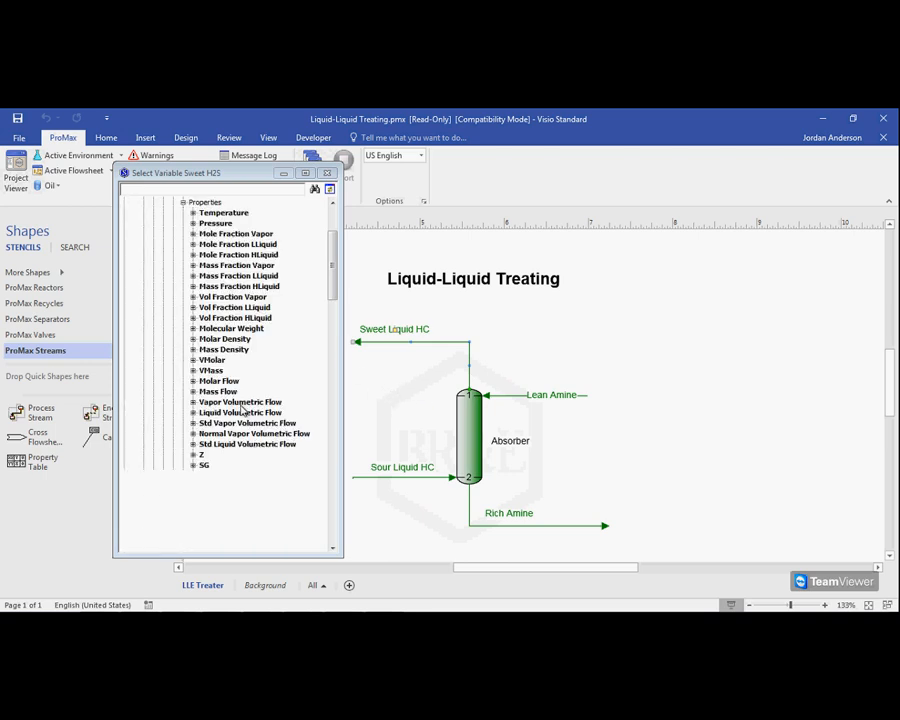
Scroll to the Sweet Liquid HC stream's total-phase properties in the variable tree
{"action": "scroll", "scroll_direction": "down", "scroll_amount": 3}
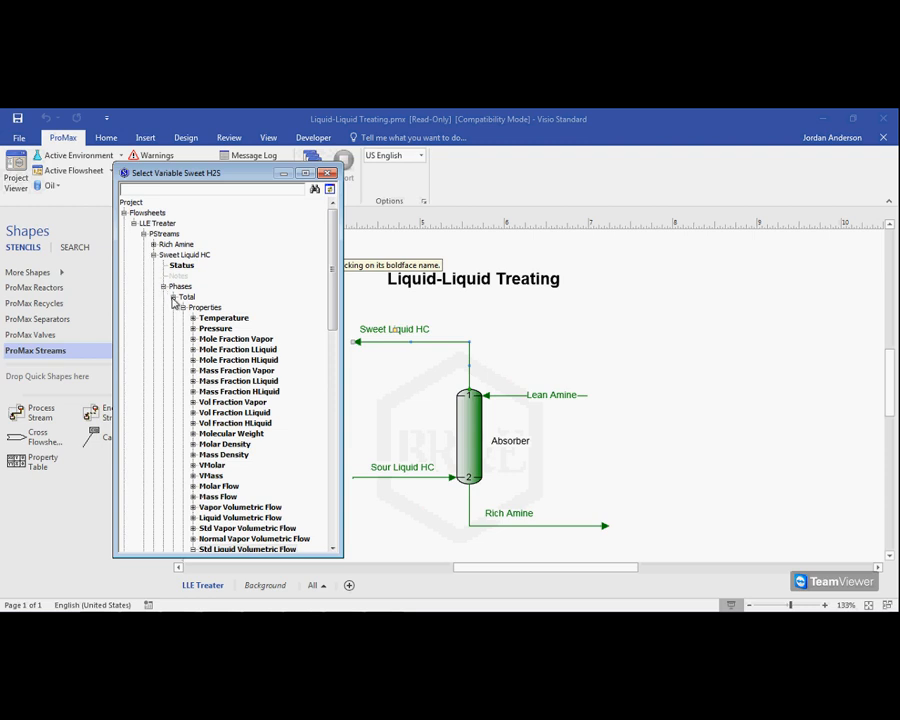
{"action": "mouse_move", "coordinate": [195, 312]}
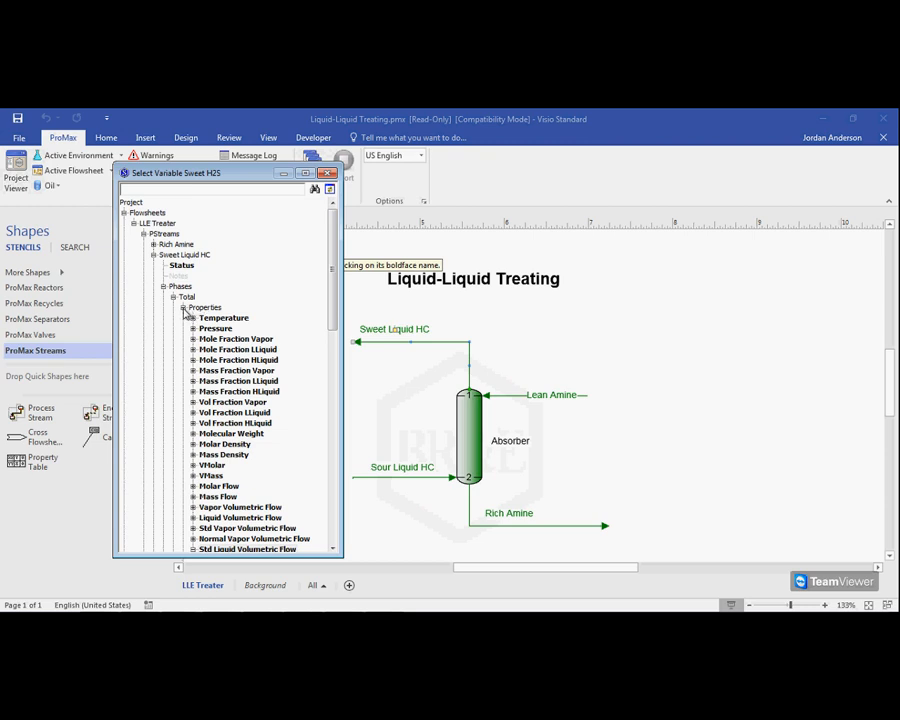
Select the Sweet Liquid HC total-phase Hydrogen Sulfide mole fraction
{"action": "left_click", "coordinate": [184, 307]}
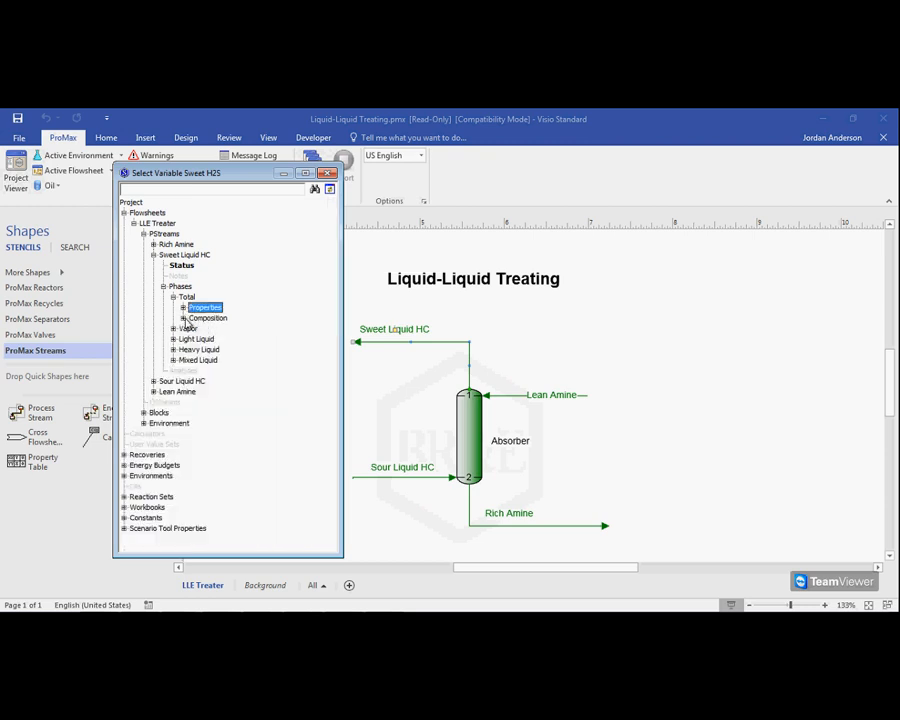
{"action": "left_click", "coordinate": [184, 317]}
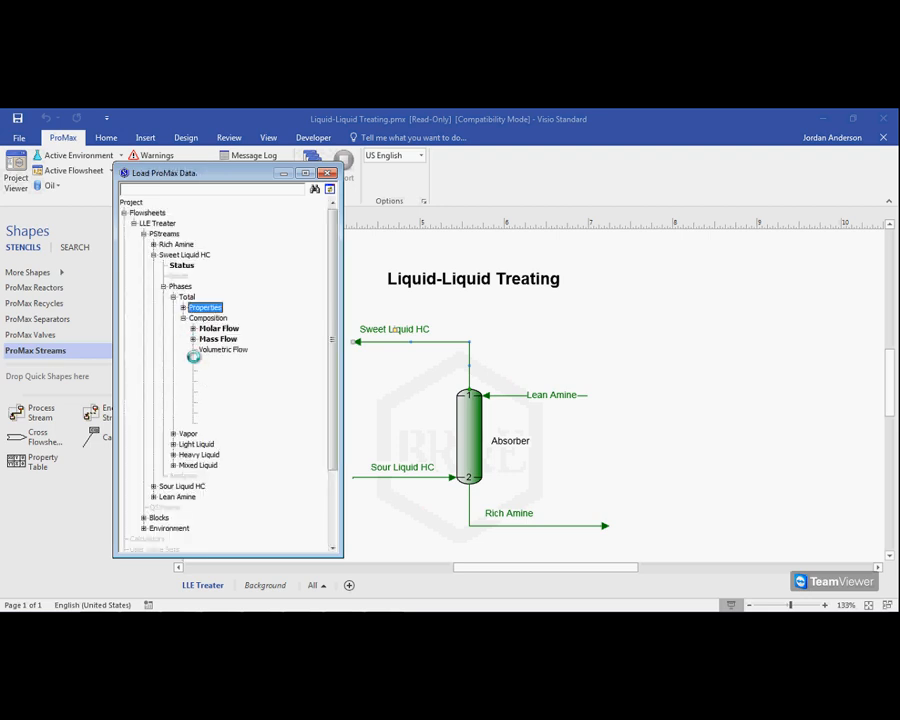
{"action": "left_click", "coordinate": [194, 349]}
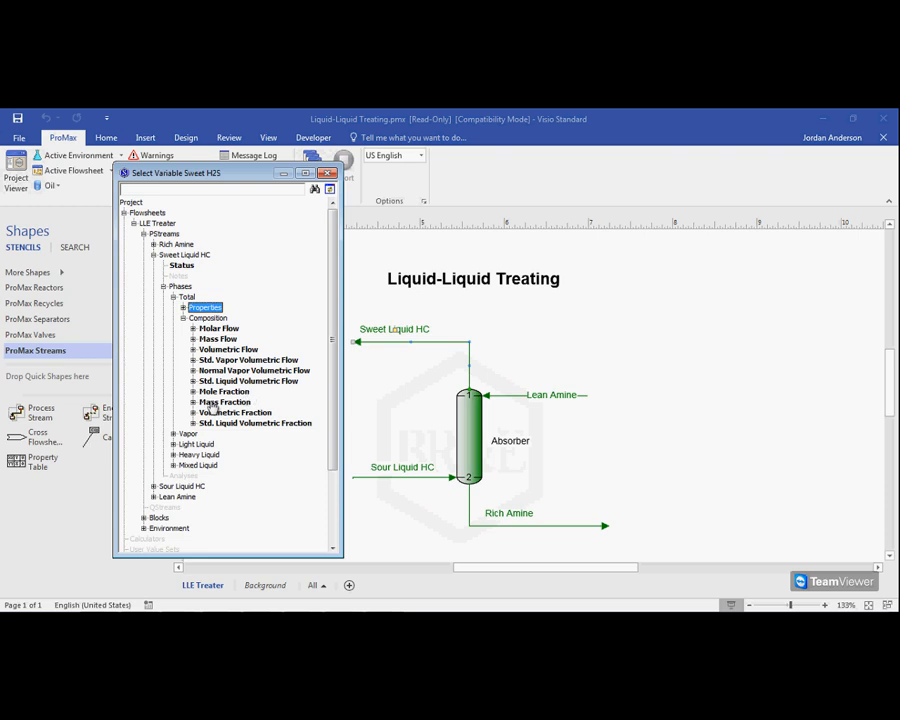
{"action": "mouse_move", "coordinate": [198, 400]}
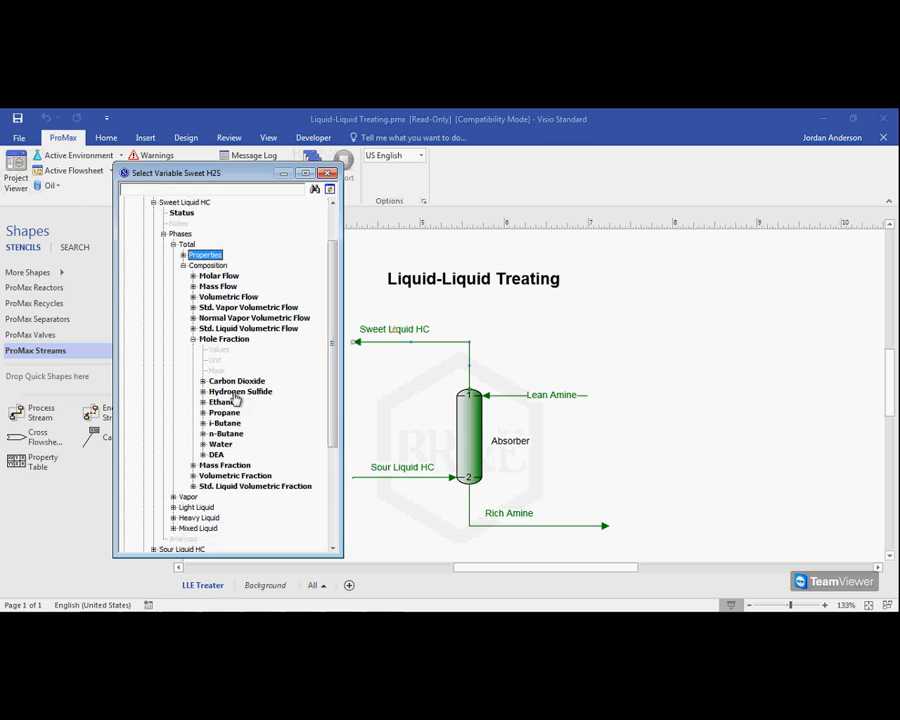
{"action": "mouse_move", "coordinate": [285, 410]}
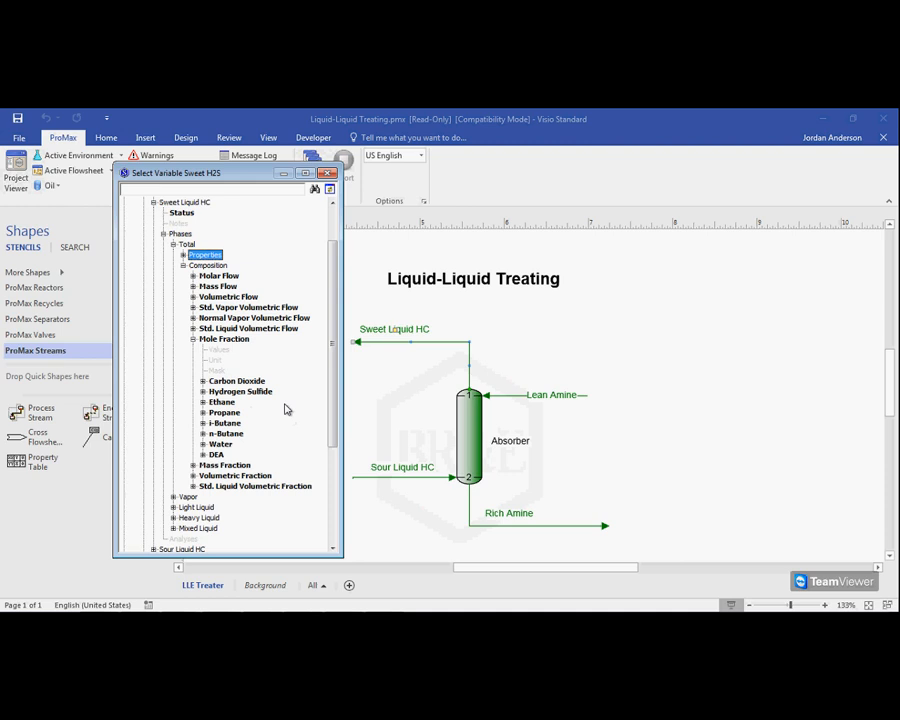
{"action": "mouse_move", "coordinate": [237, 400]}
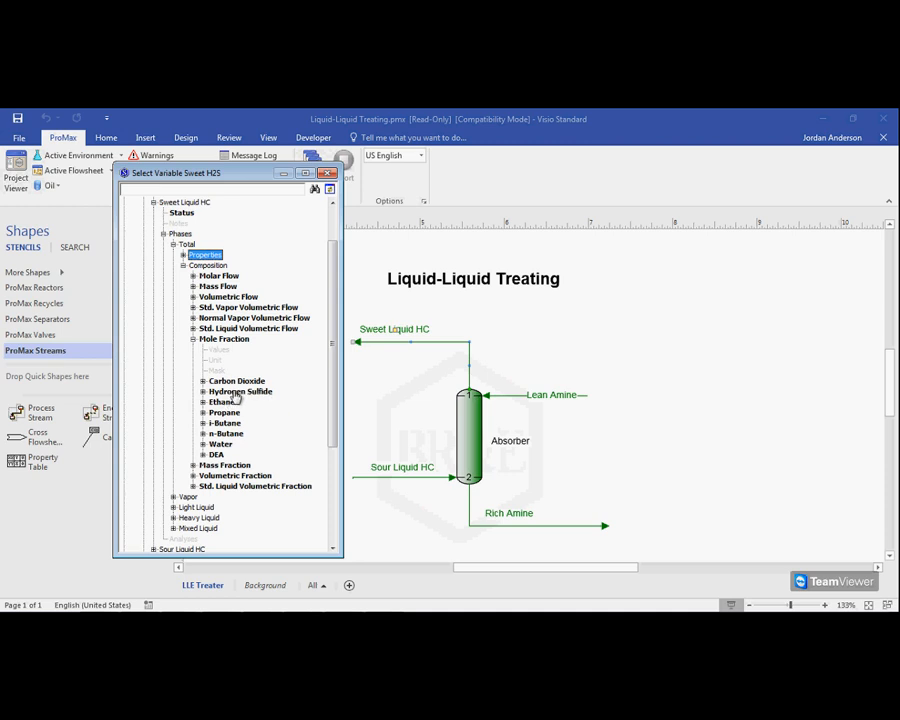
{"action": "left_click", "coordinate": [240, 391]}
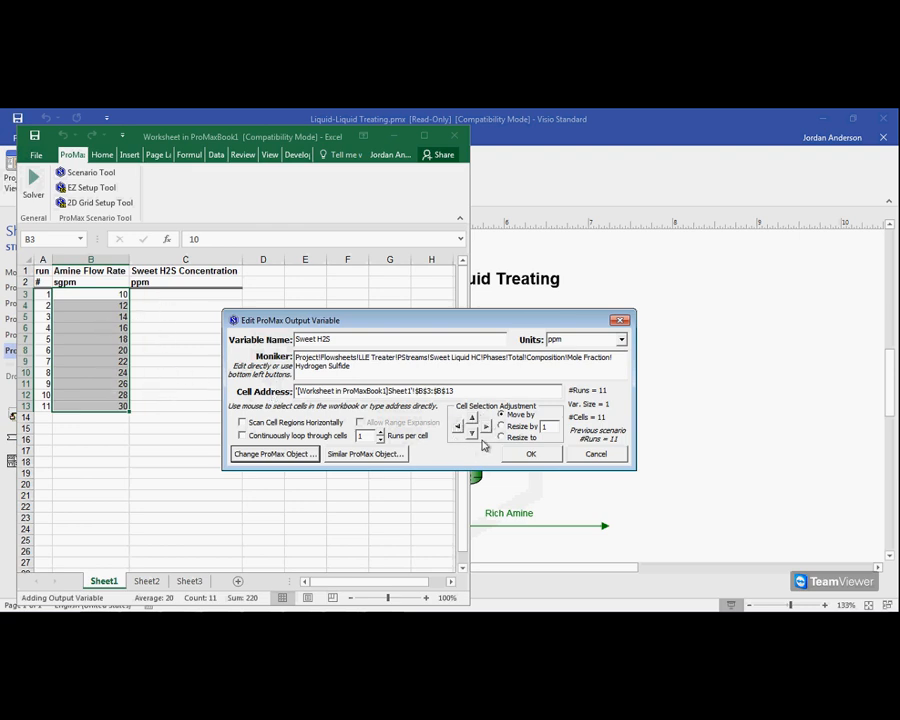
{"action": "mouse_move", "coordinate": [490, 440]}
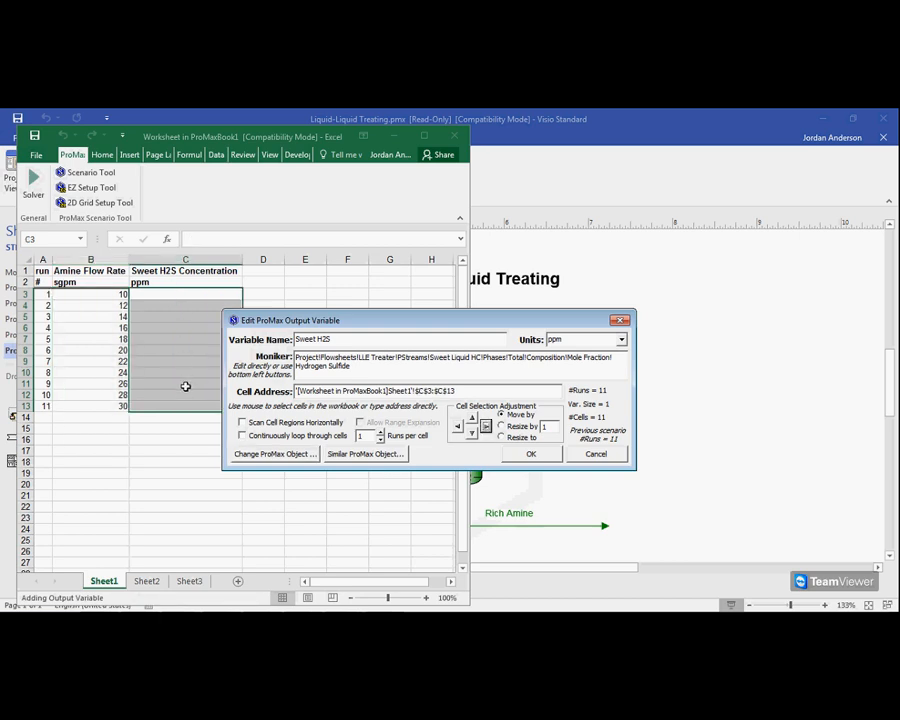
{"action": "mouse_move", "coordinate": [443, 437]}
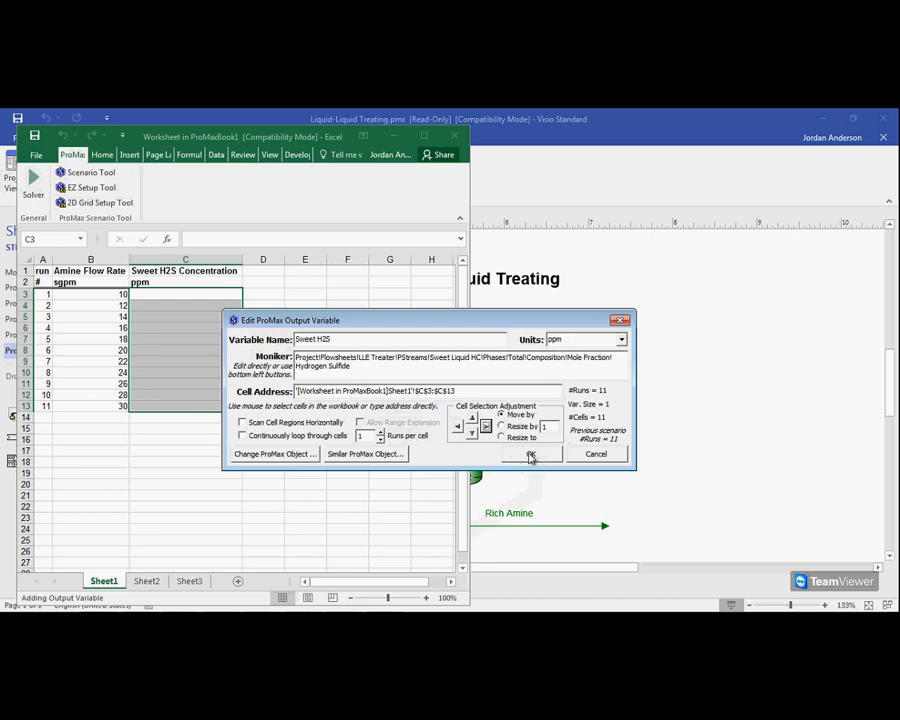
Confirm Sweet H2S output in ppm written to cells C3:C13
{"action": "left_click", "coordinate": [531, 455]}
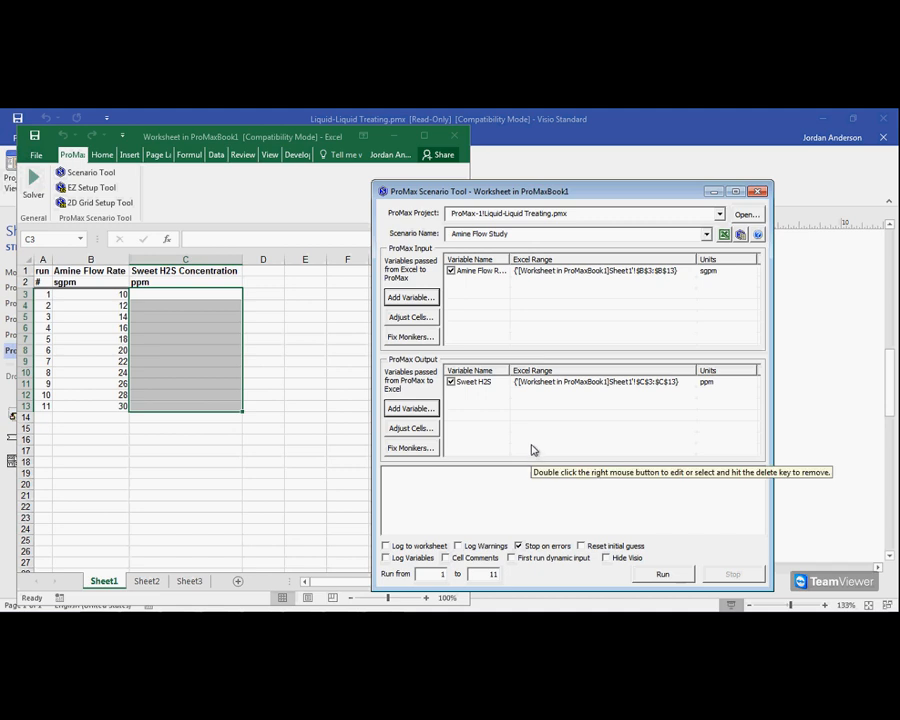
{"action": "mouse_move", "coordinate": [488, 398]}
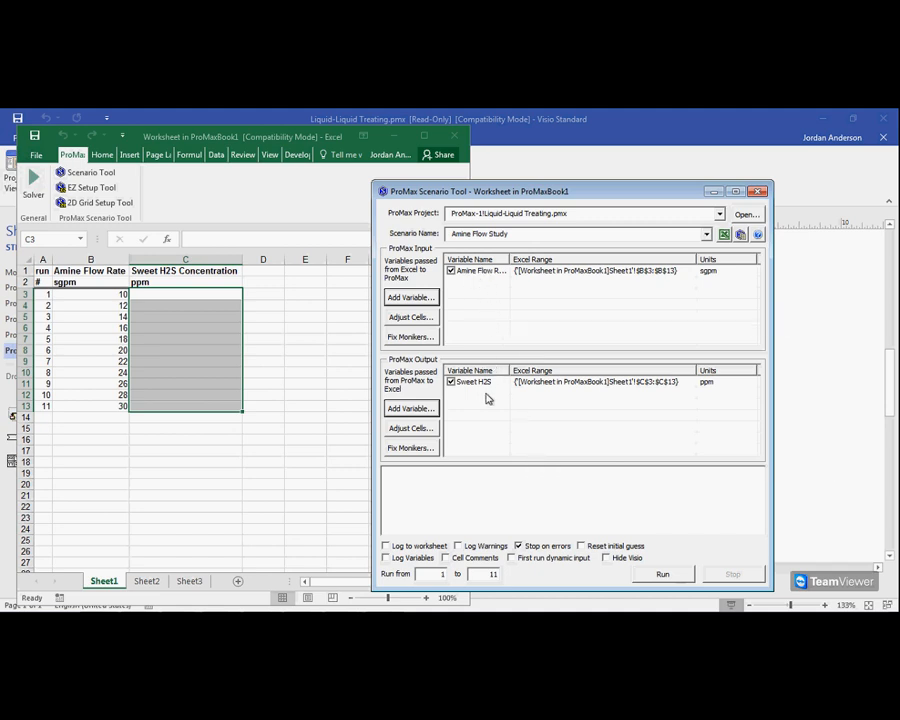
{"action": "mouse_move", "coordinate": [478, 306]}
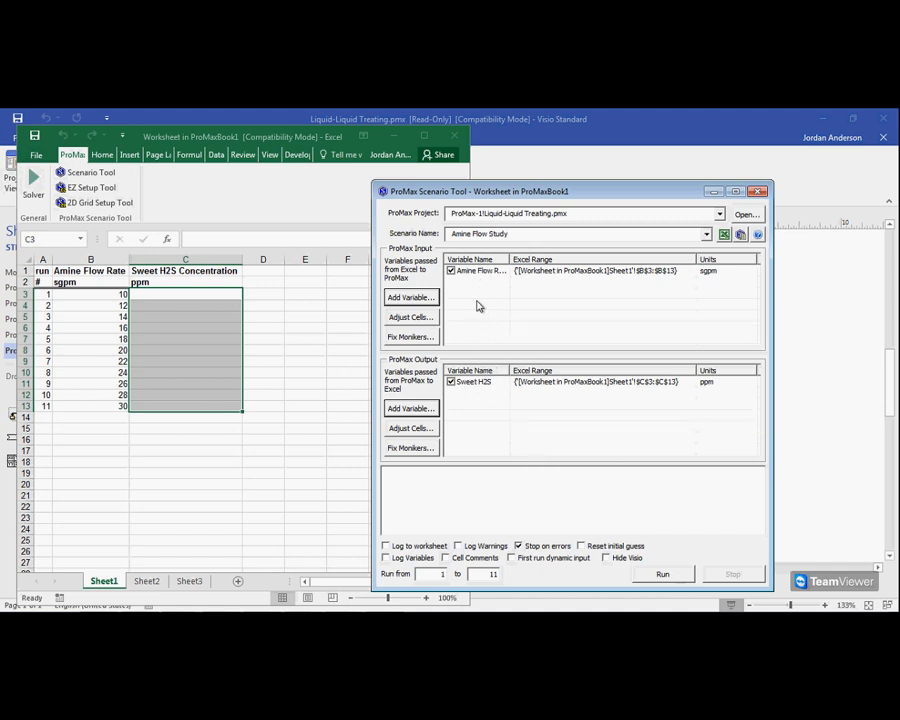
{"action": "mouse_move", "coordinate": [500, 271]}
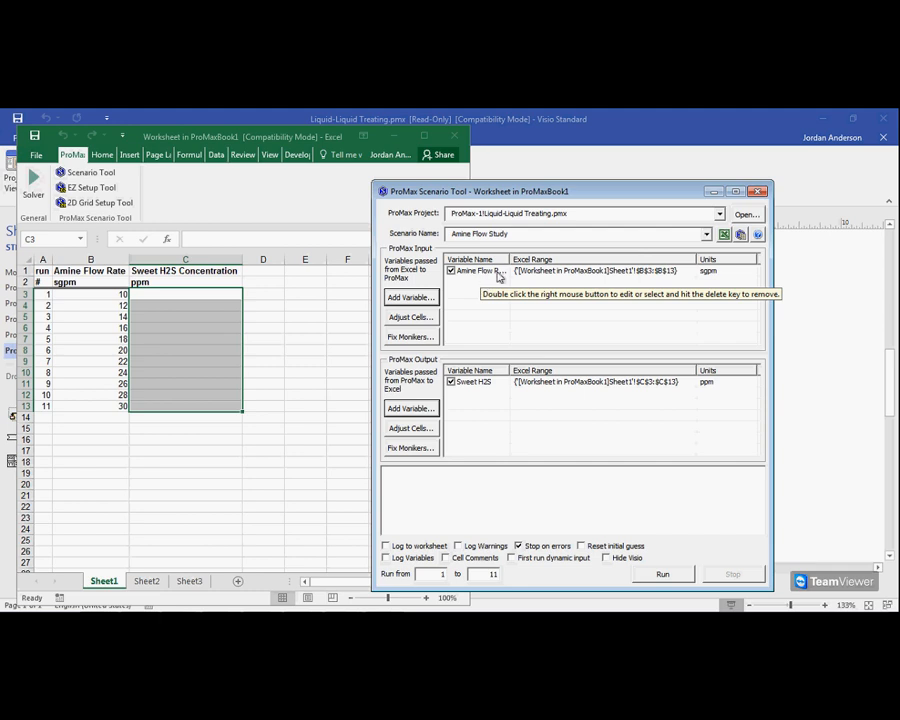
{"action": "mouse_move", "coordinate": [527, 274]}
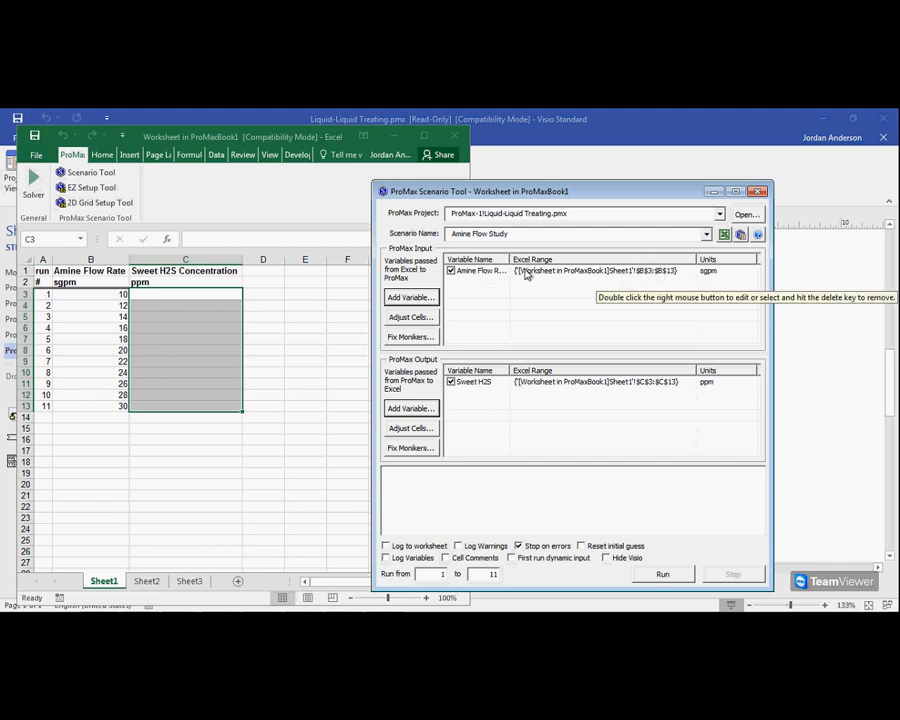
{"action": "mouse_move", "coordinate": [485, 289]}
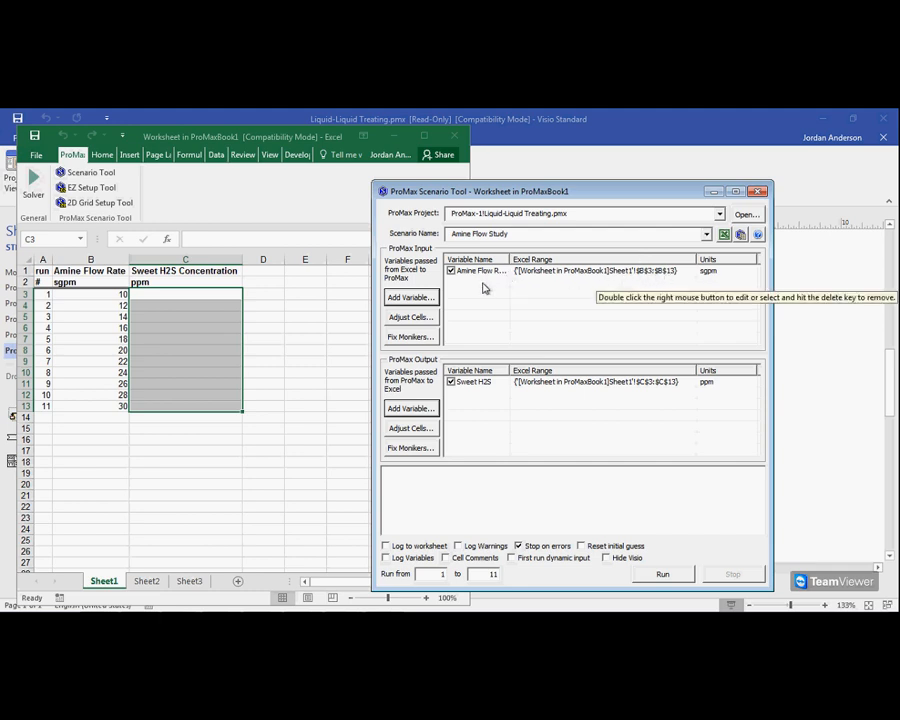
{"action": "mouse_move", "coordinate": [483, 384]}
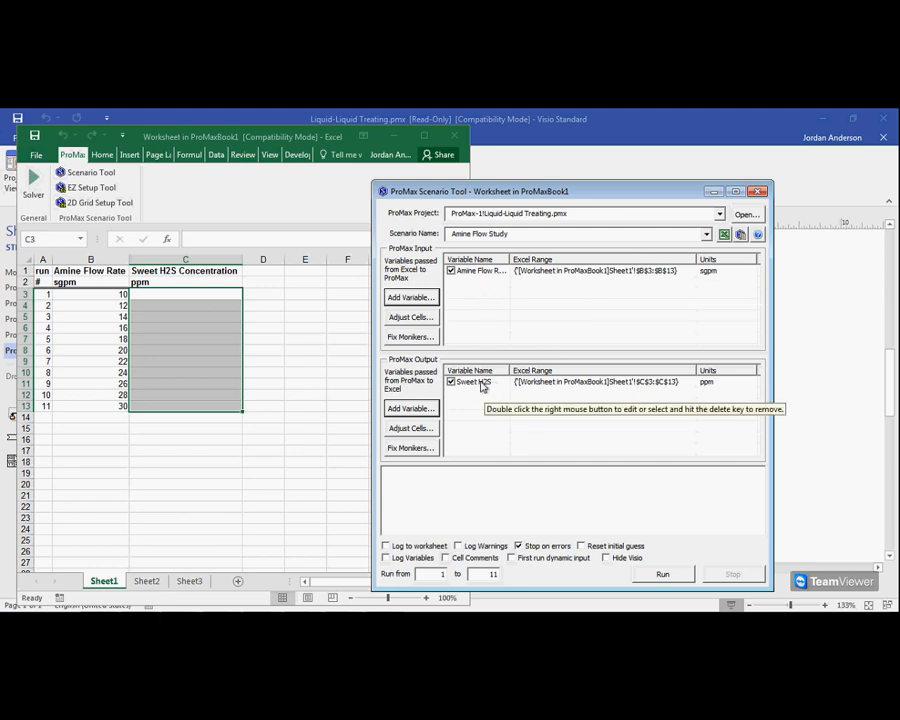
{"action": "mouse_move", "coordinate": [575, 469]}
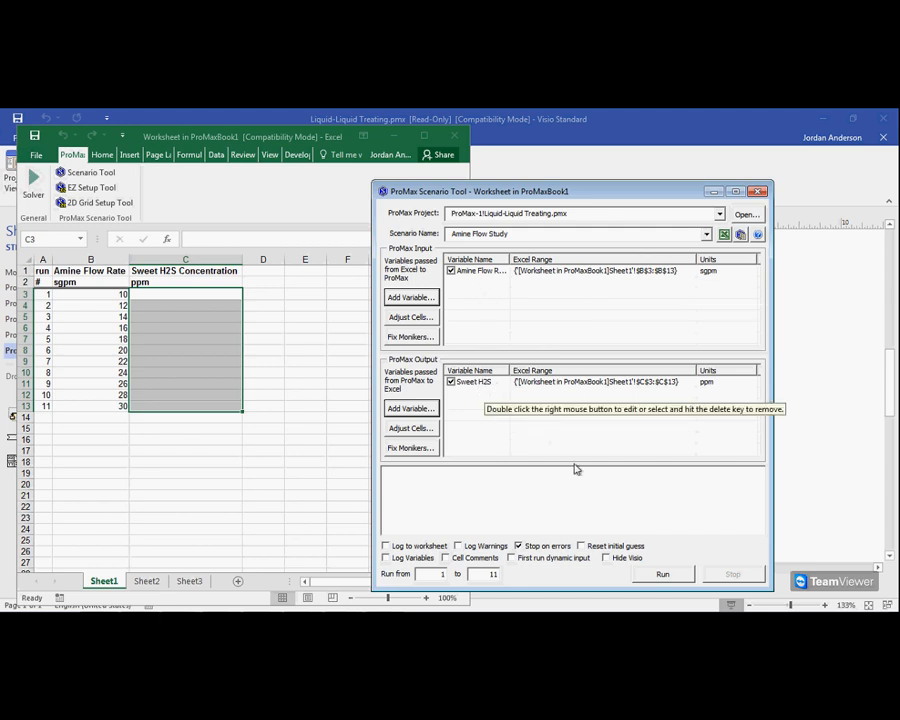
{"action": "mouse_move", "coordinate": [663, 574]}
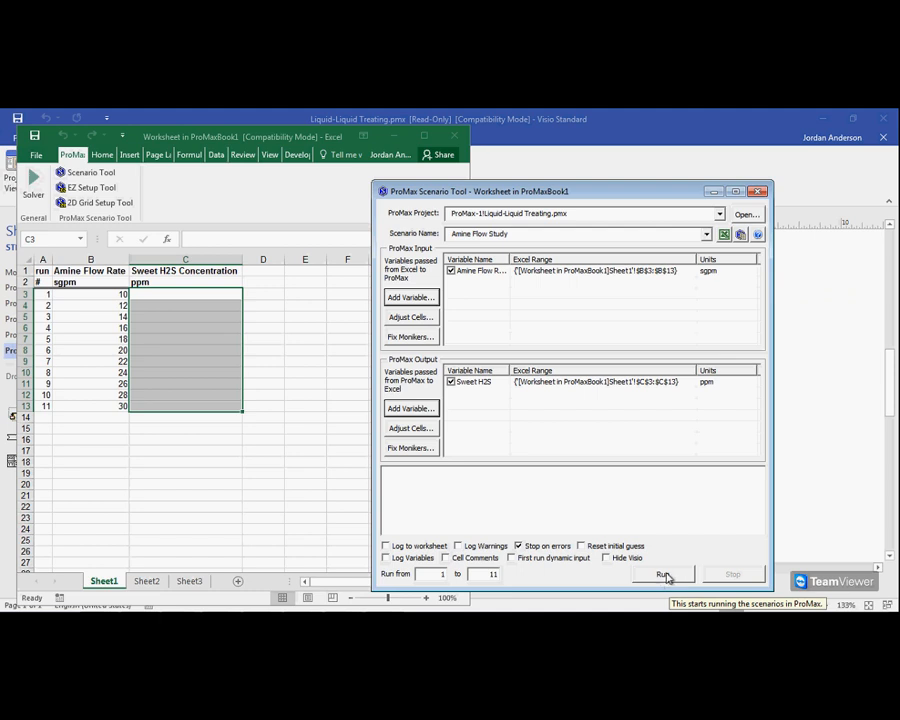
Run the Amine Flow Study and move the run dialog off the results column
{"action": "left_click", "coordinate": [662, 574]}
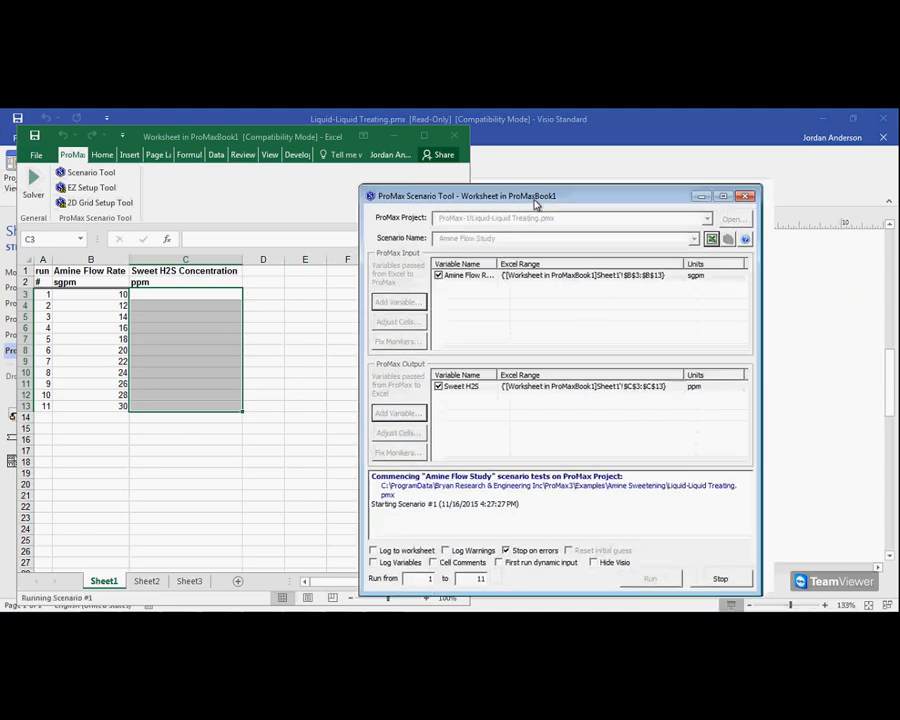
{"action": "left_click_drag", "start_coordinate": [535, 195], "coordinate": [480, 511]}
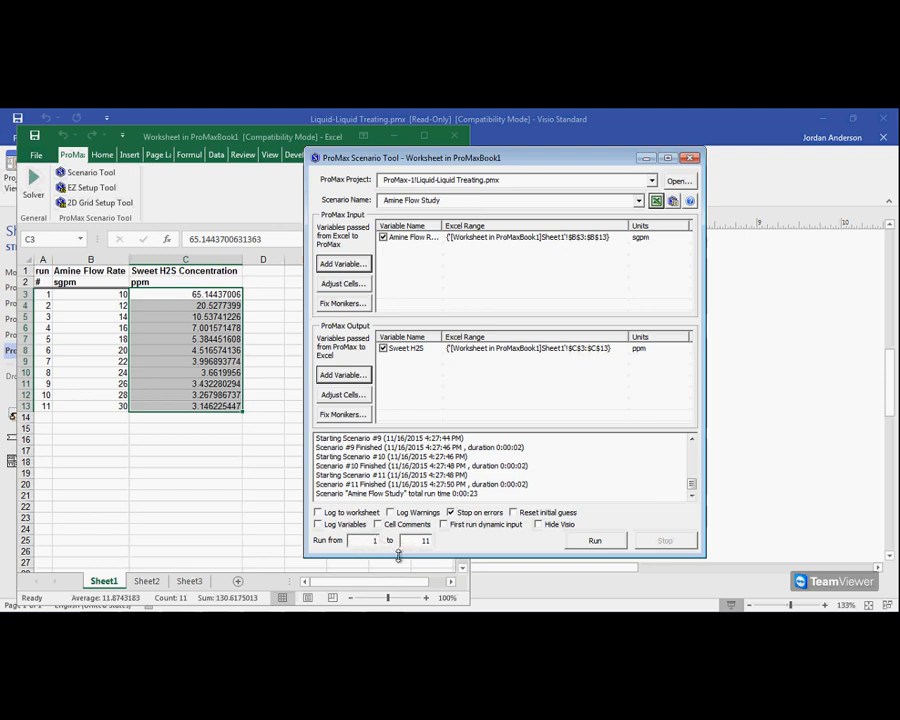
{"action": "mouse_move", "coordinate": [505, 567]}
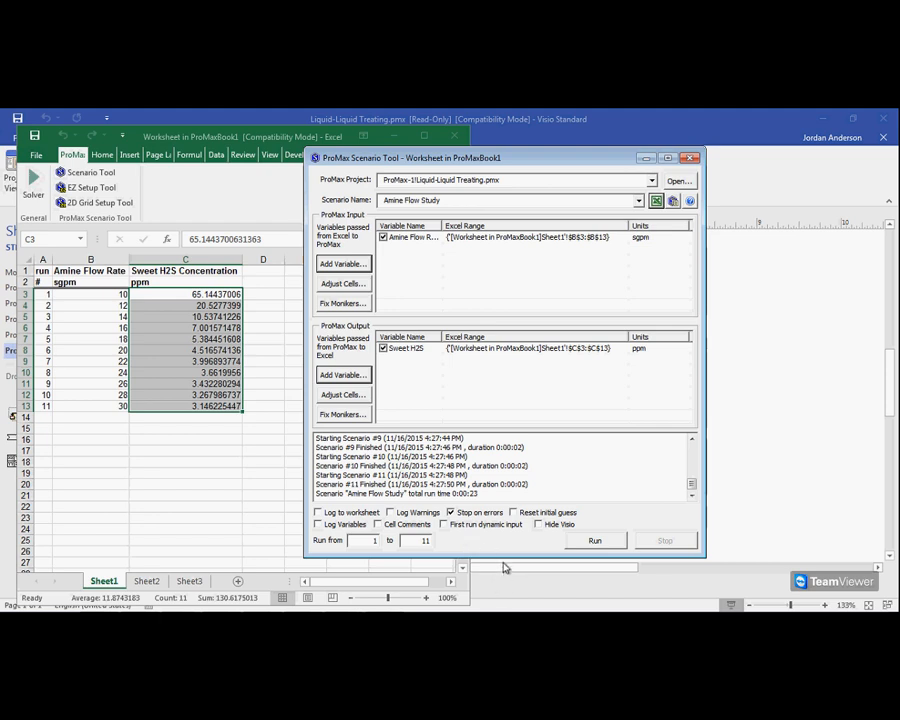
{"action": "mouse_move", "coordinate": [500, 560]}
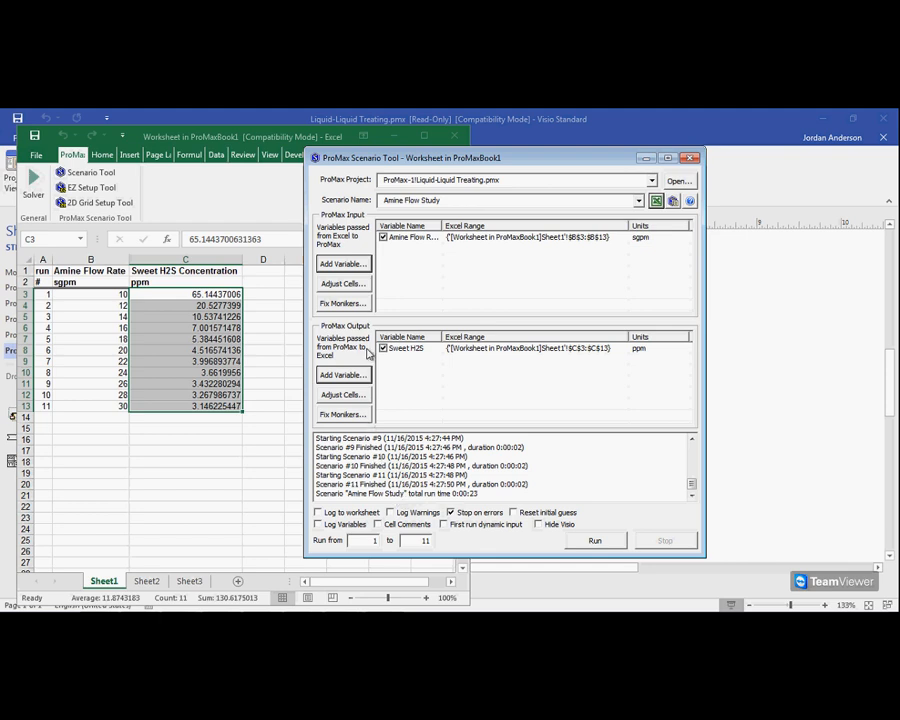
{"action": "mouse_move", "coordinate": [351, 284]}
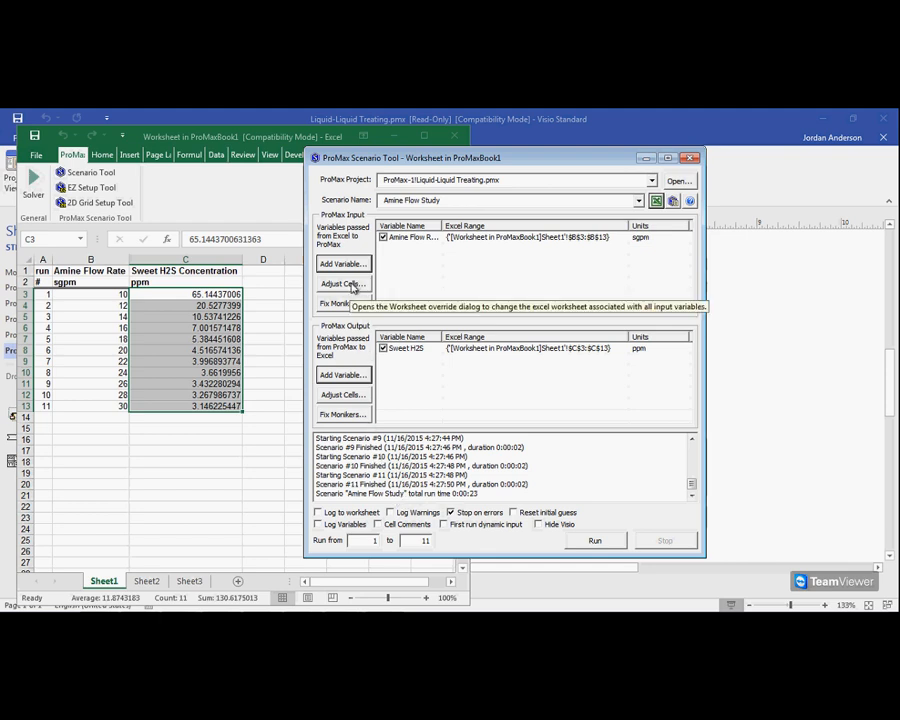
{"action": "mouse_move", "coordinate": [690, 201]}
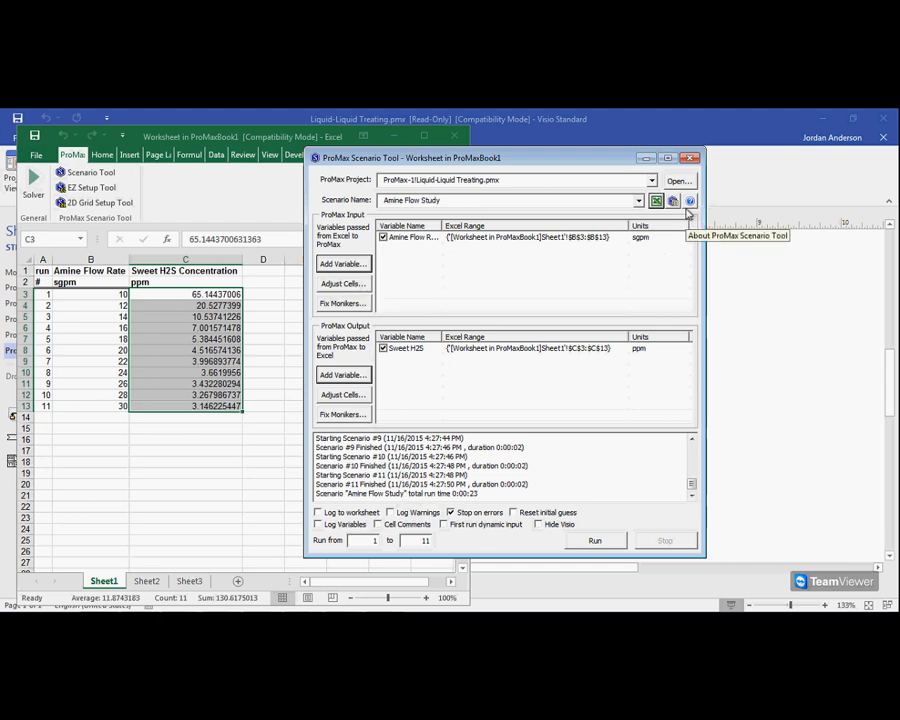
{"action": "mouse_move", "coordinate": [673, 200]}
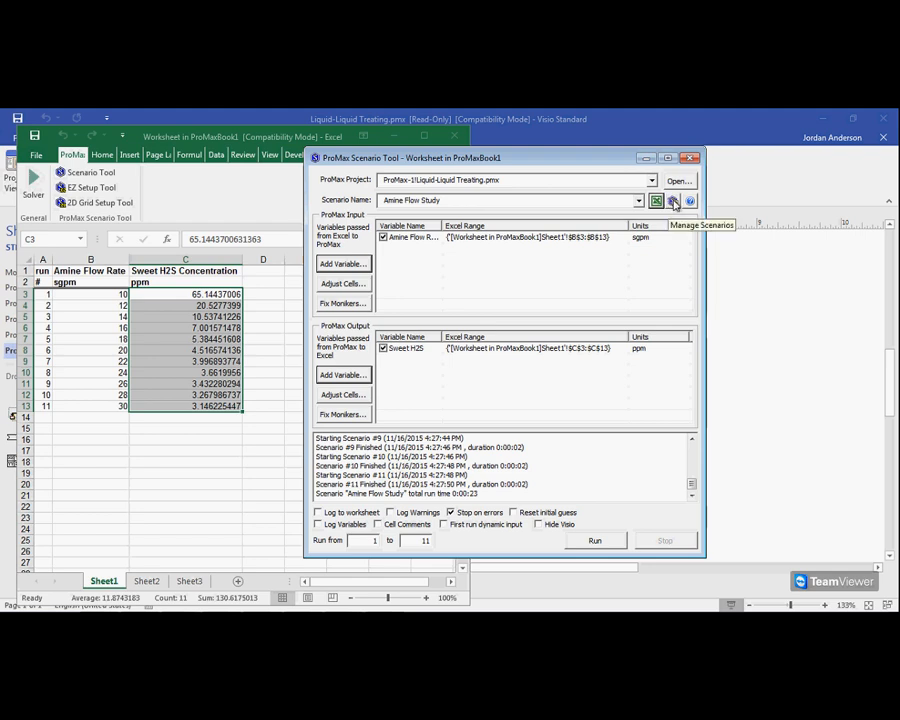
{"action": "mouse_move", "coordinate": [603, 299]}
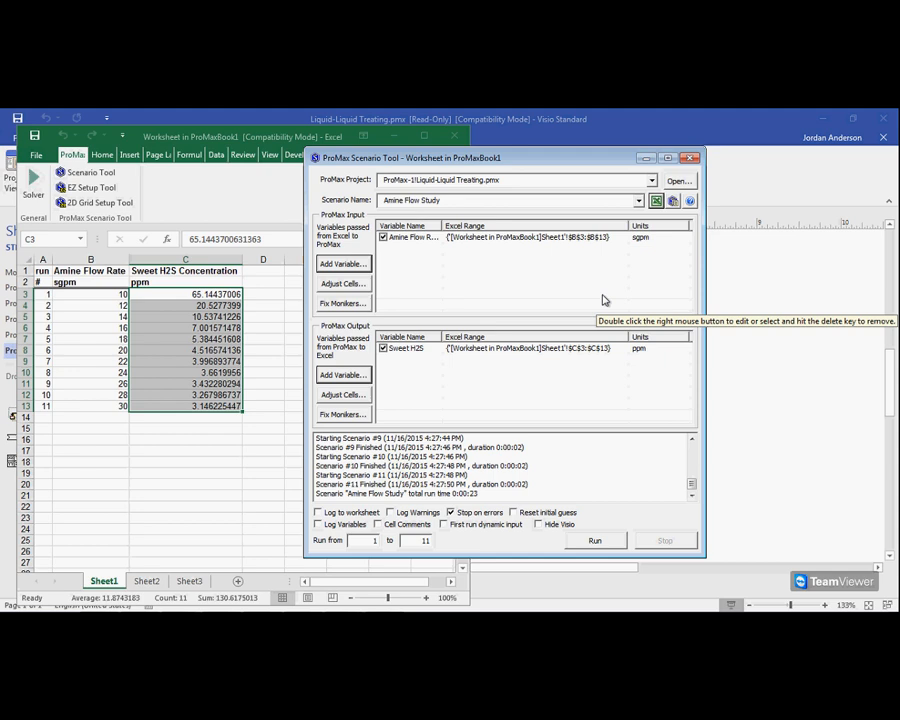
{"action": "mouse_move", "coordinate": [425, 305]}
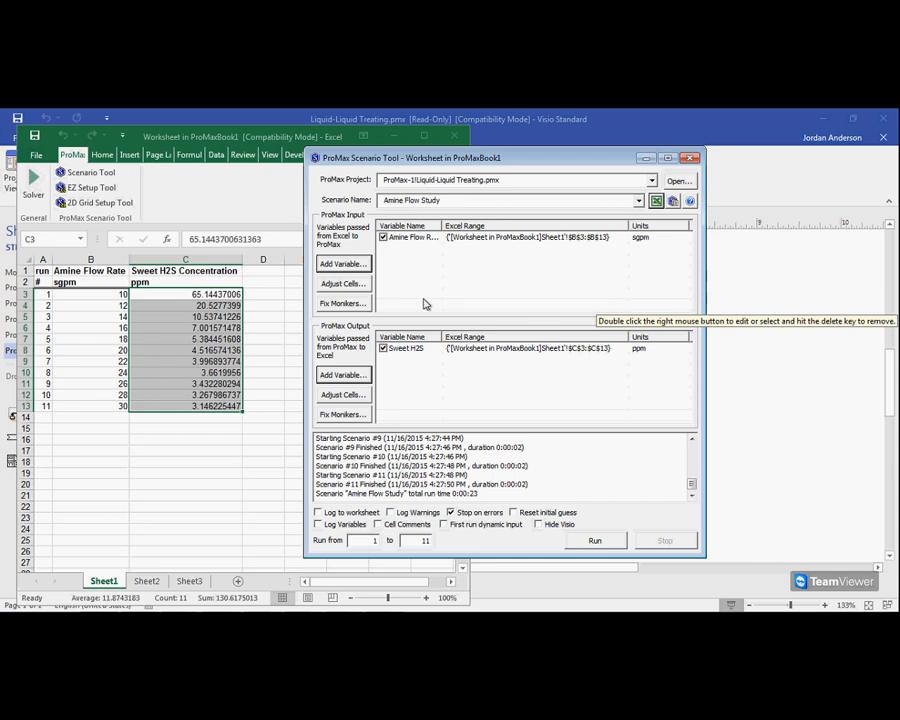